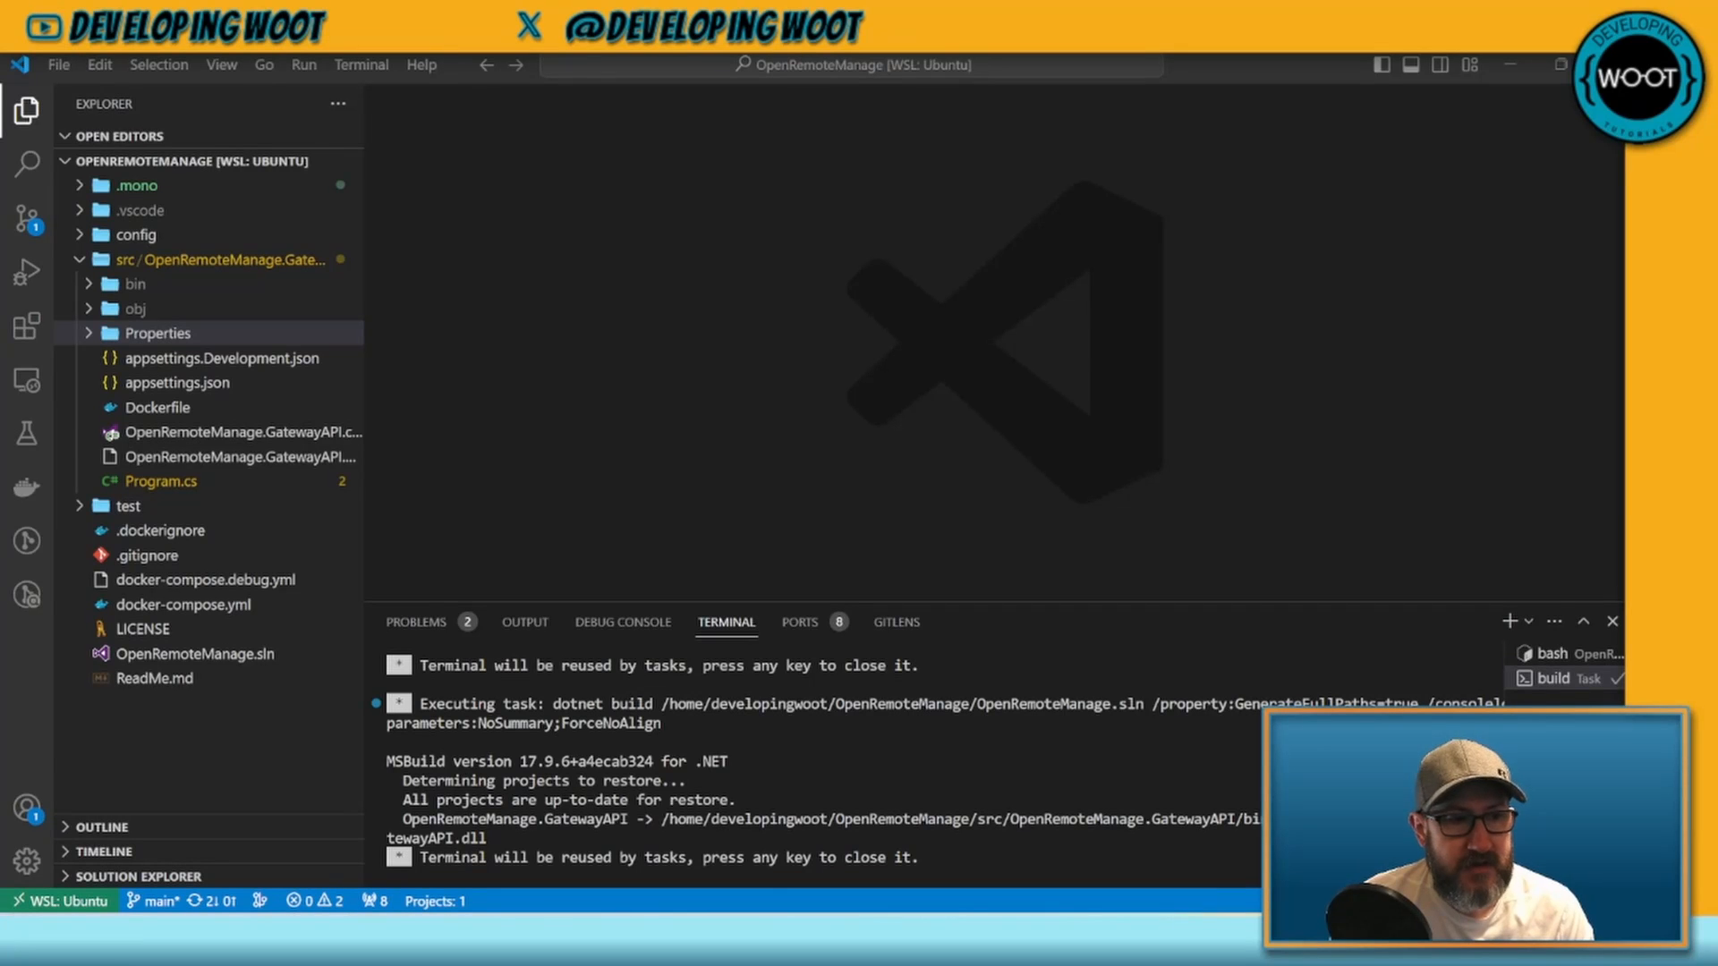
pyautogui.moveTo(211, 449)
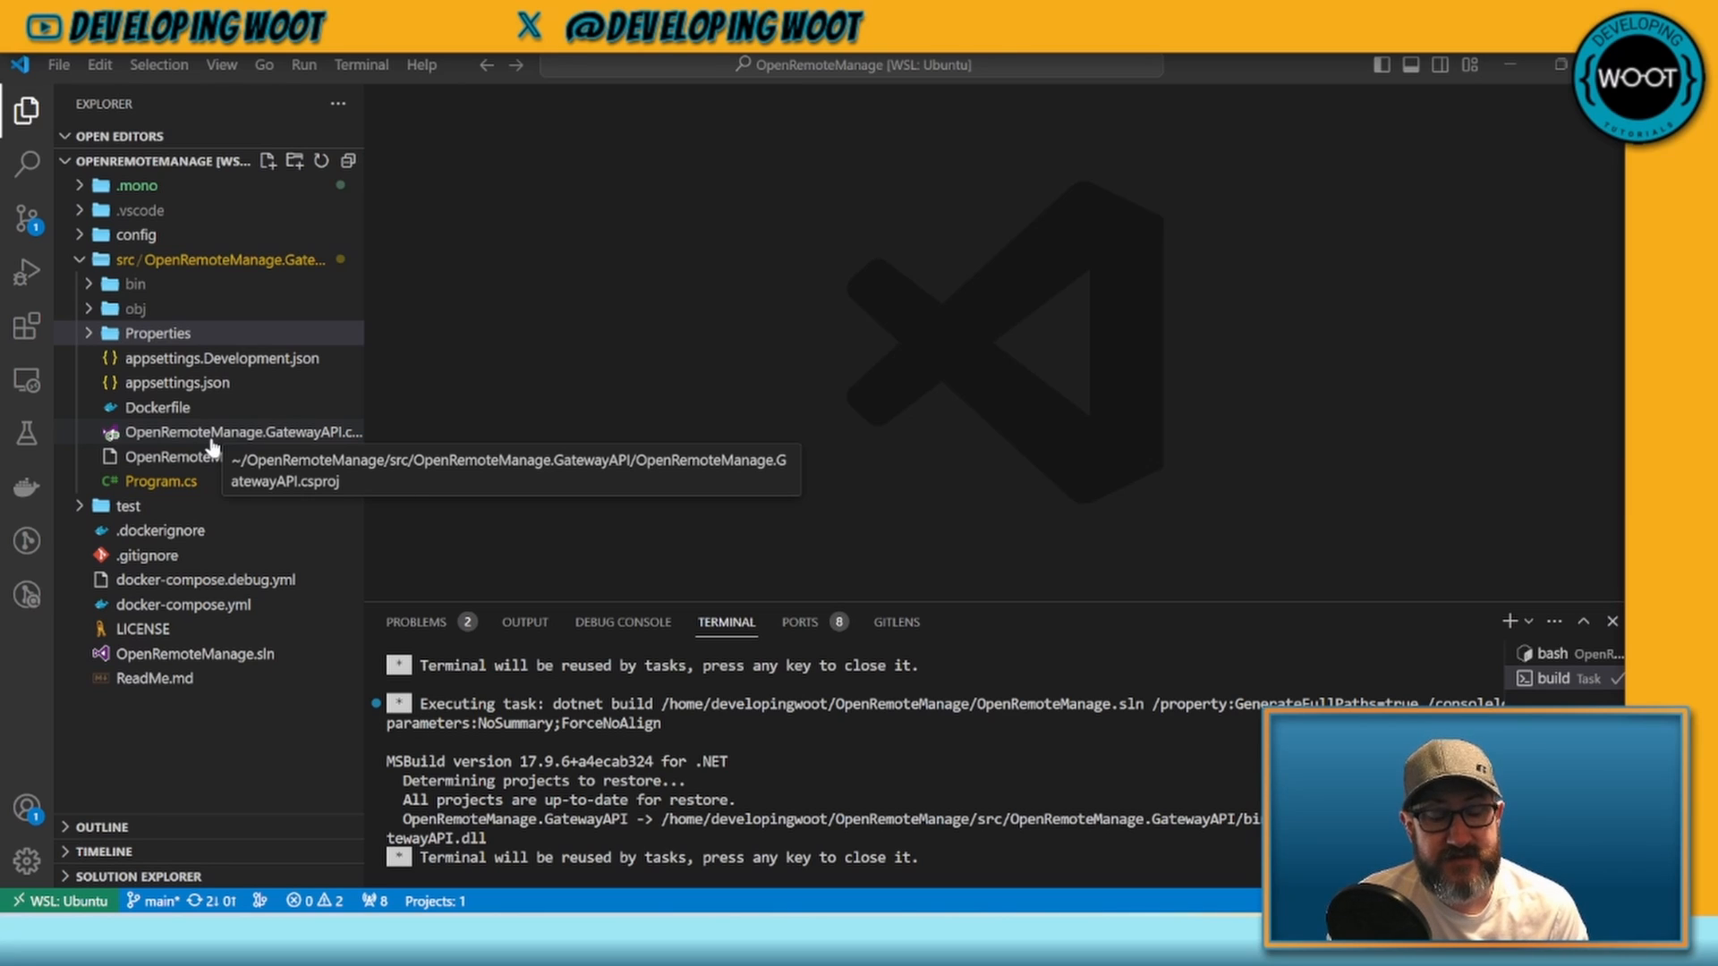
pyautogui.moveTo(186, 358)
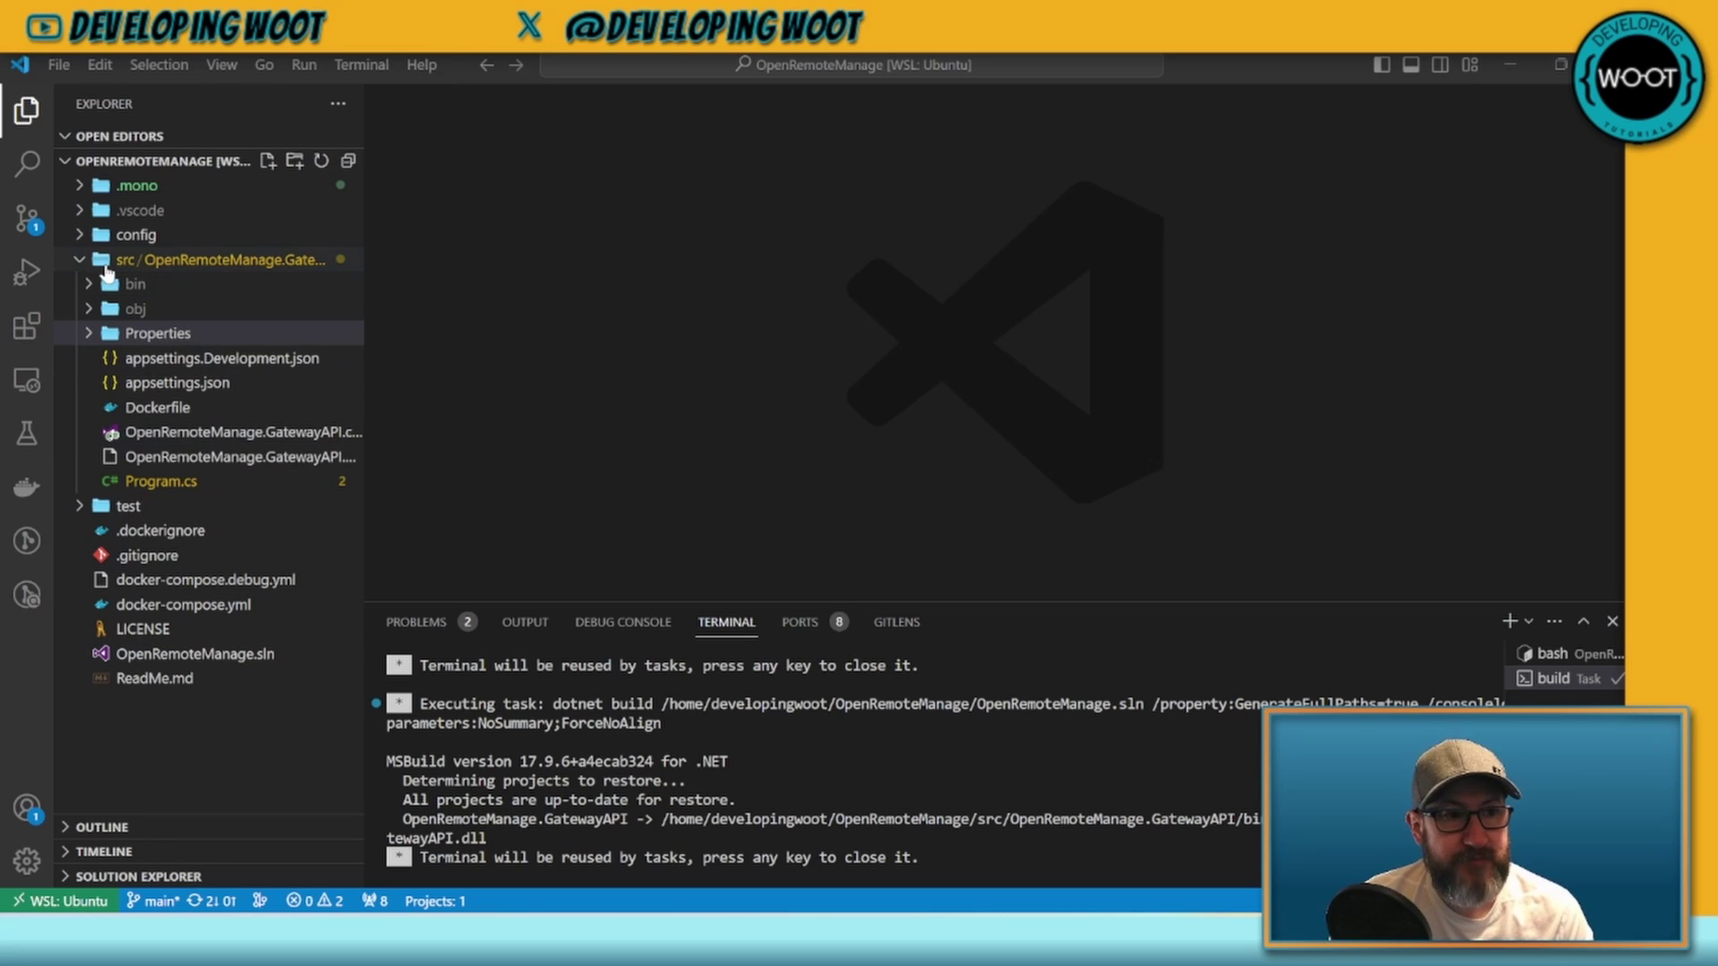
# Collapse the src/OpenRemoteManage.GatewayAPI folder in the Explorer
pyautogui.click(158, 333)
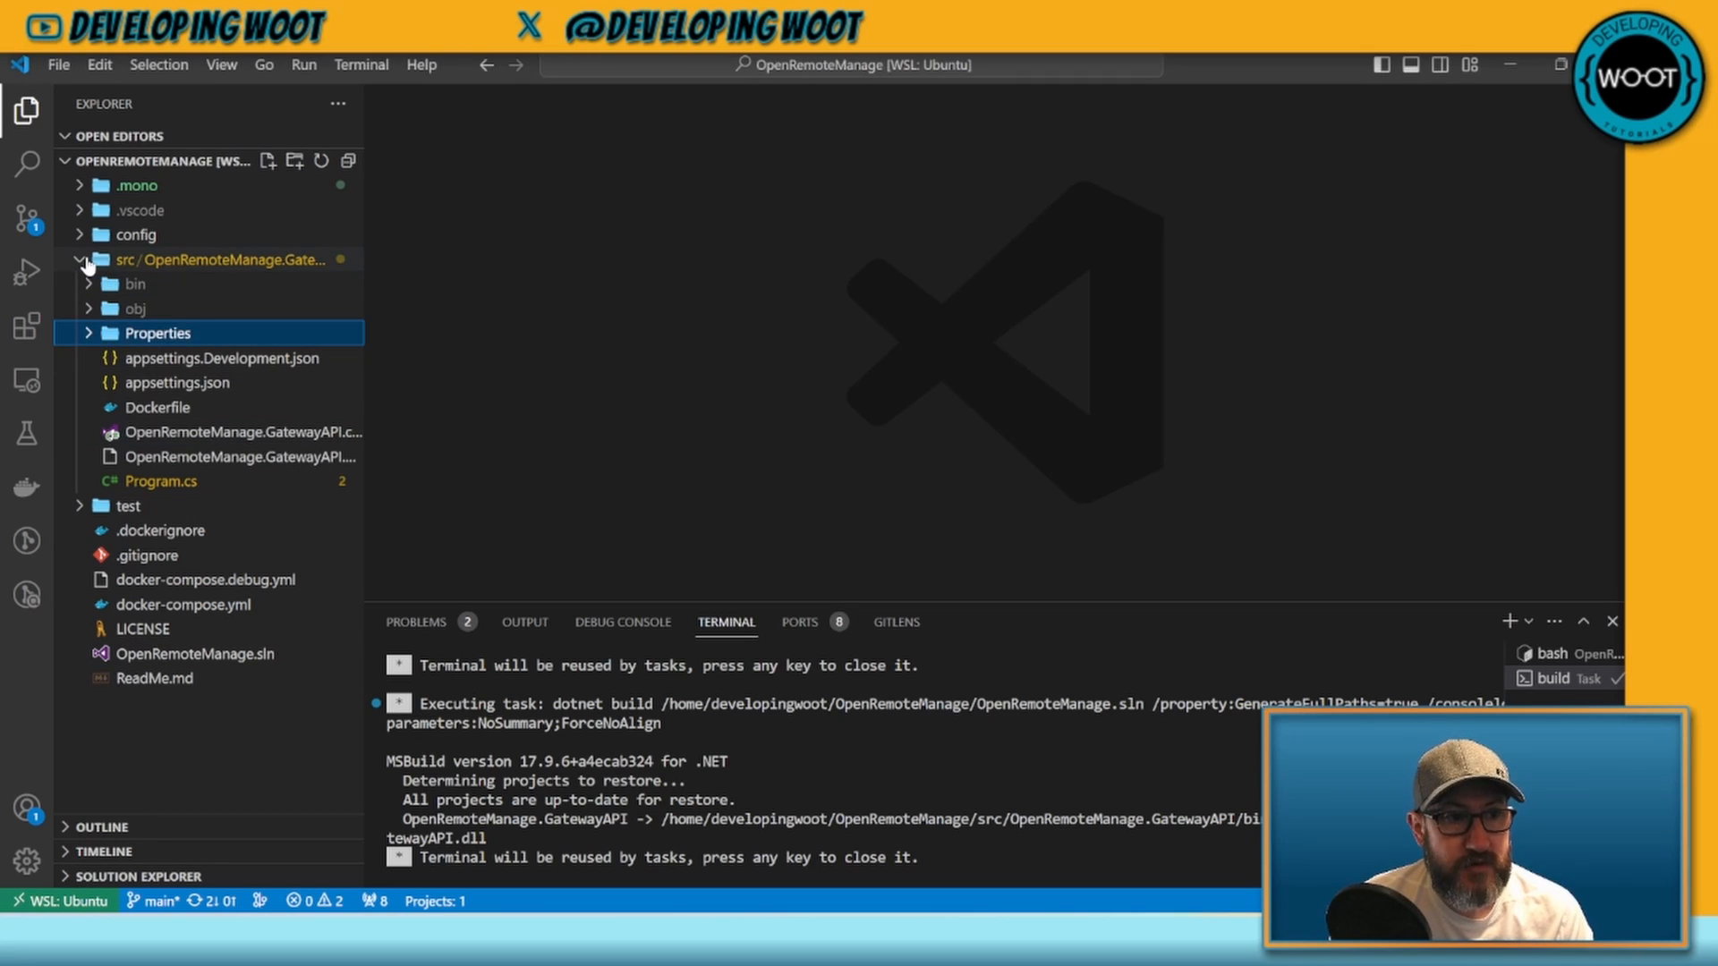
pyautogui.click(82, 259)
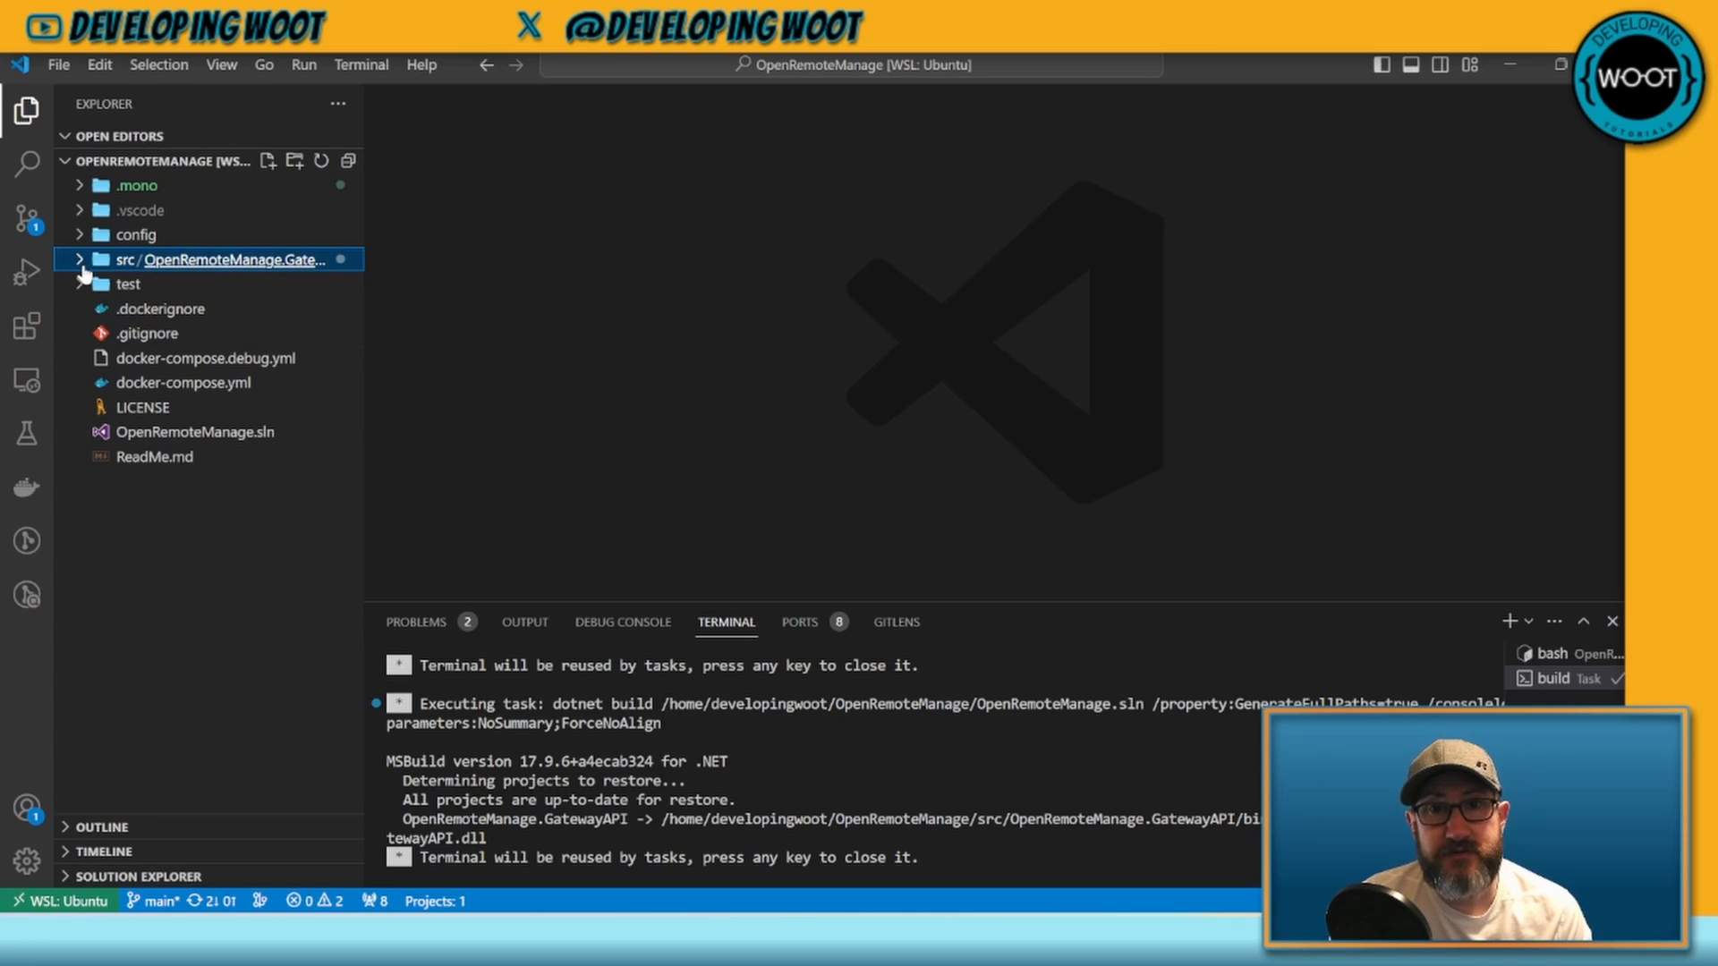
# Create a new file named Directory.Build.props at the solution root
pyautogui.rightClick(231, 260)
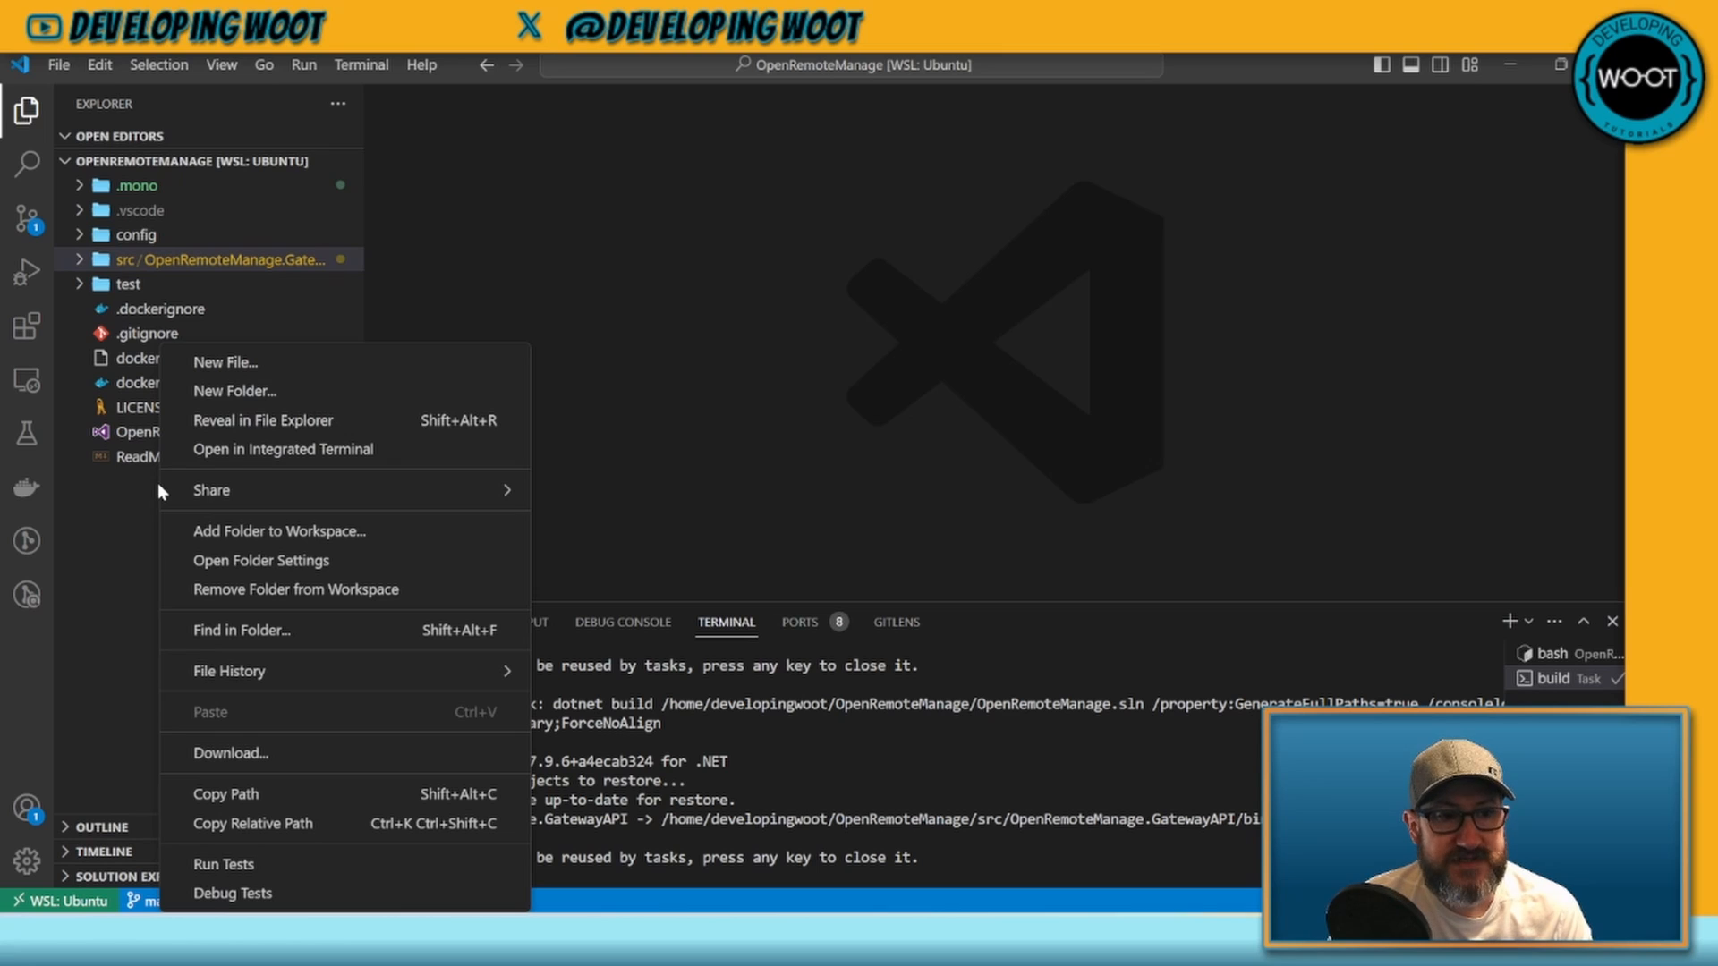
pyautogui.click(225, 362)
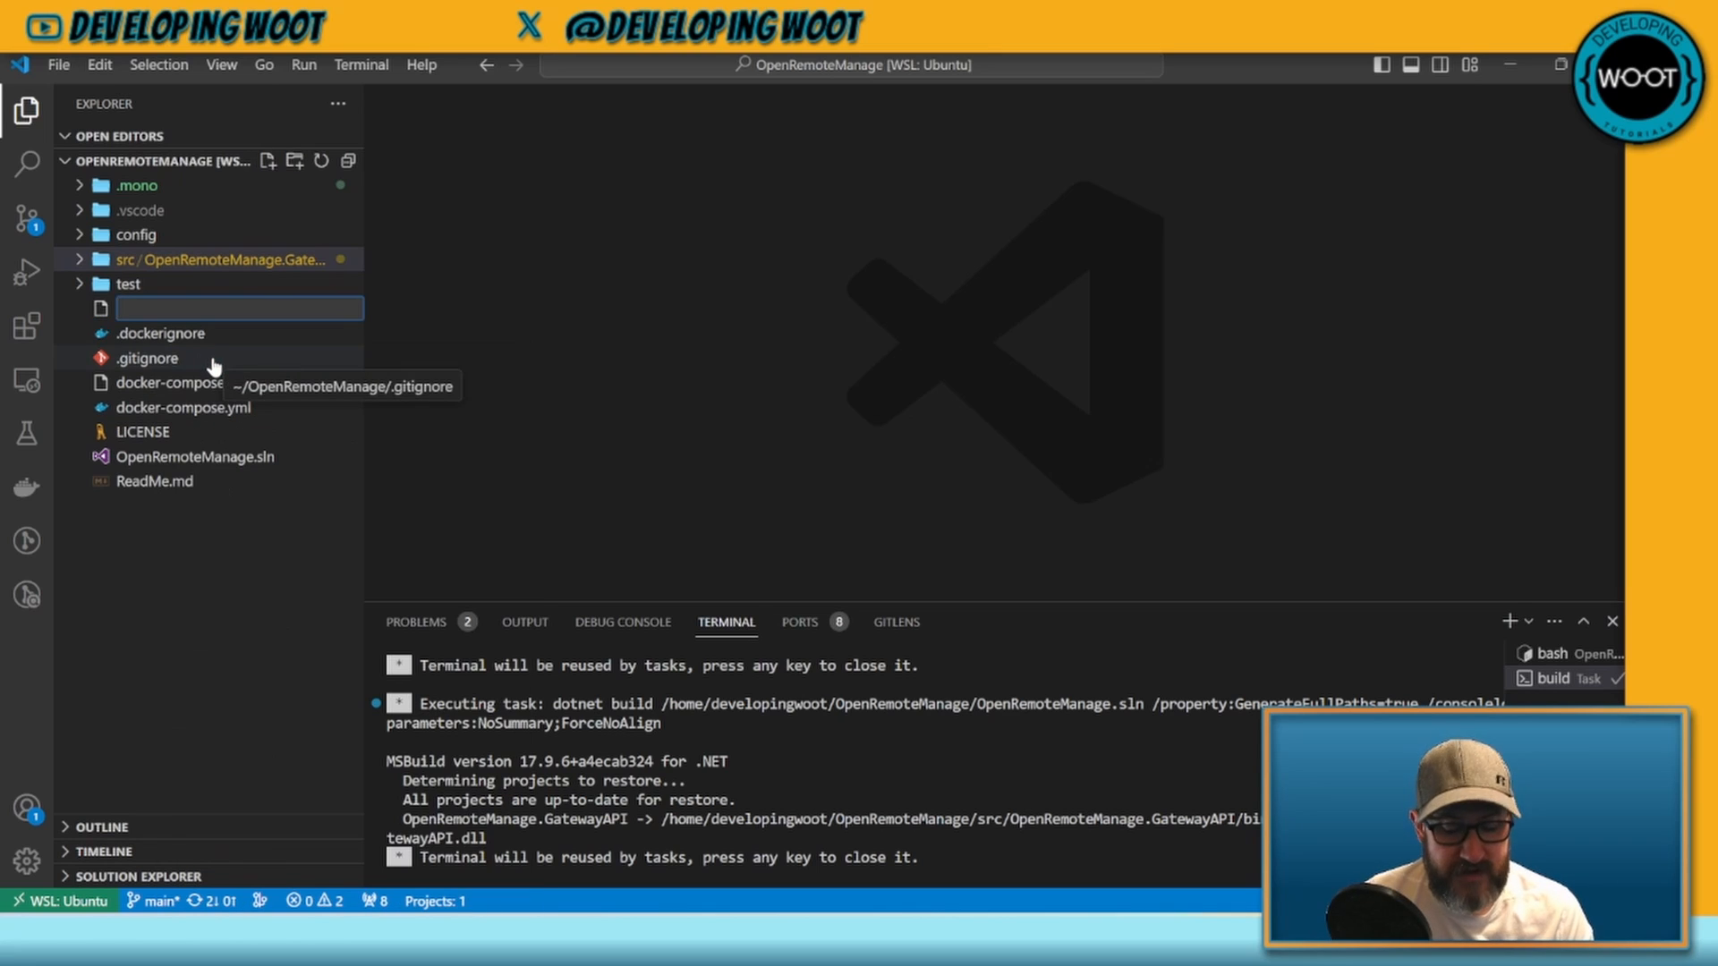
pyautogui.write('D')
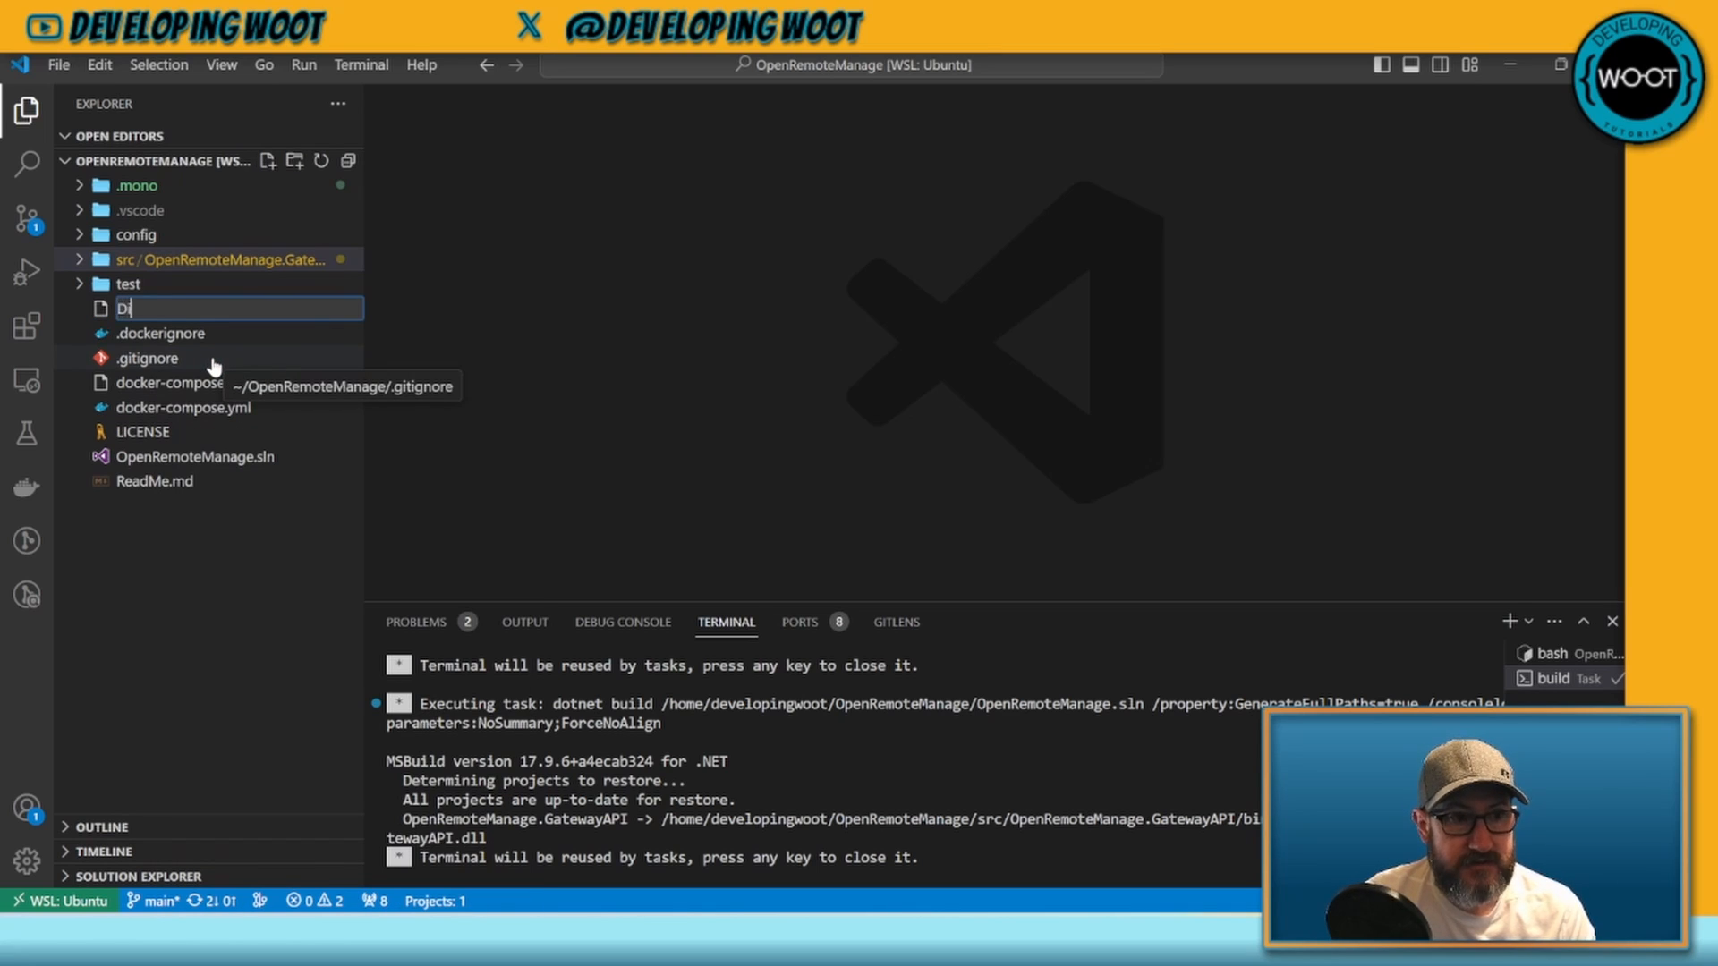
pyautogui.write('irectory')
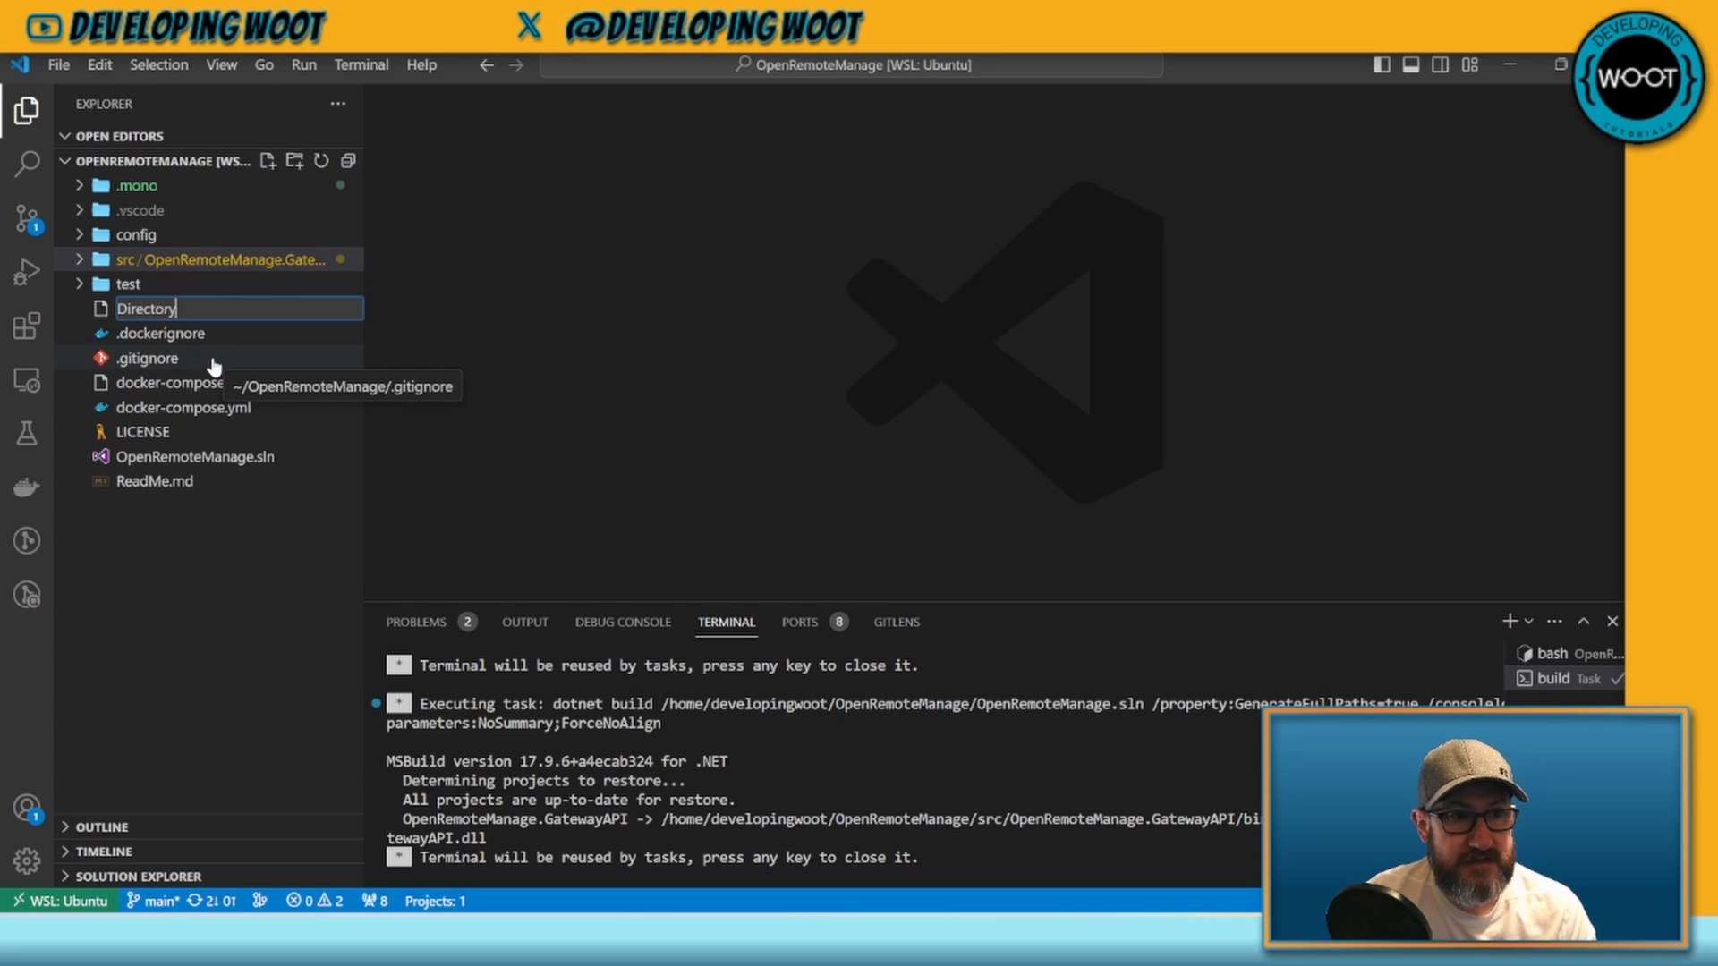
pyautogui.write('.Build.props')
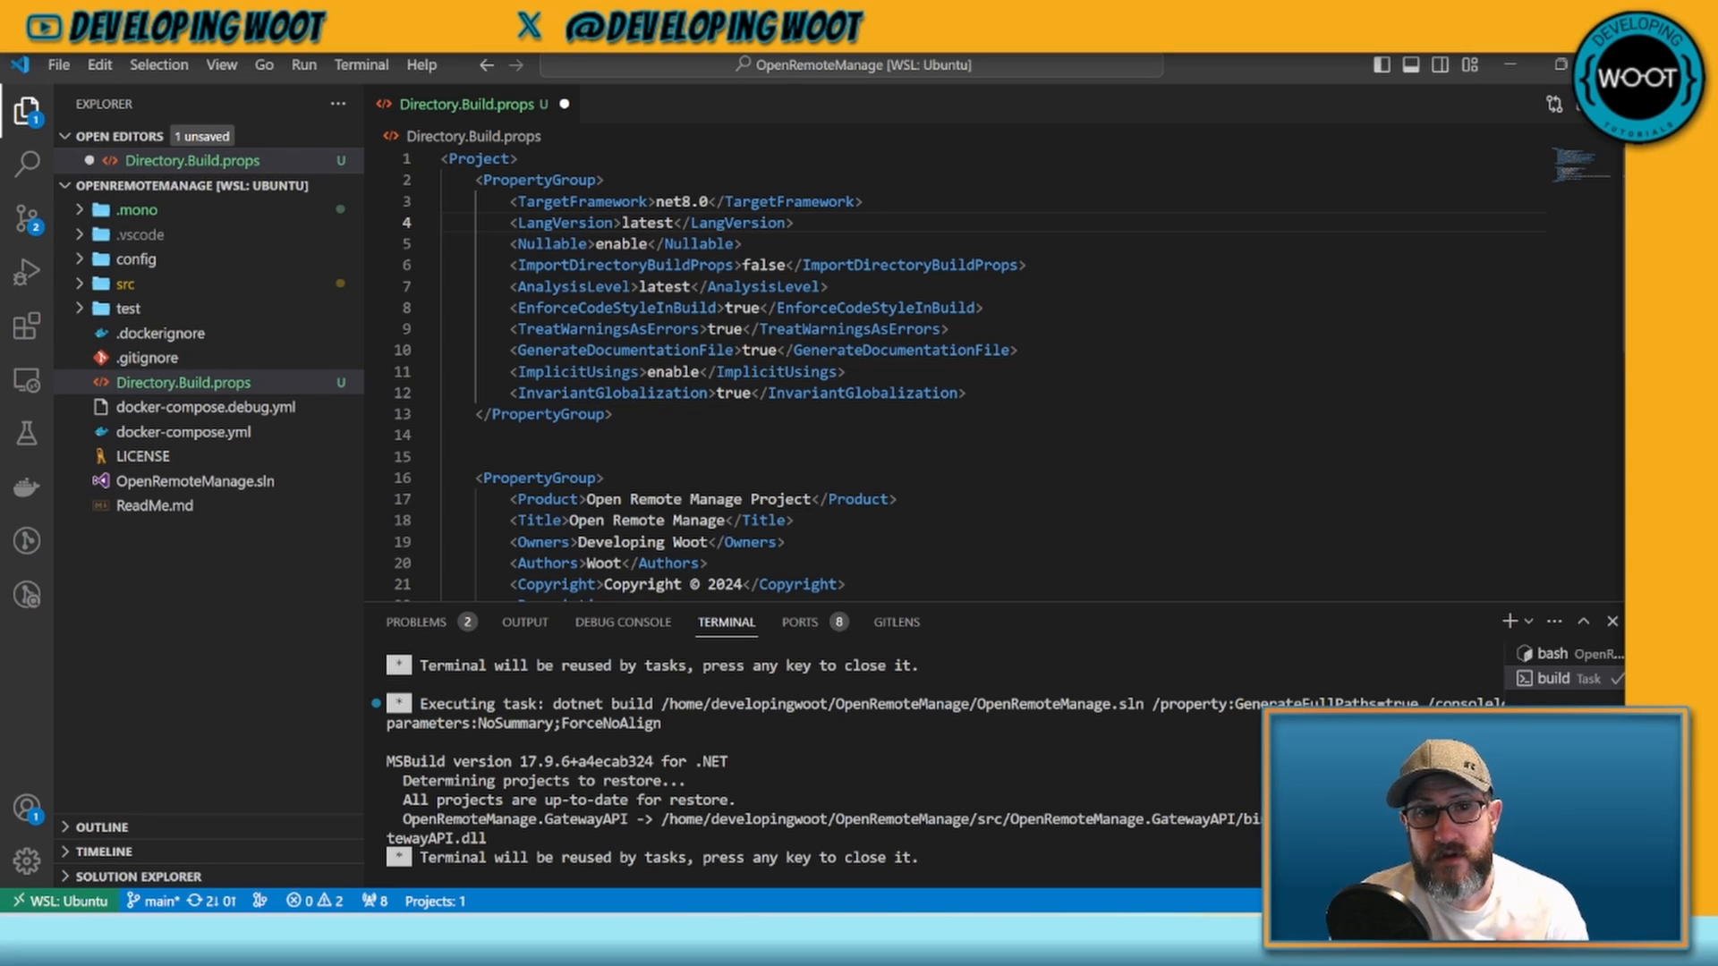
pyautogui.doubleClick(712, 244)
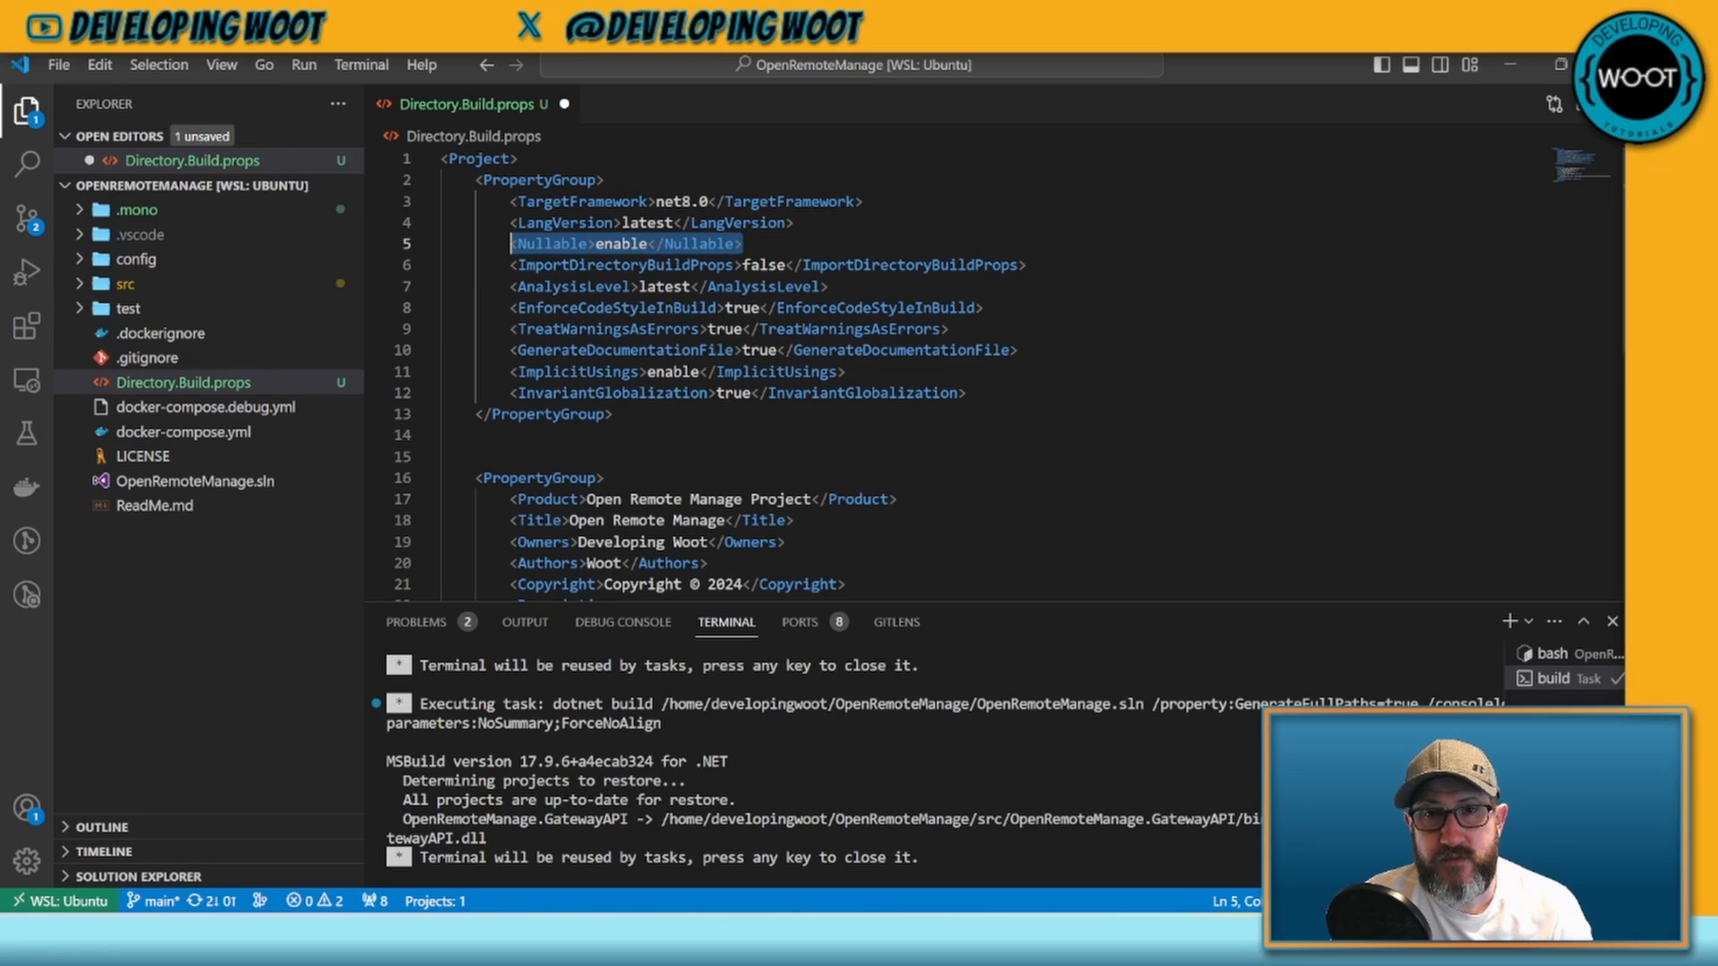
pyautogui.rightClick(580, 227)
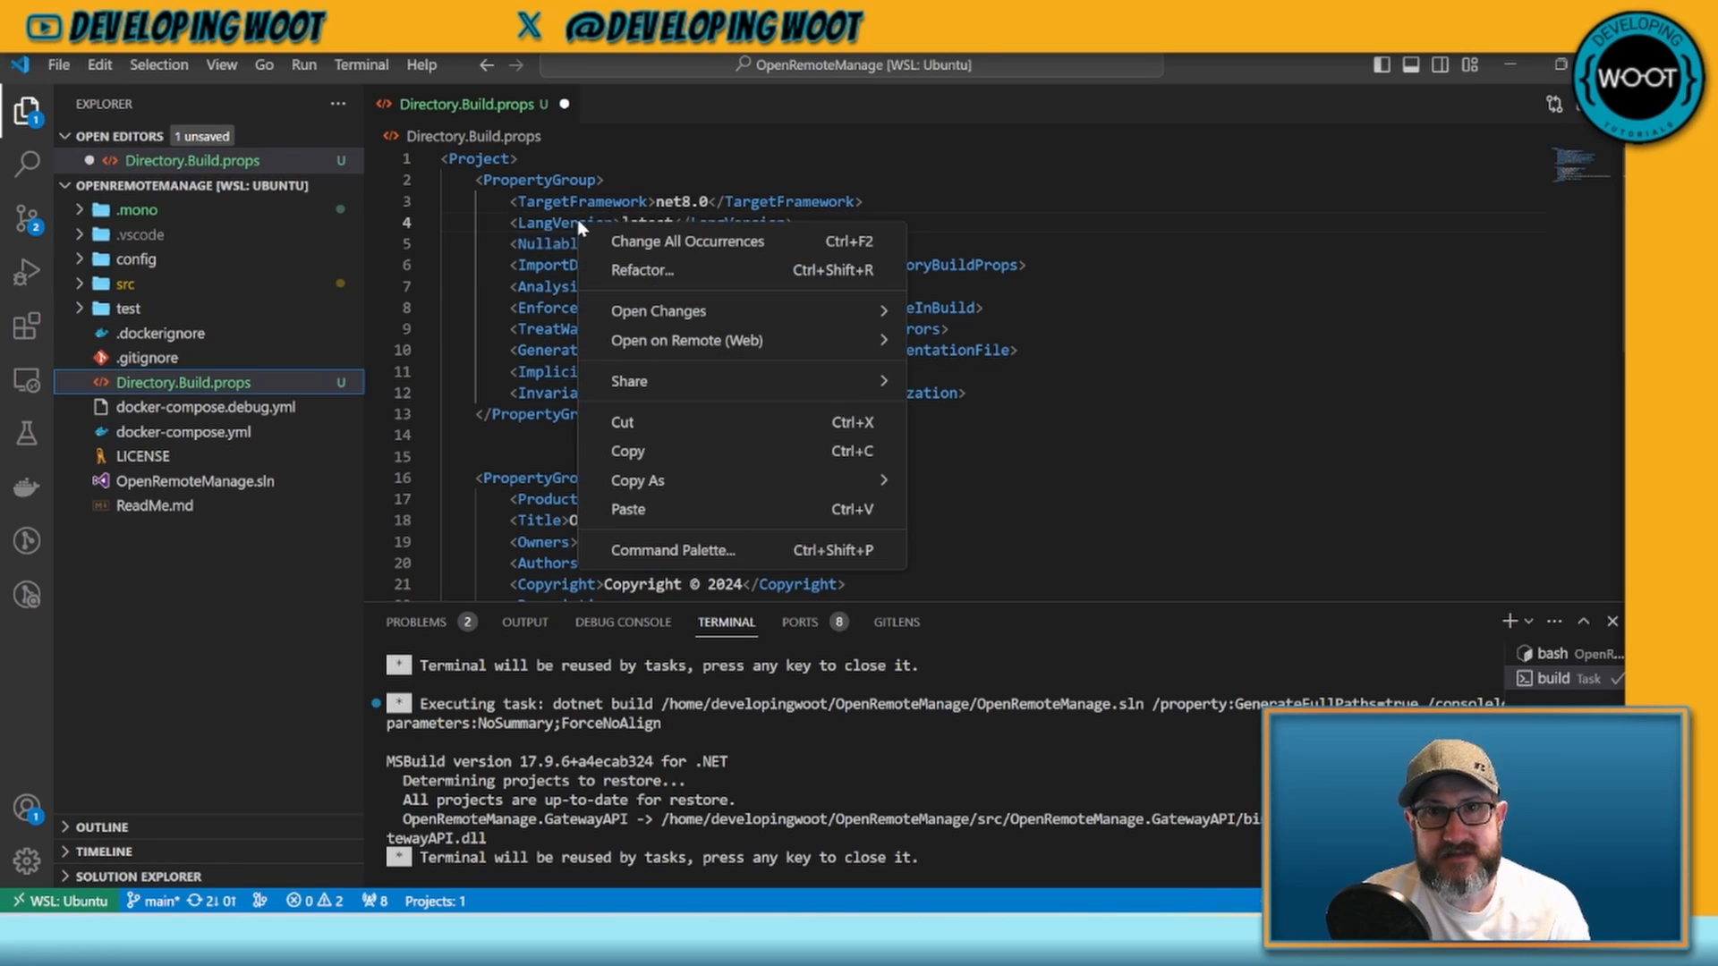
pyautogui.press('Escape')
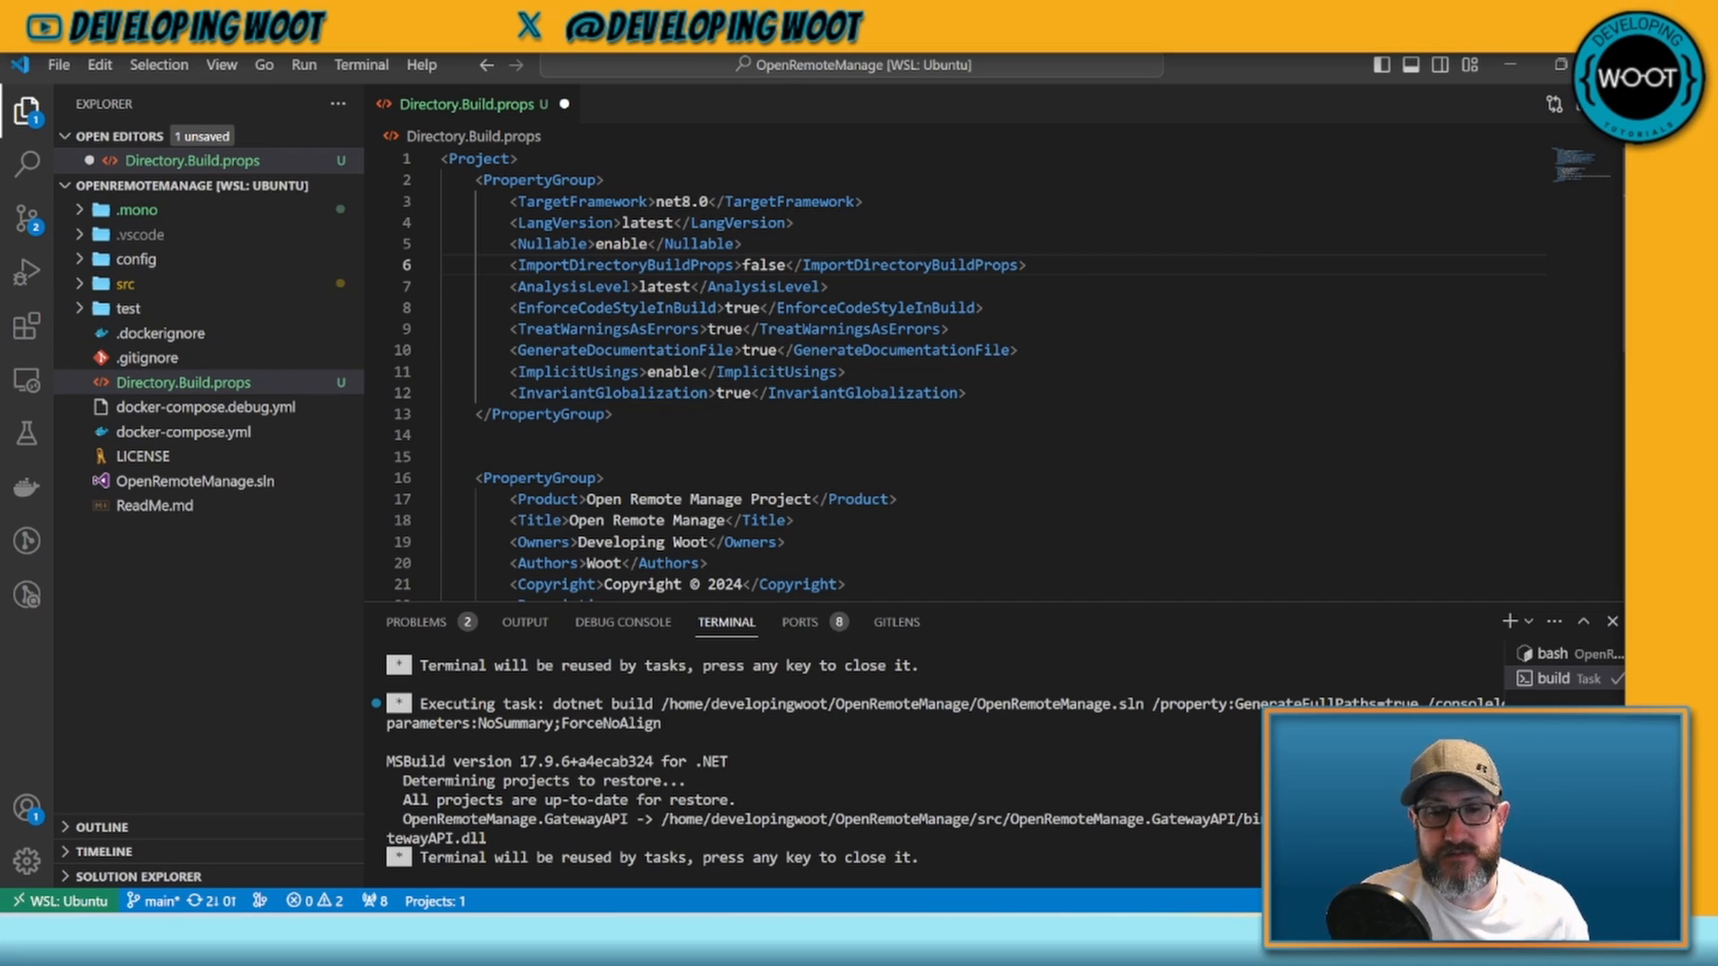
# Change the PackageVersion opening and closing tags to Version, keeping the value 1.0.0
pyautogui.scroll(-3)
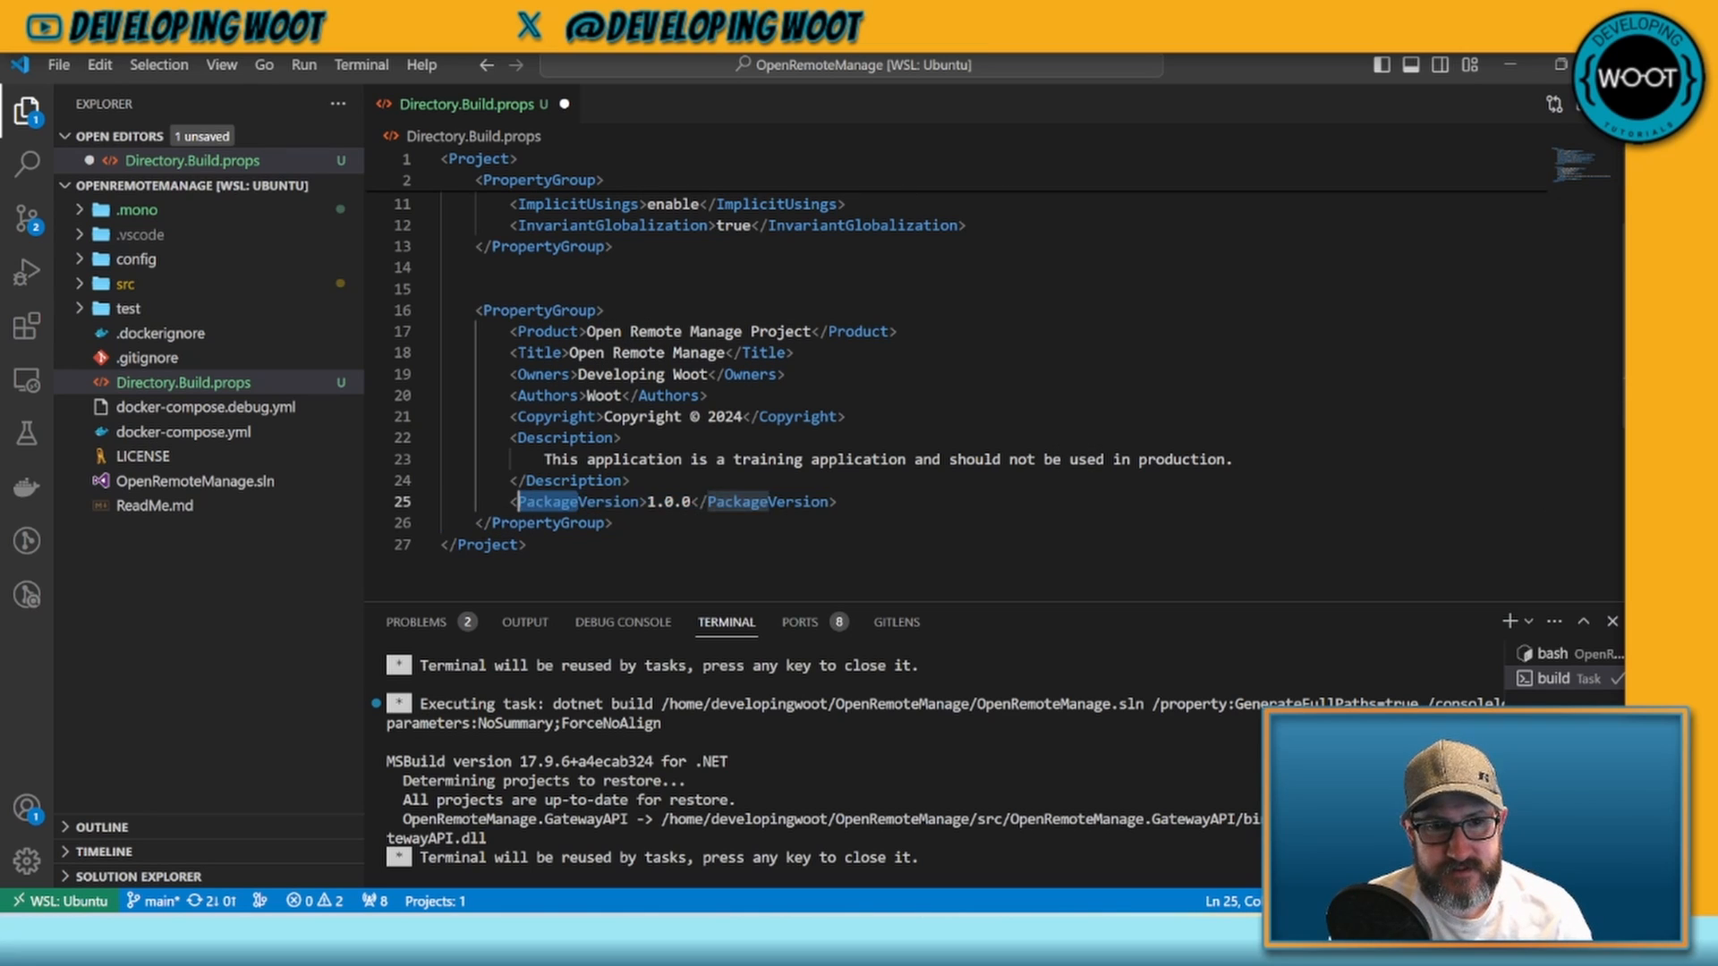
pyautogui.write('Version')
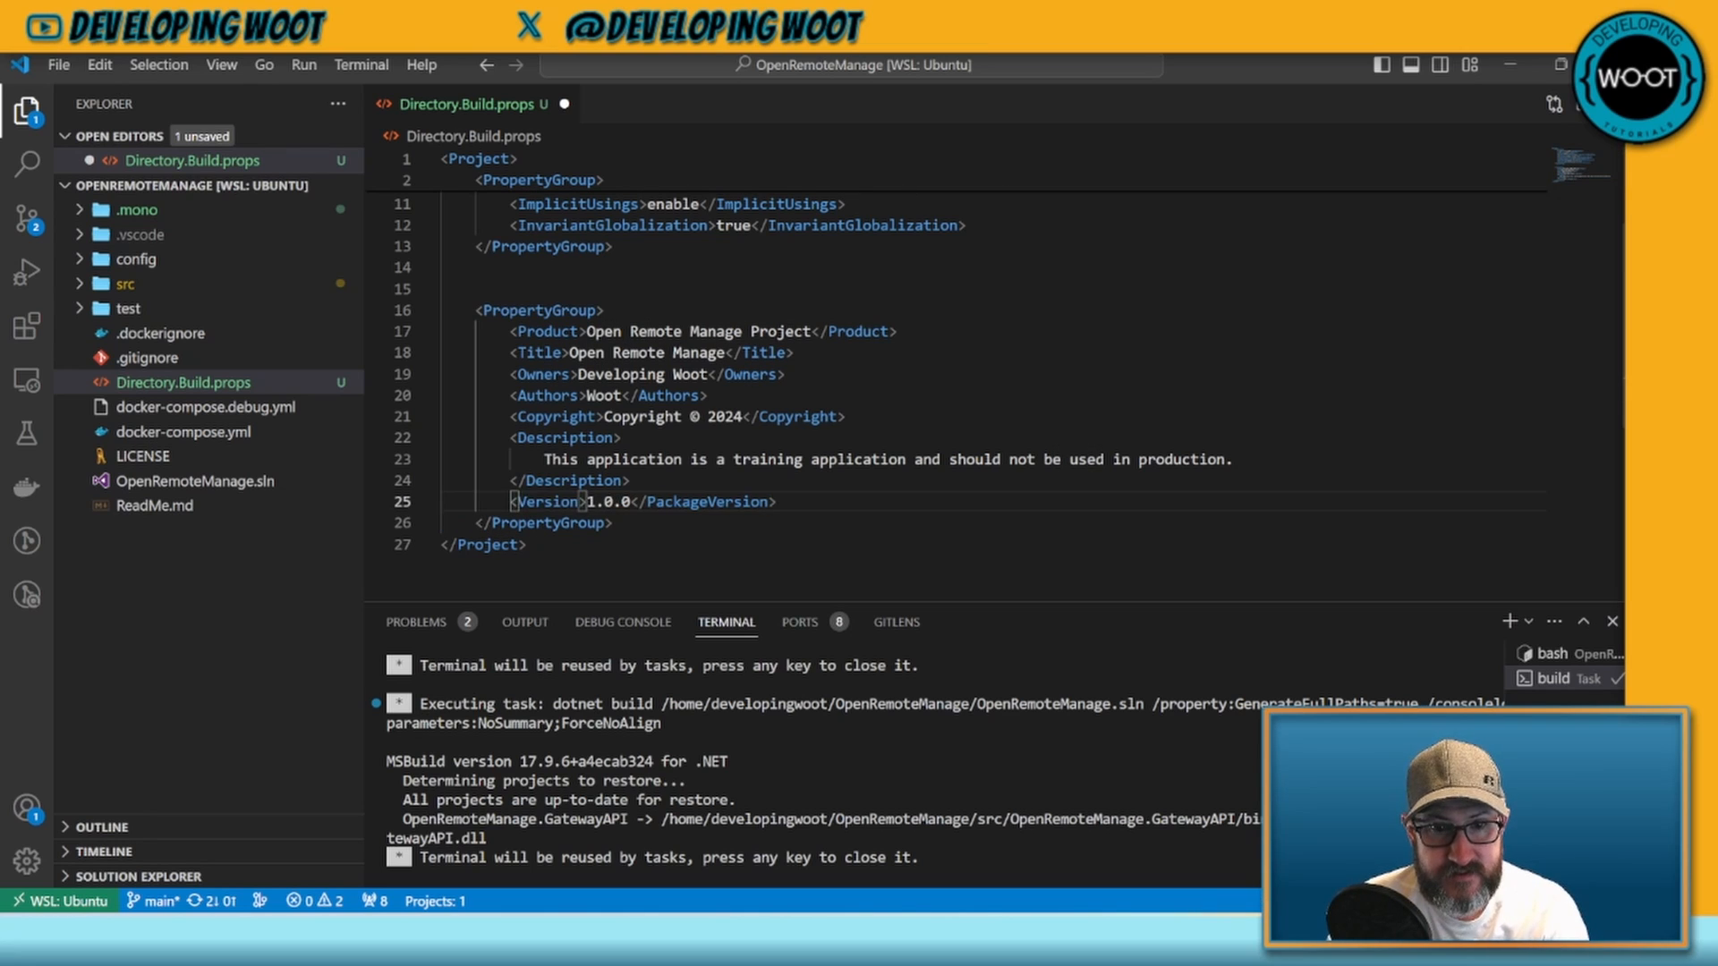
pyautogui.doubleClick(707, 501)
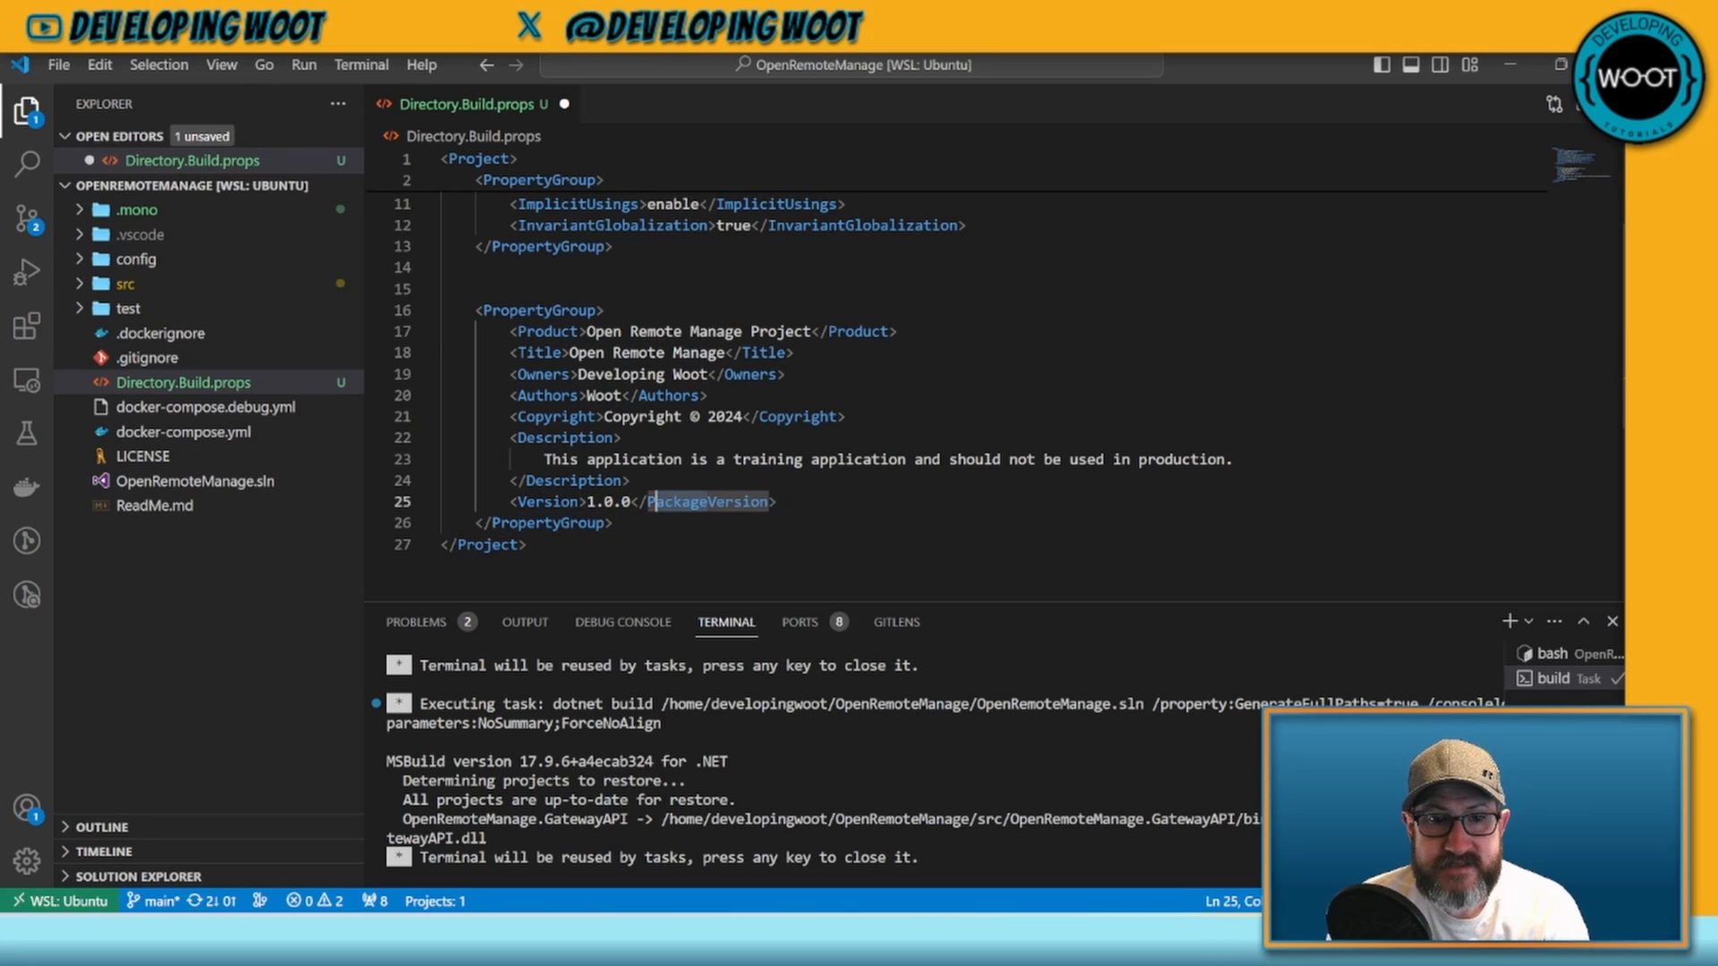
pyautogui.scroll(3)
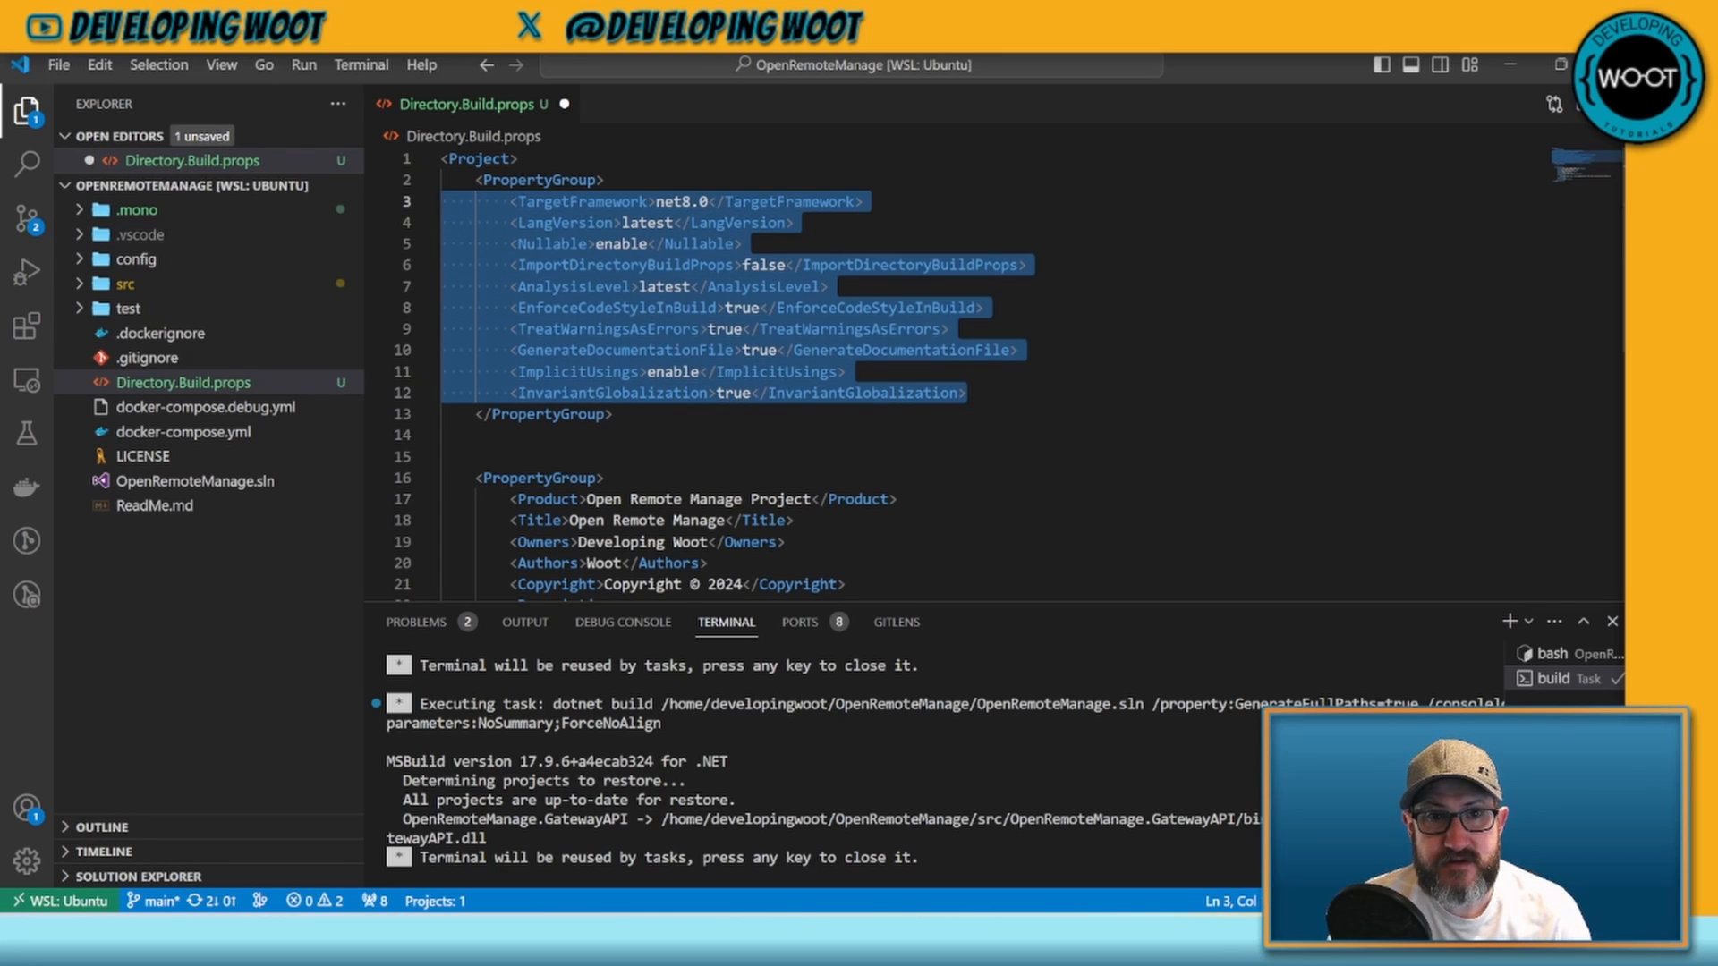
pyautogui.scroll(-3)
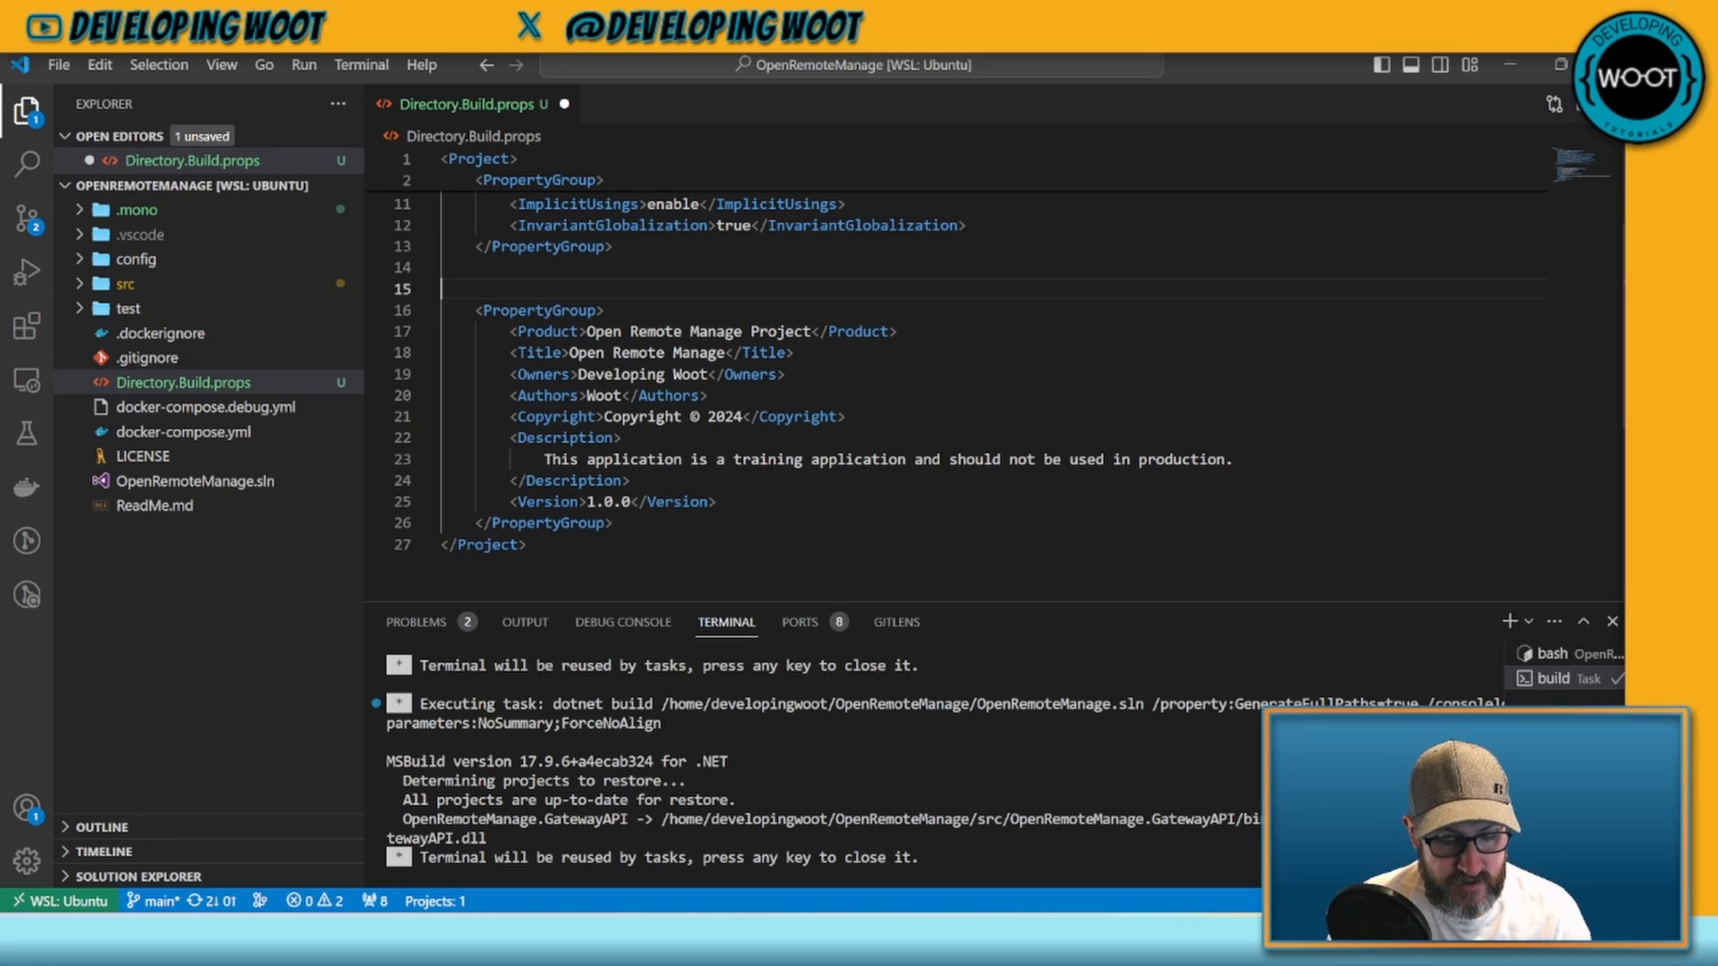
# Run the build task from the Terminal menu to rebuild the solution
pyautogui.click(360, 65)
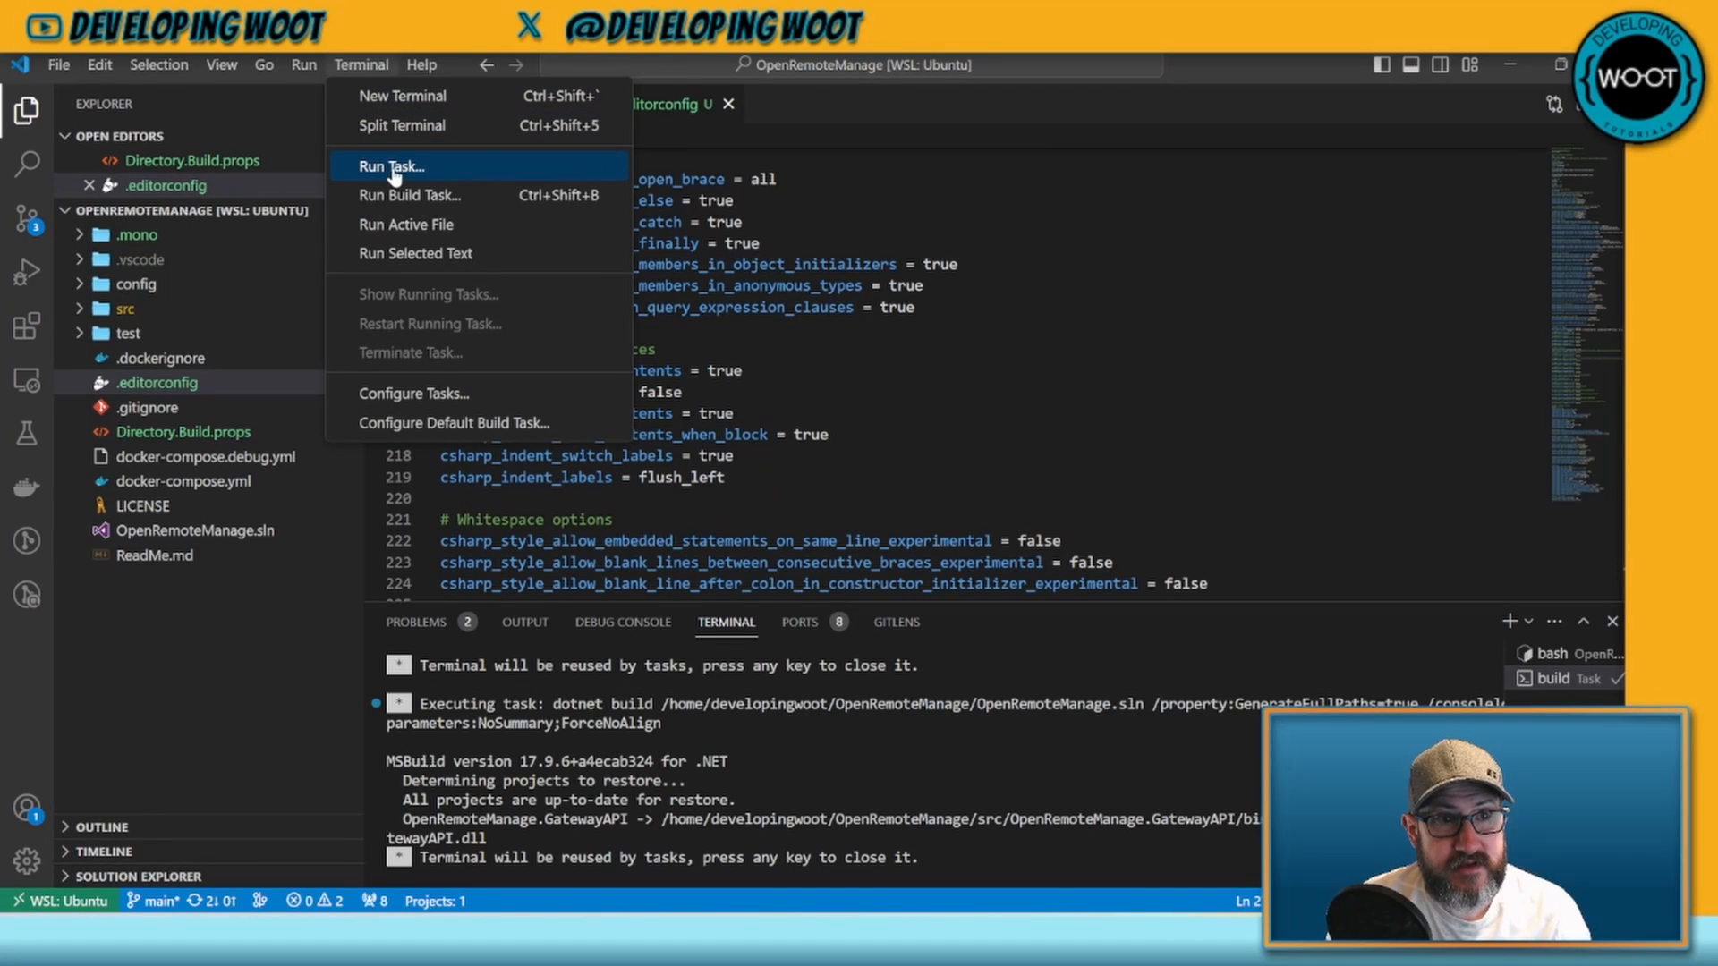
pyautogui.click(390, 165)
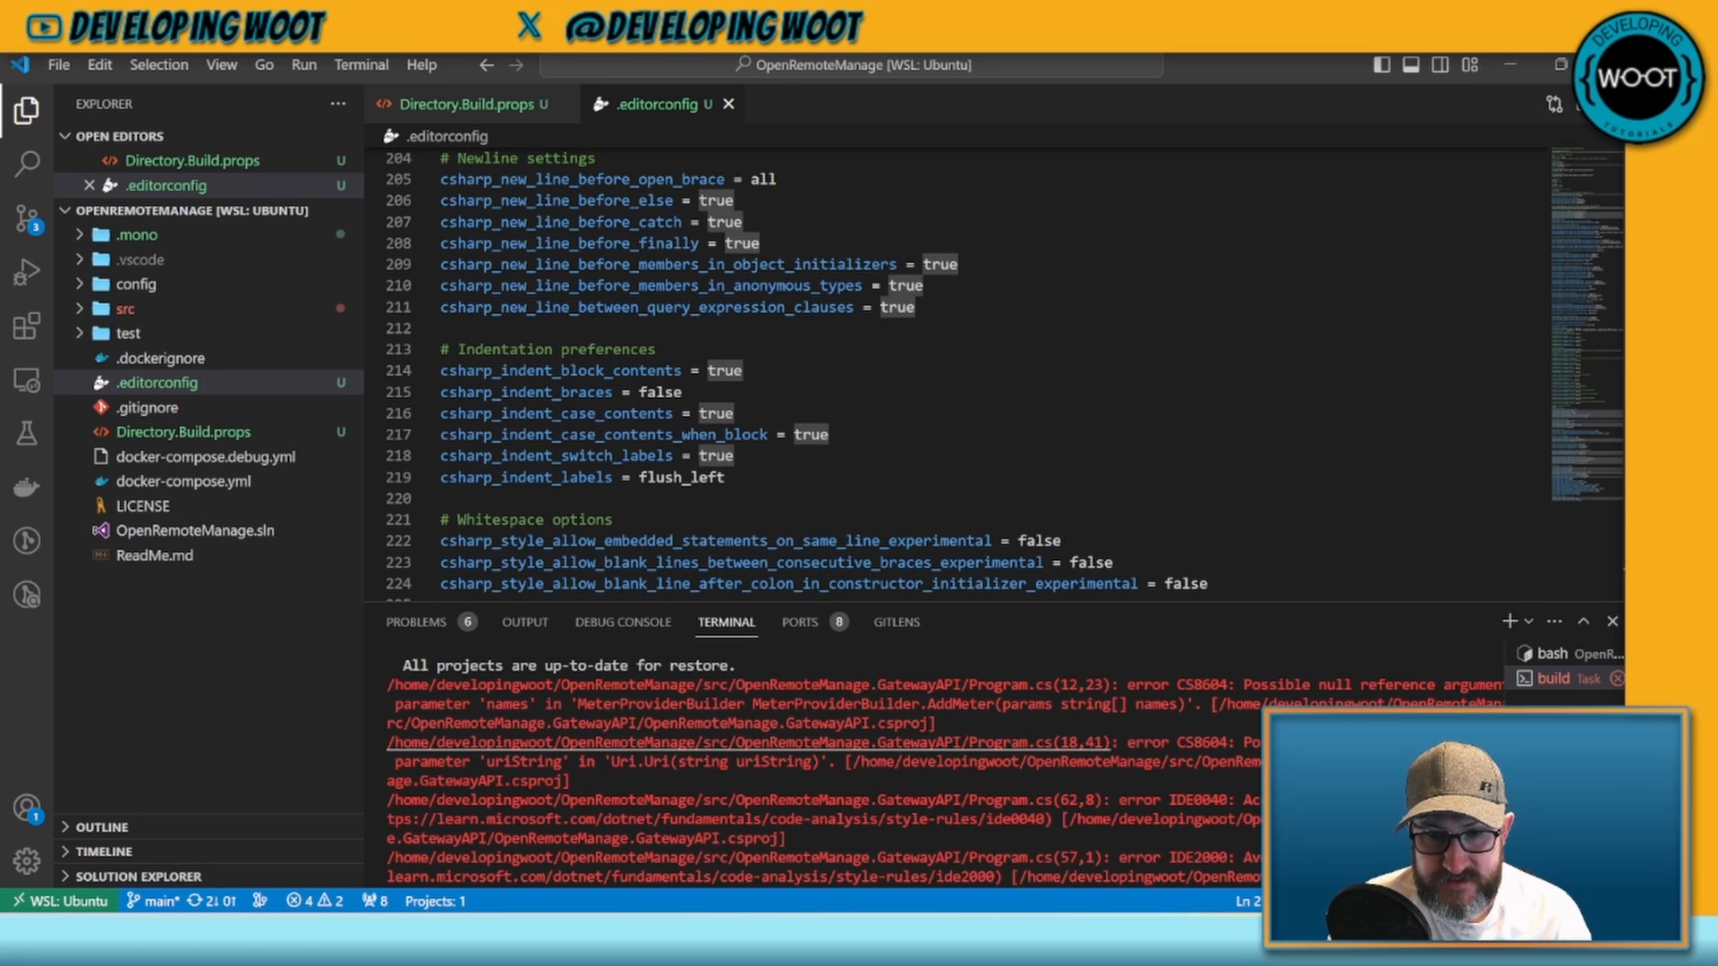
# Add Exceptions/OpenRemoteManageLaunchException.cs with its constructors and summary comments in GatewayAPI
pyautogui.click(124, 308)
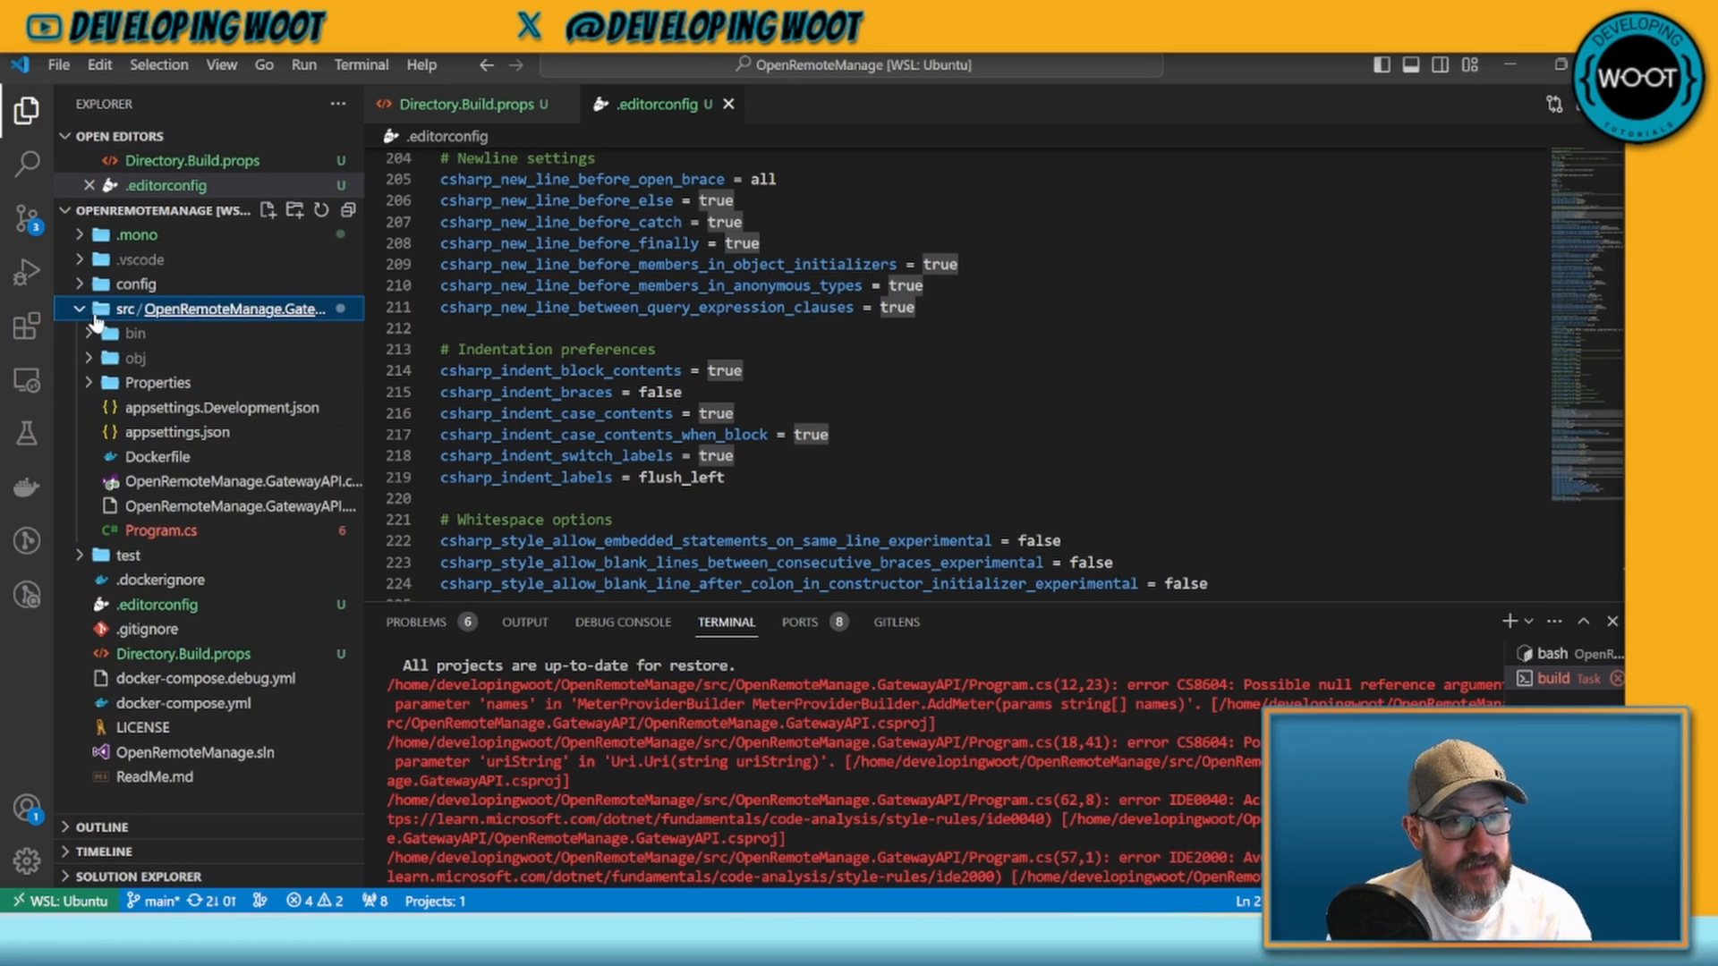
pyautogui.click(161, 530)
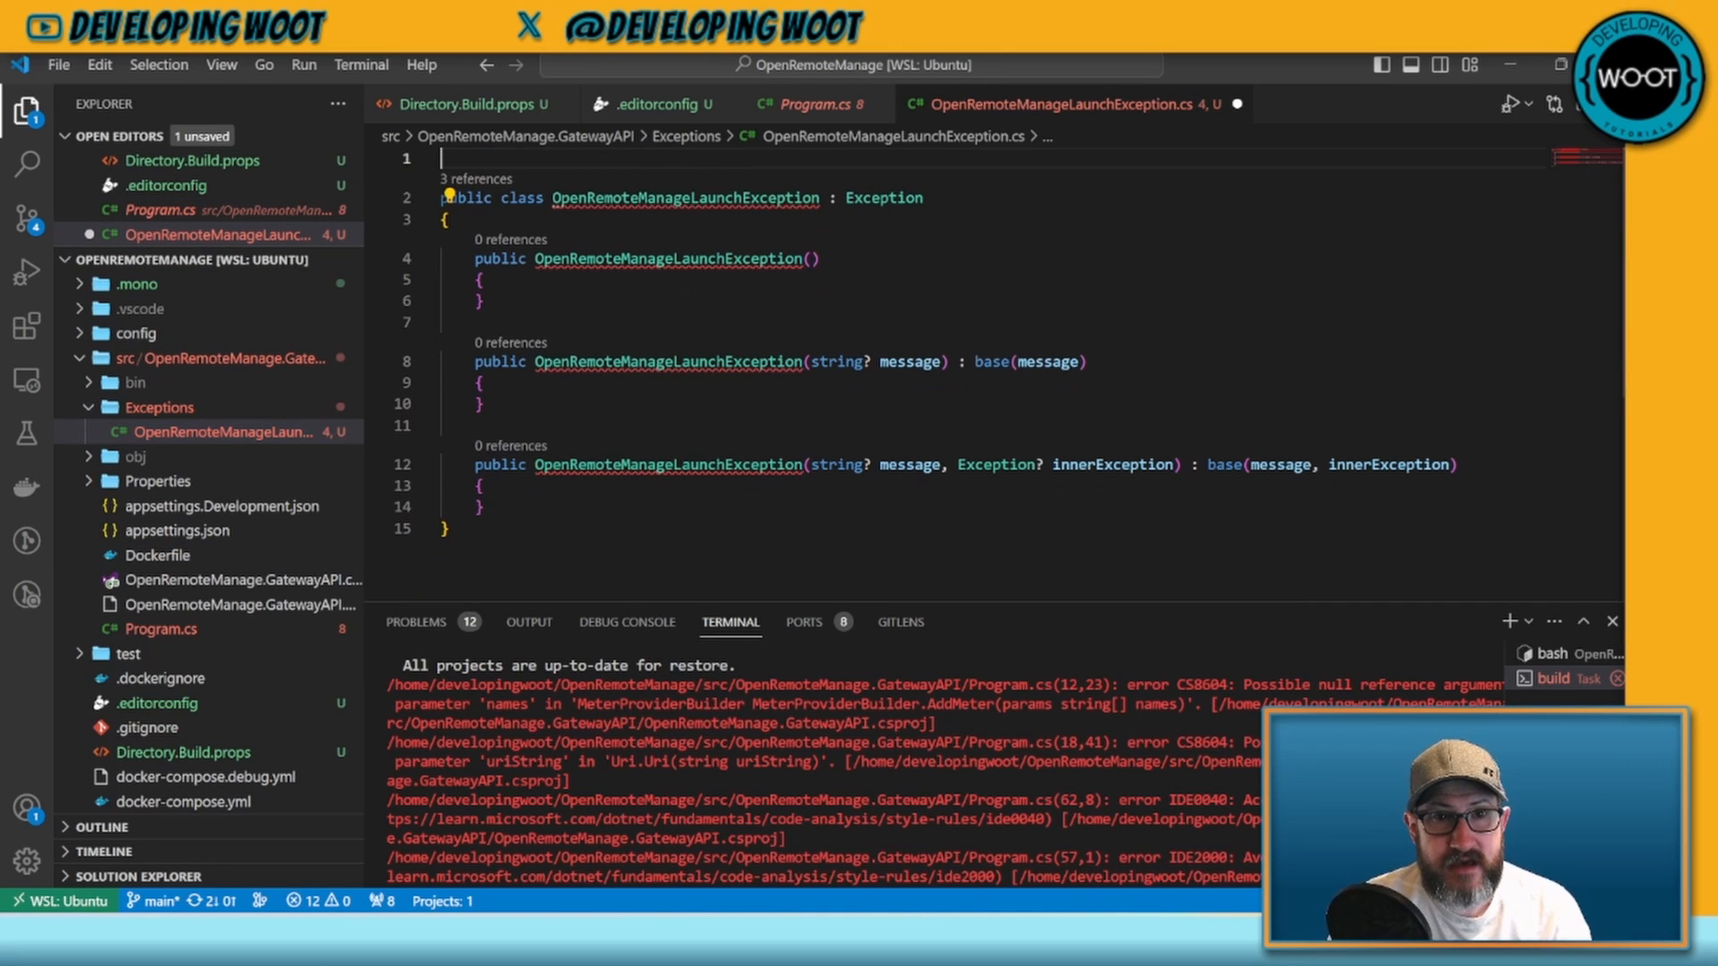
pyautogui.moveTo(687, 199)
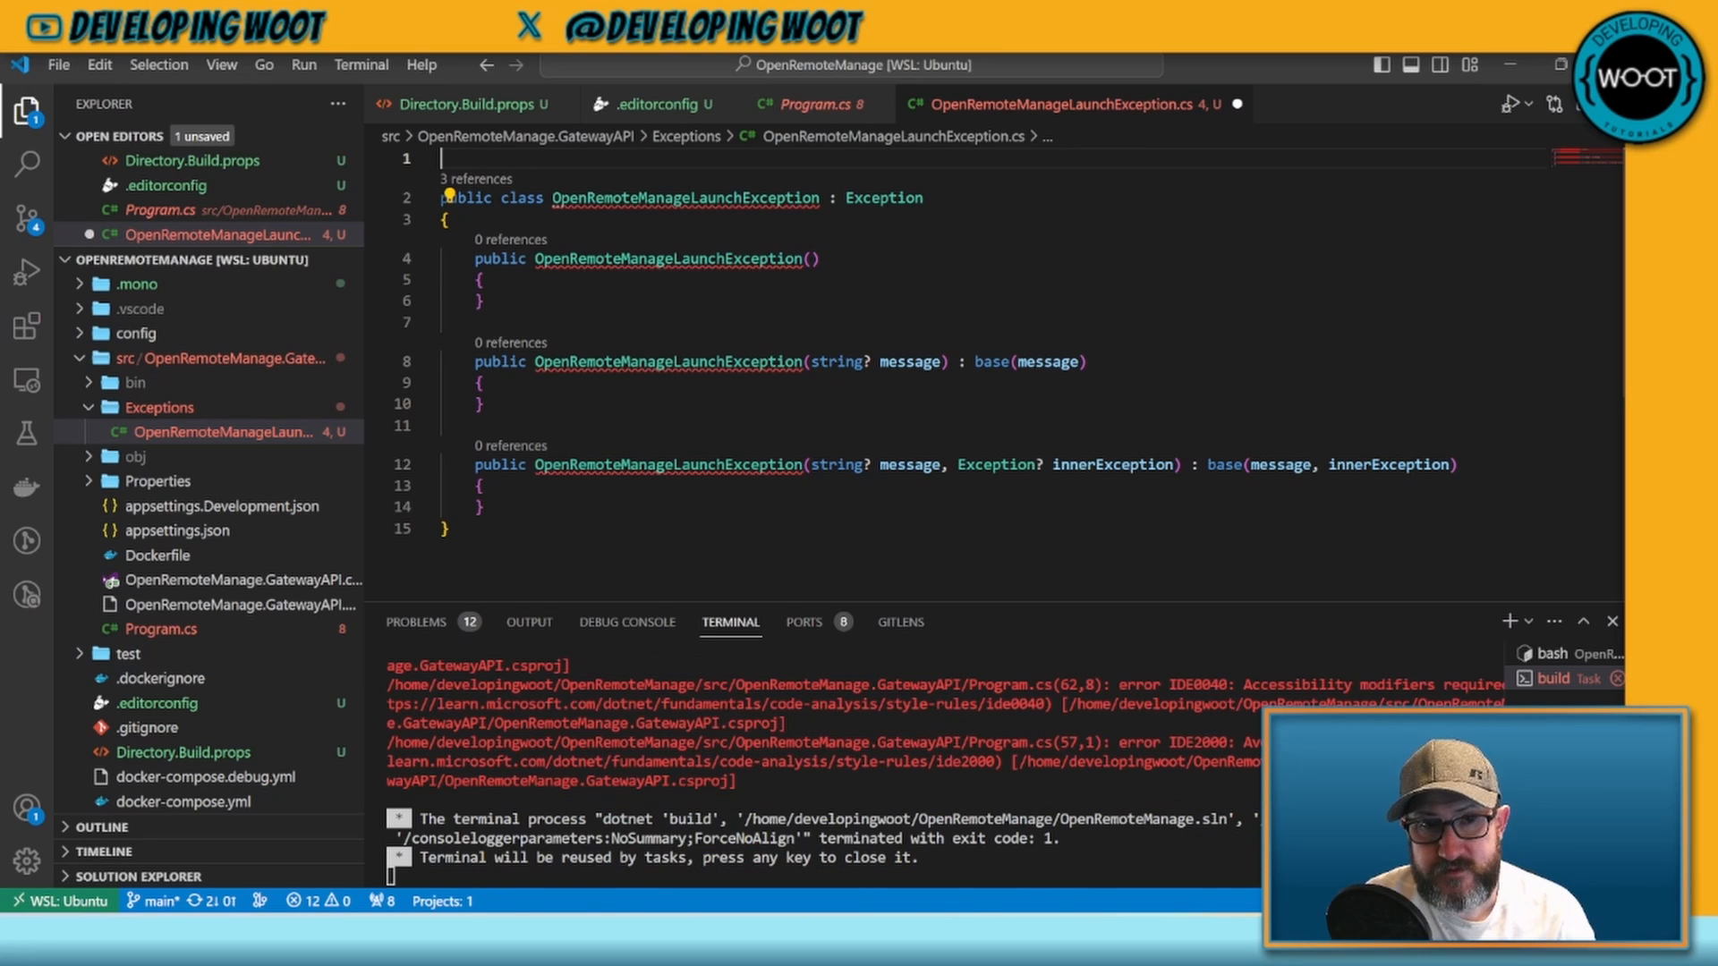
pyautogui.press('Enter')
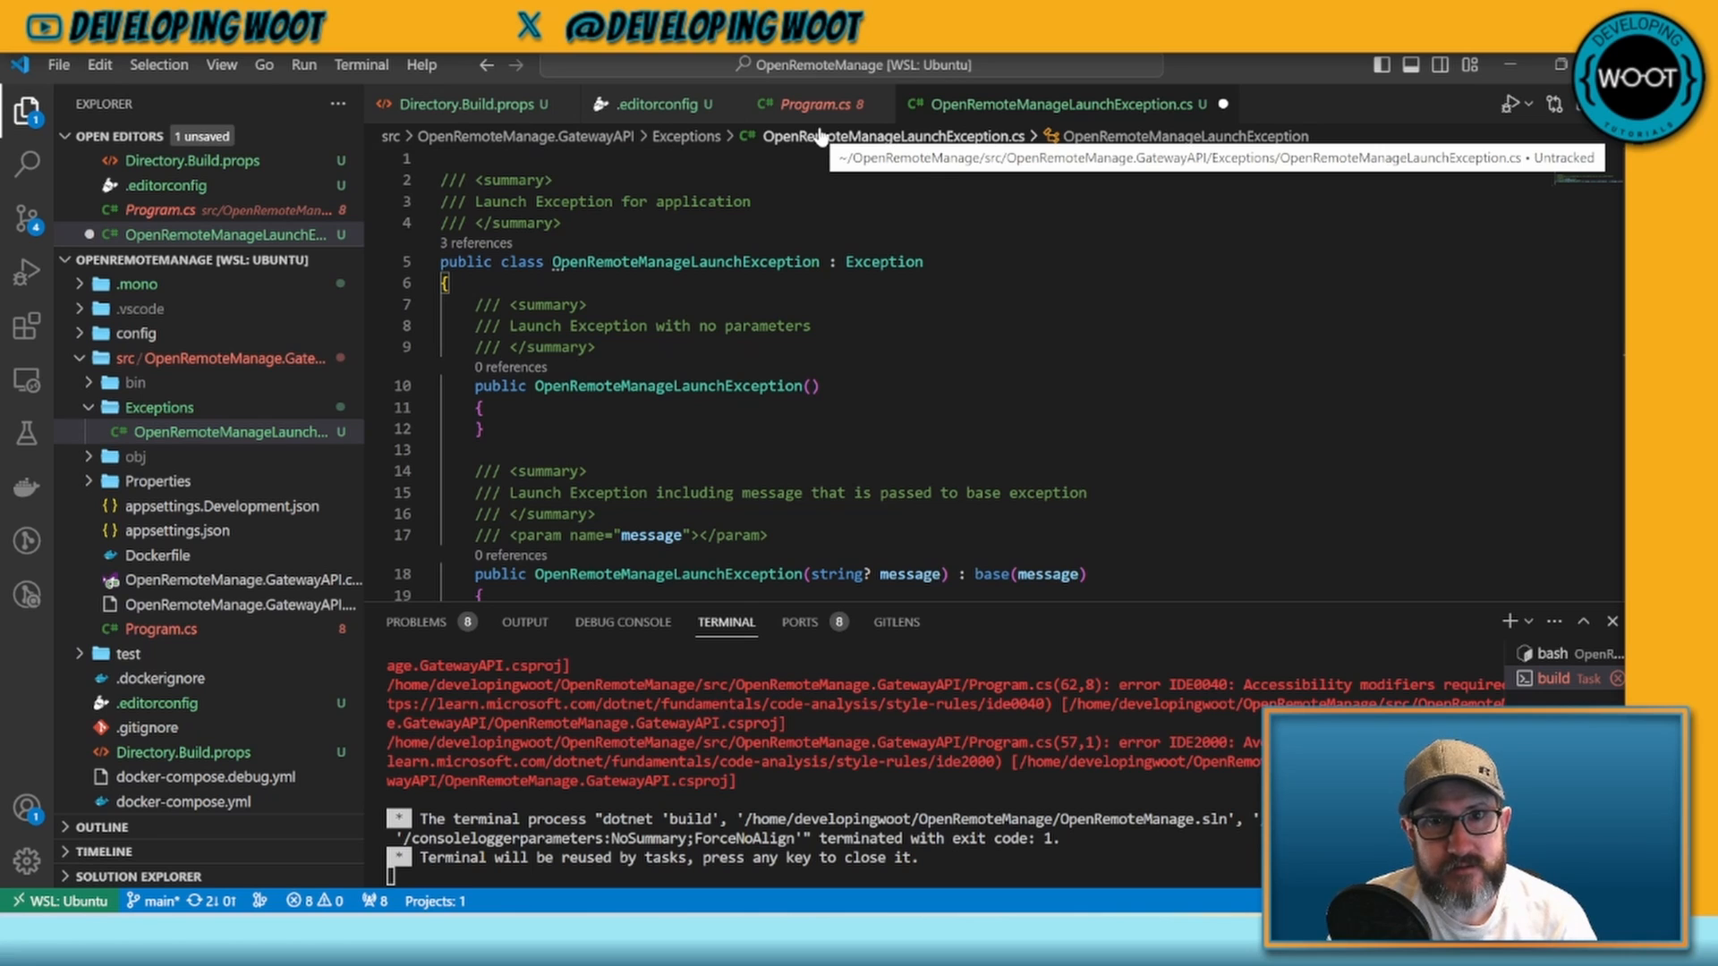
# In Program.cs add '?? throw new OpenRemoteManageLaunchException("Unable to locate Otel meter name.")' after GetValue
pyautogui.click(793, 104)
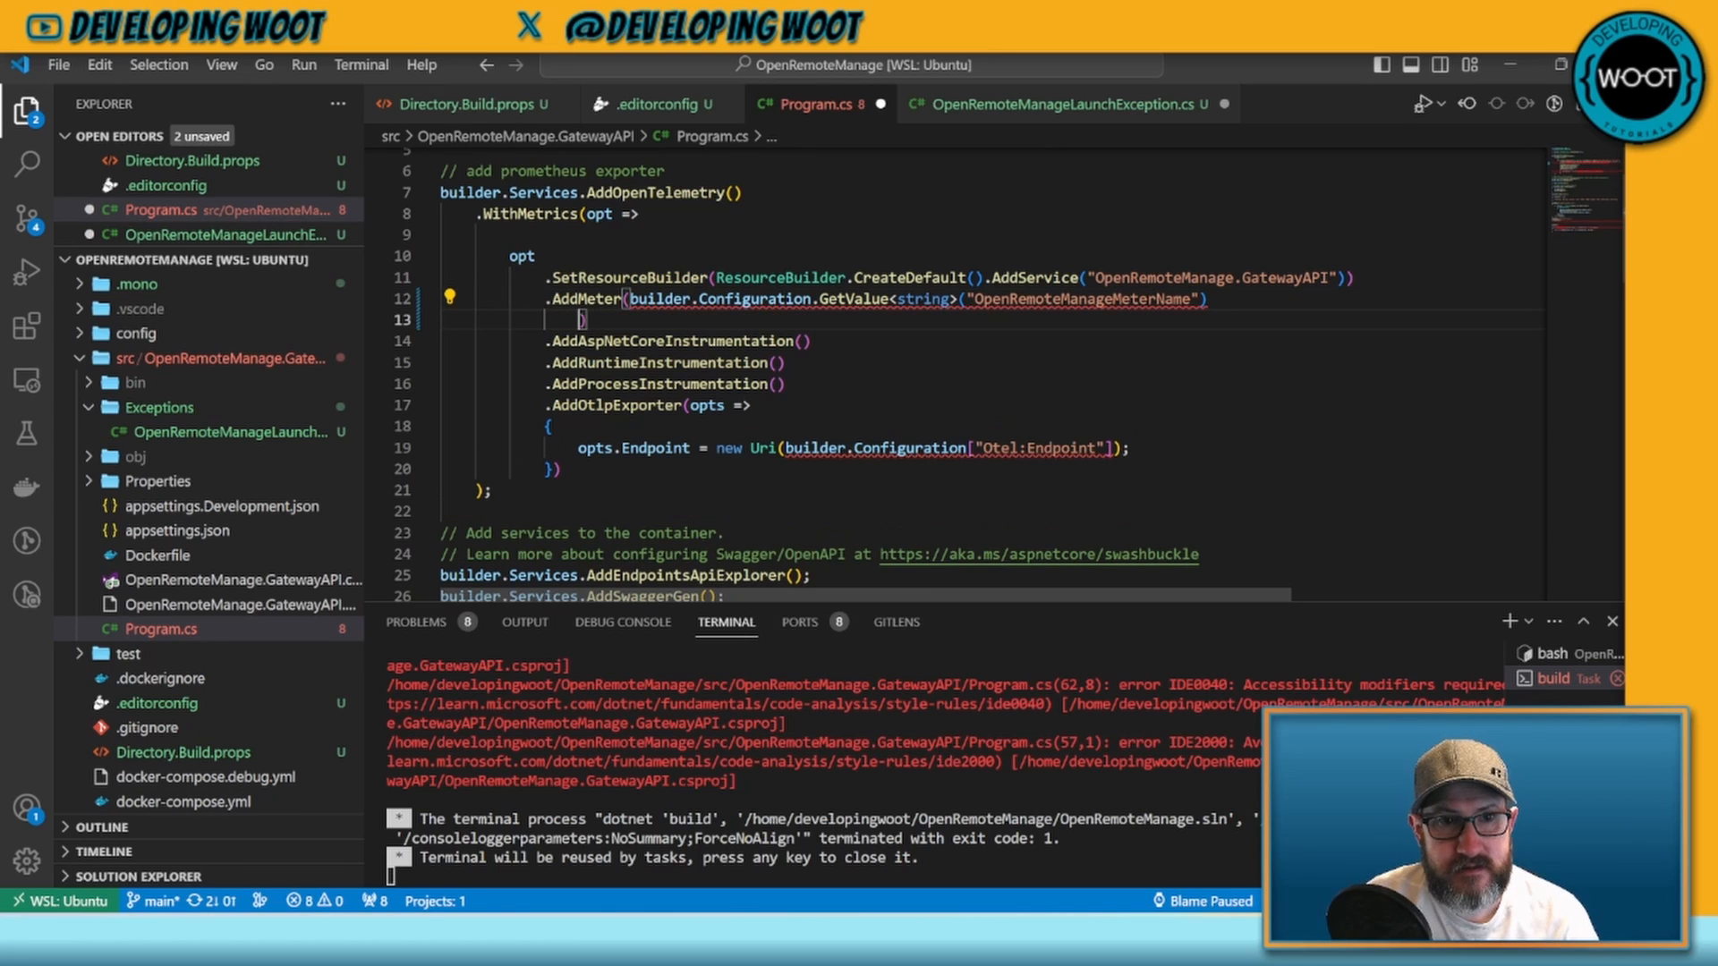
pyautogui.write('??')
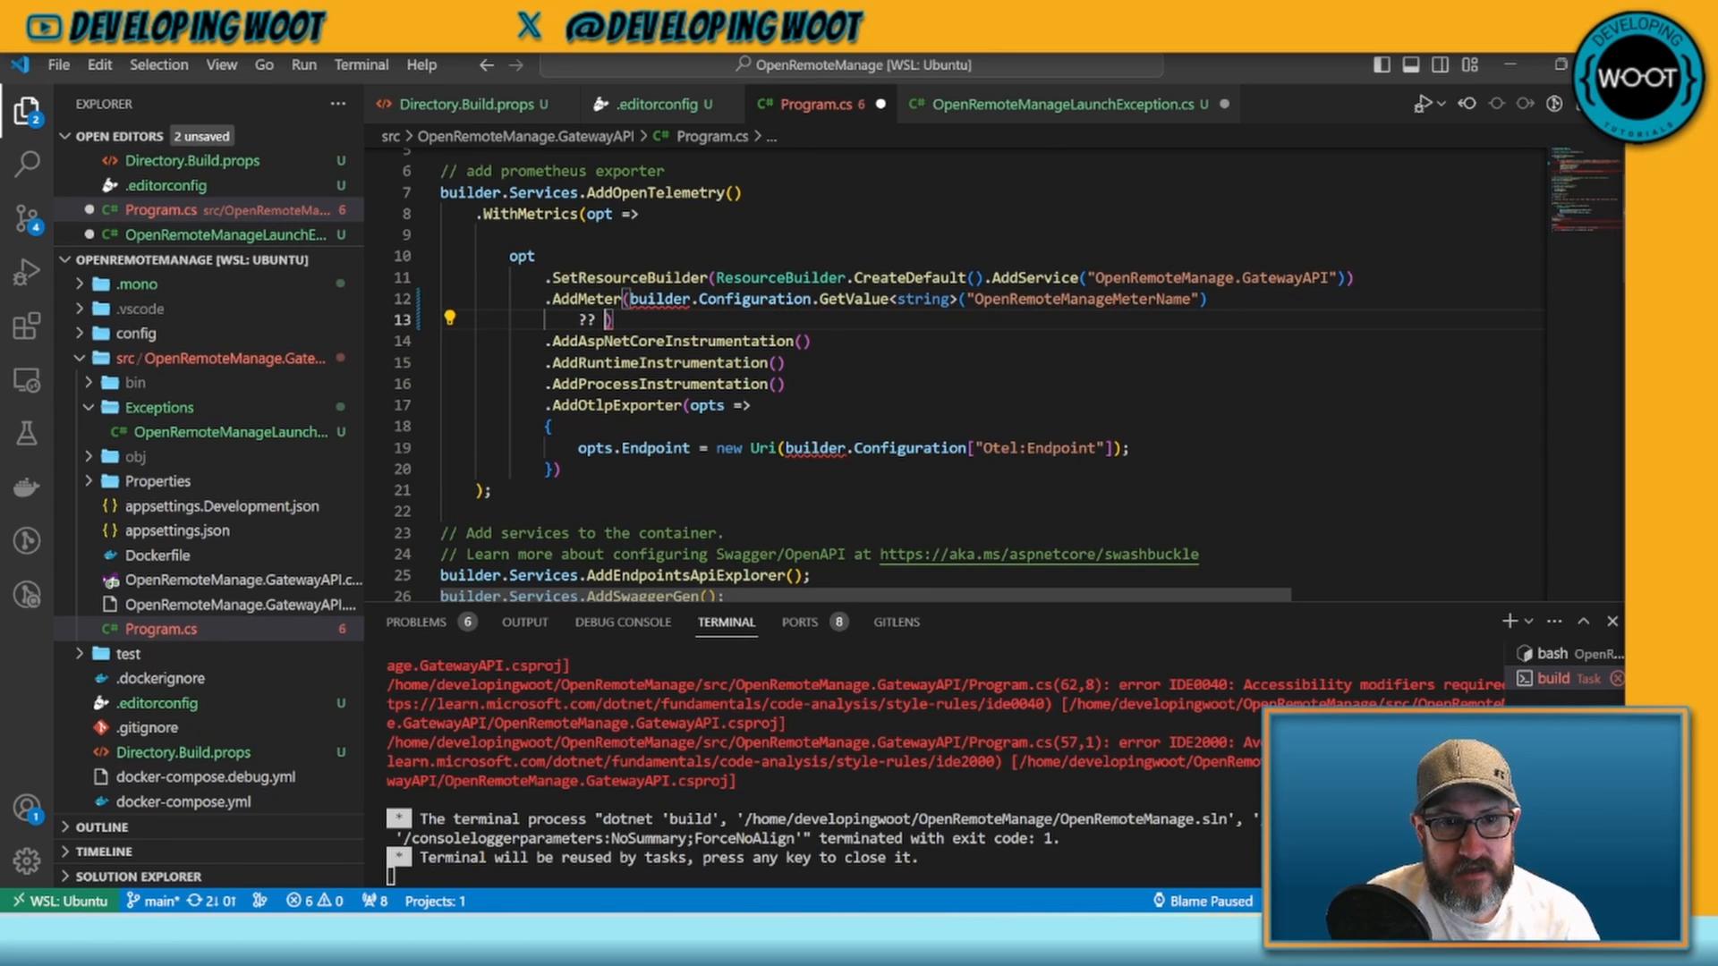
pyautogui.write('ThreadWaitReason')
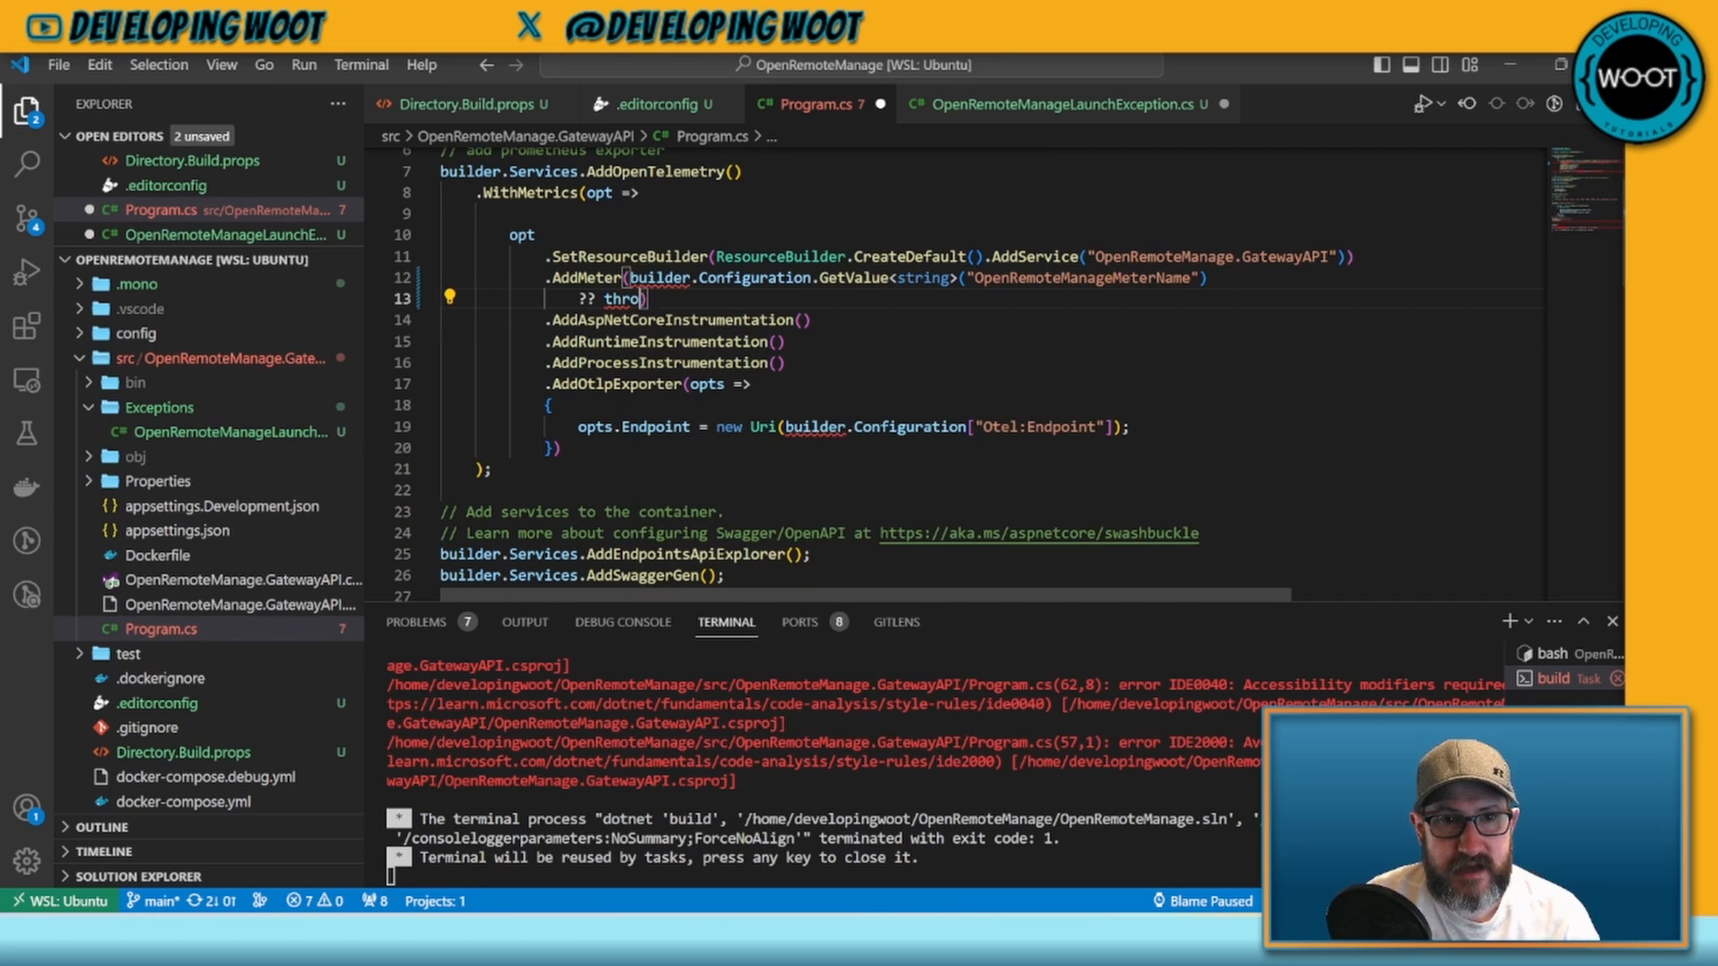
pyautogui.write('new')
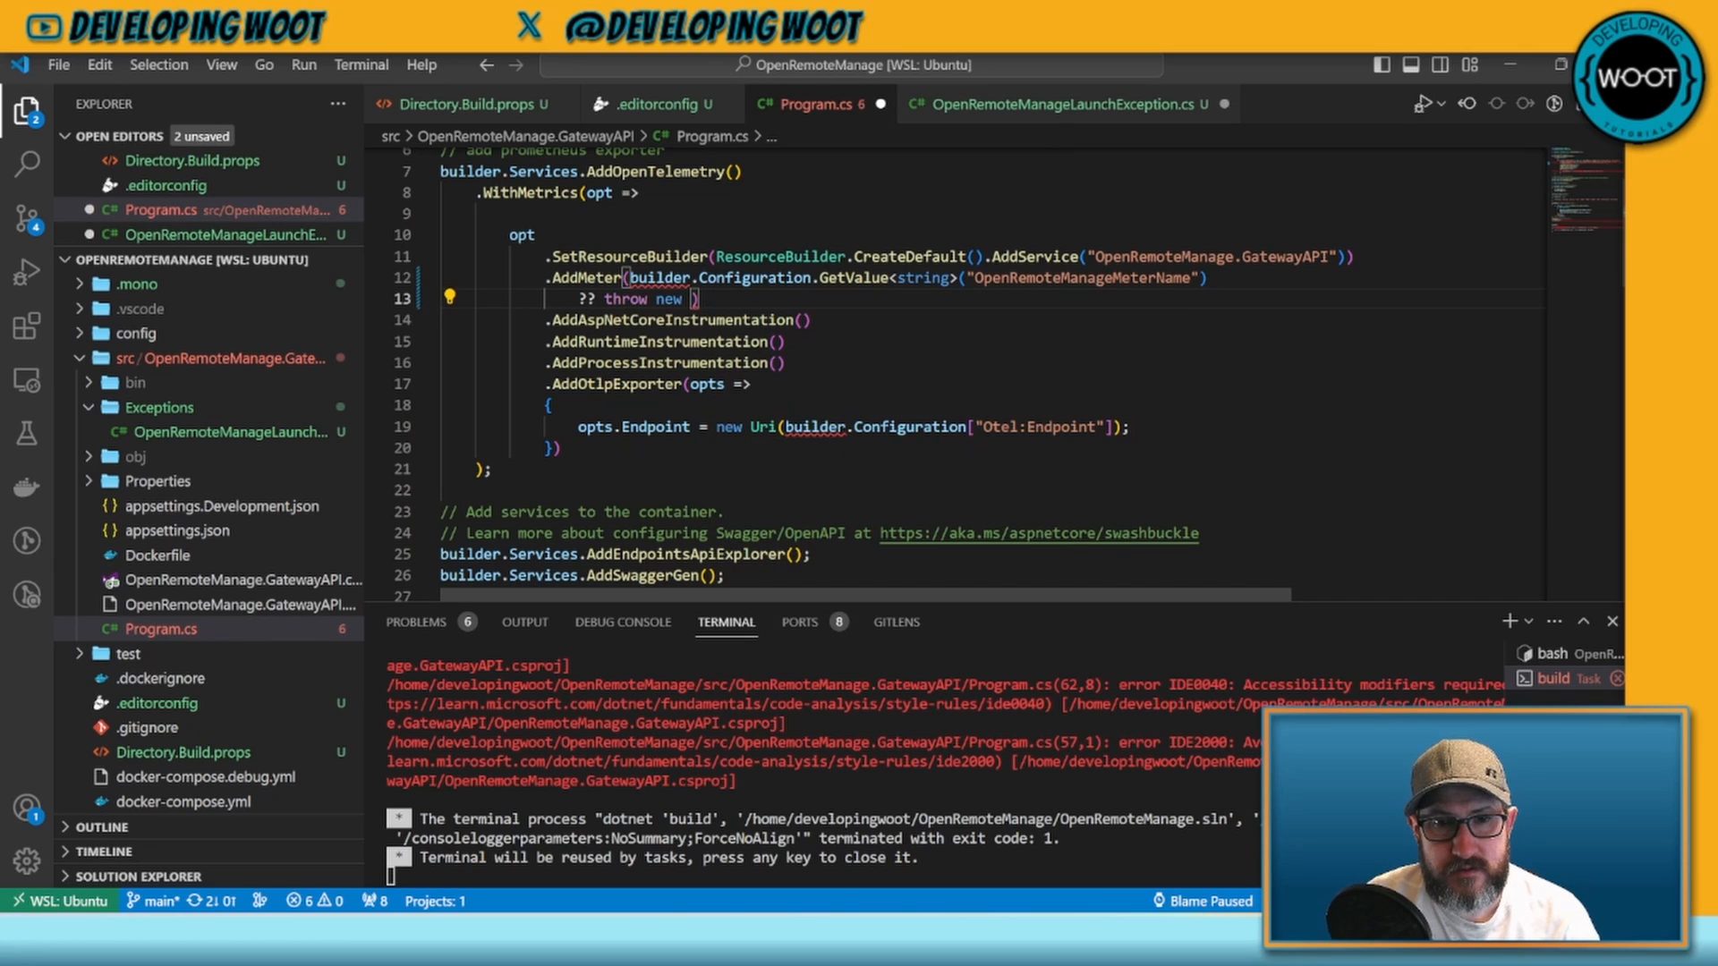
pyautogui.write('OPenRemoteManageLaunchException("unab')
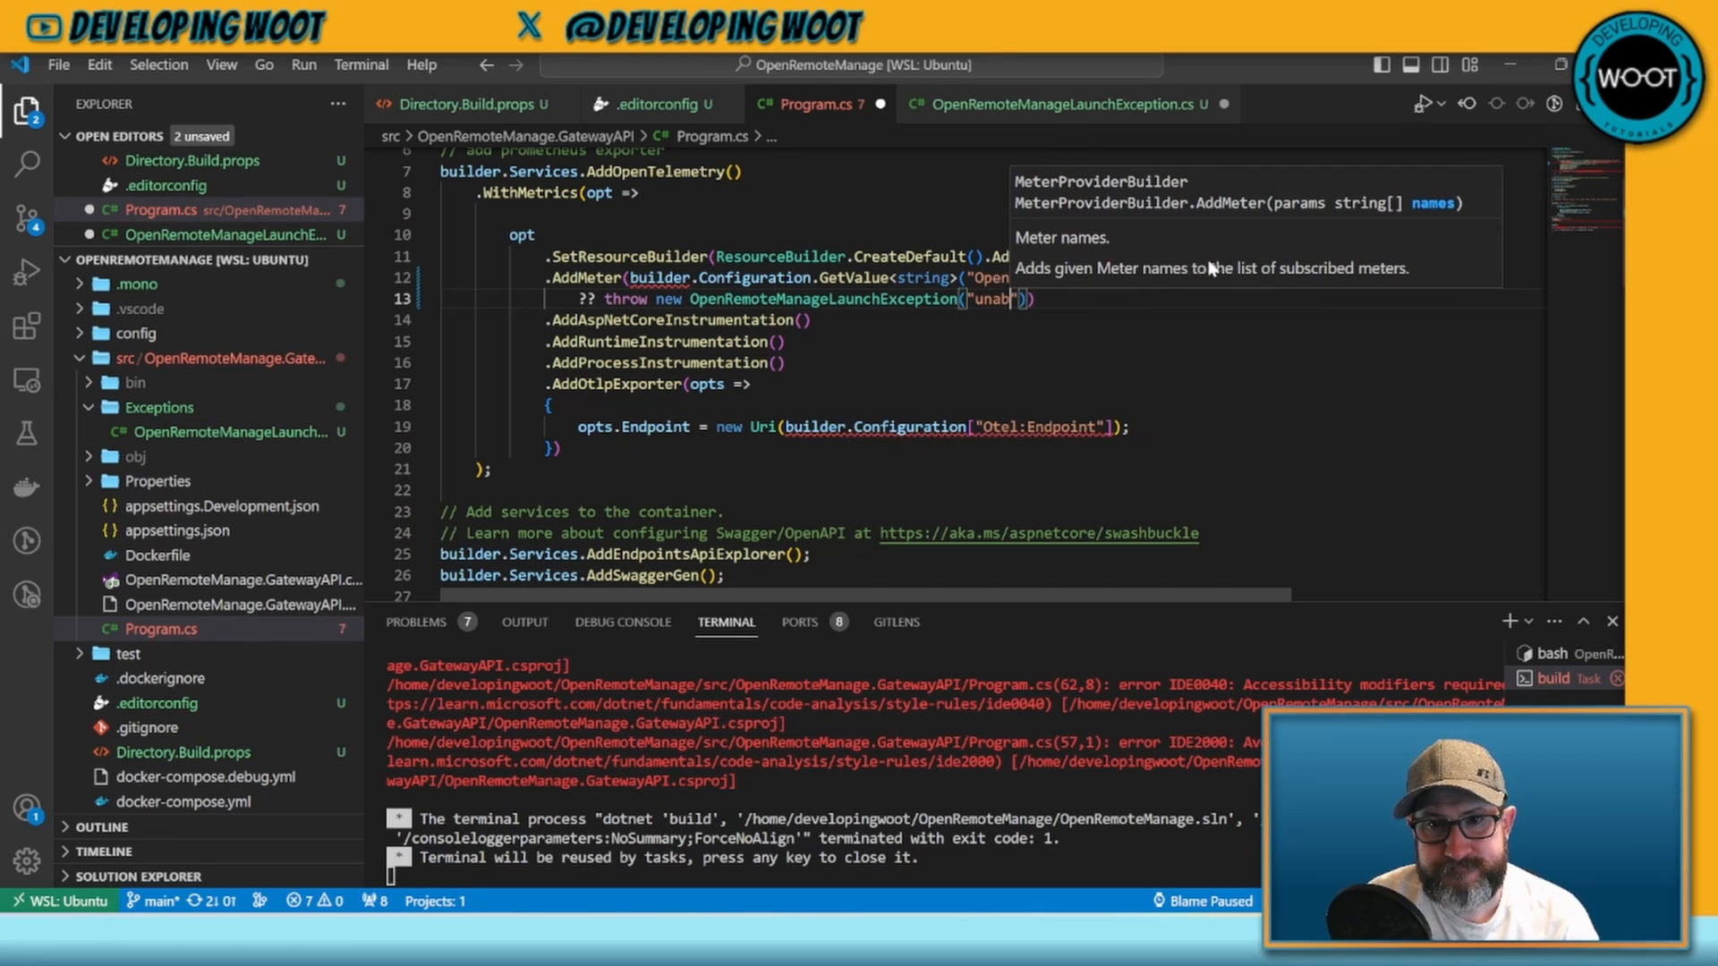
pyautogui.write('Una')
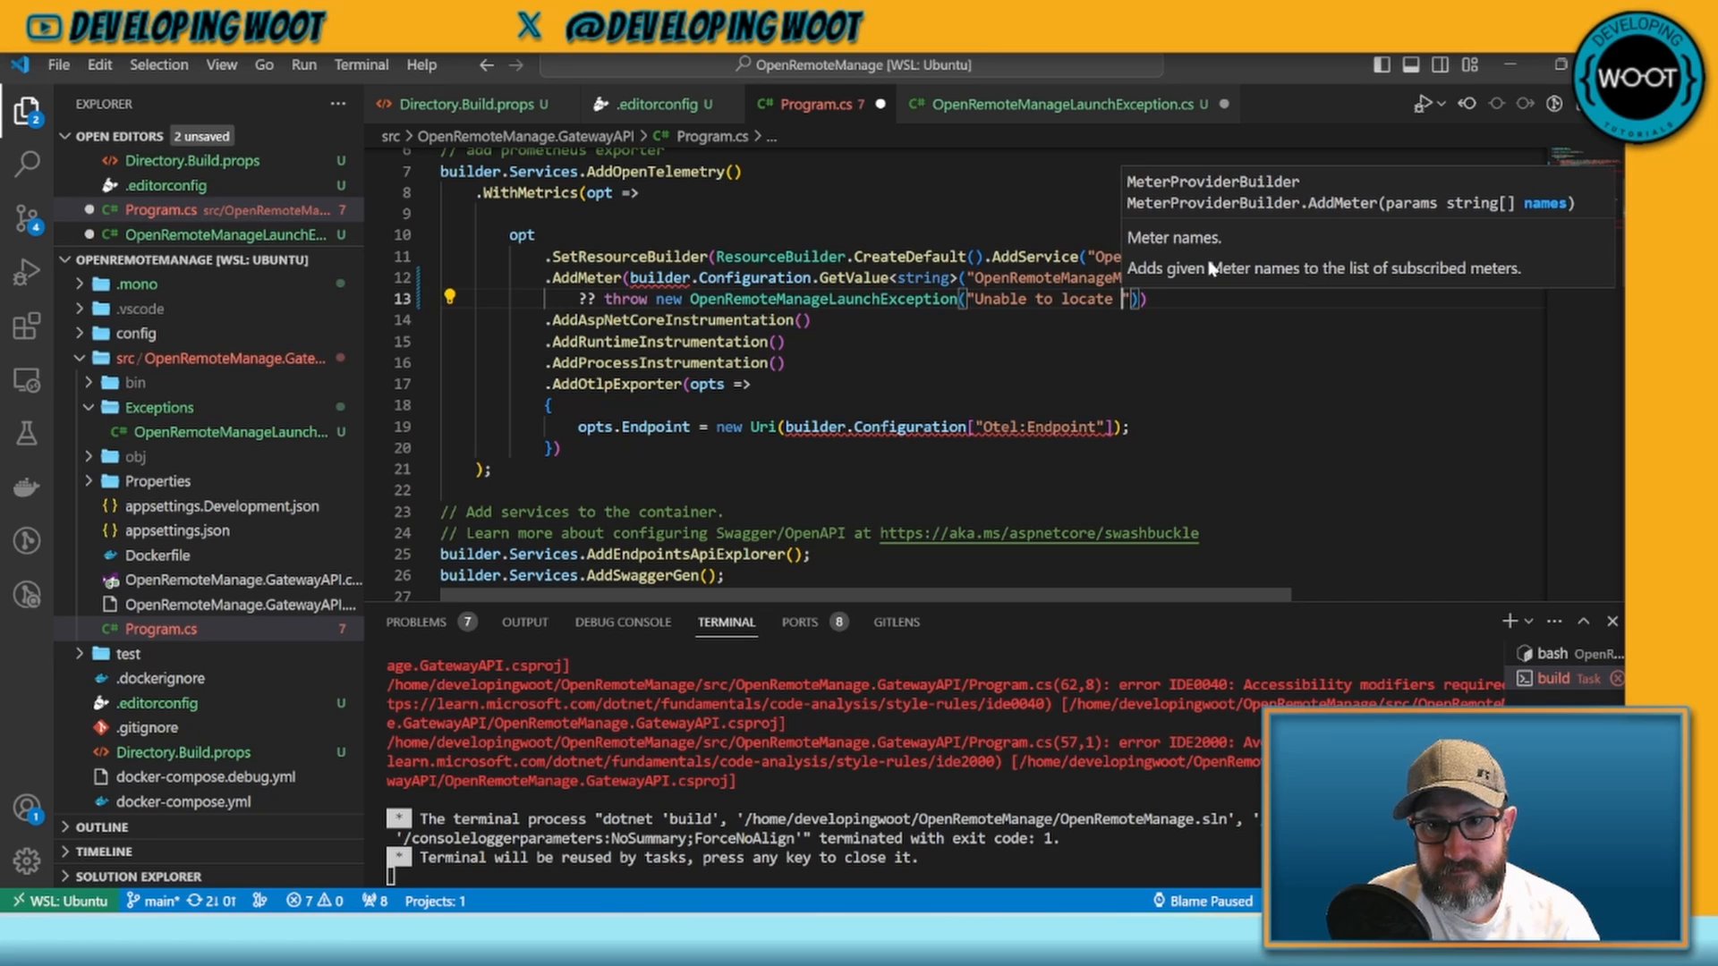
pyautogui.write('Otel meter')
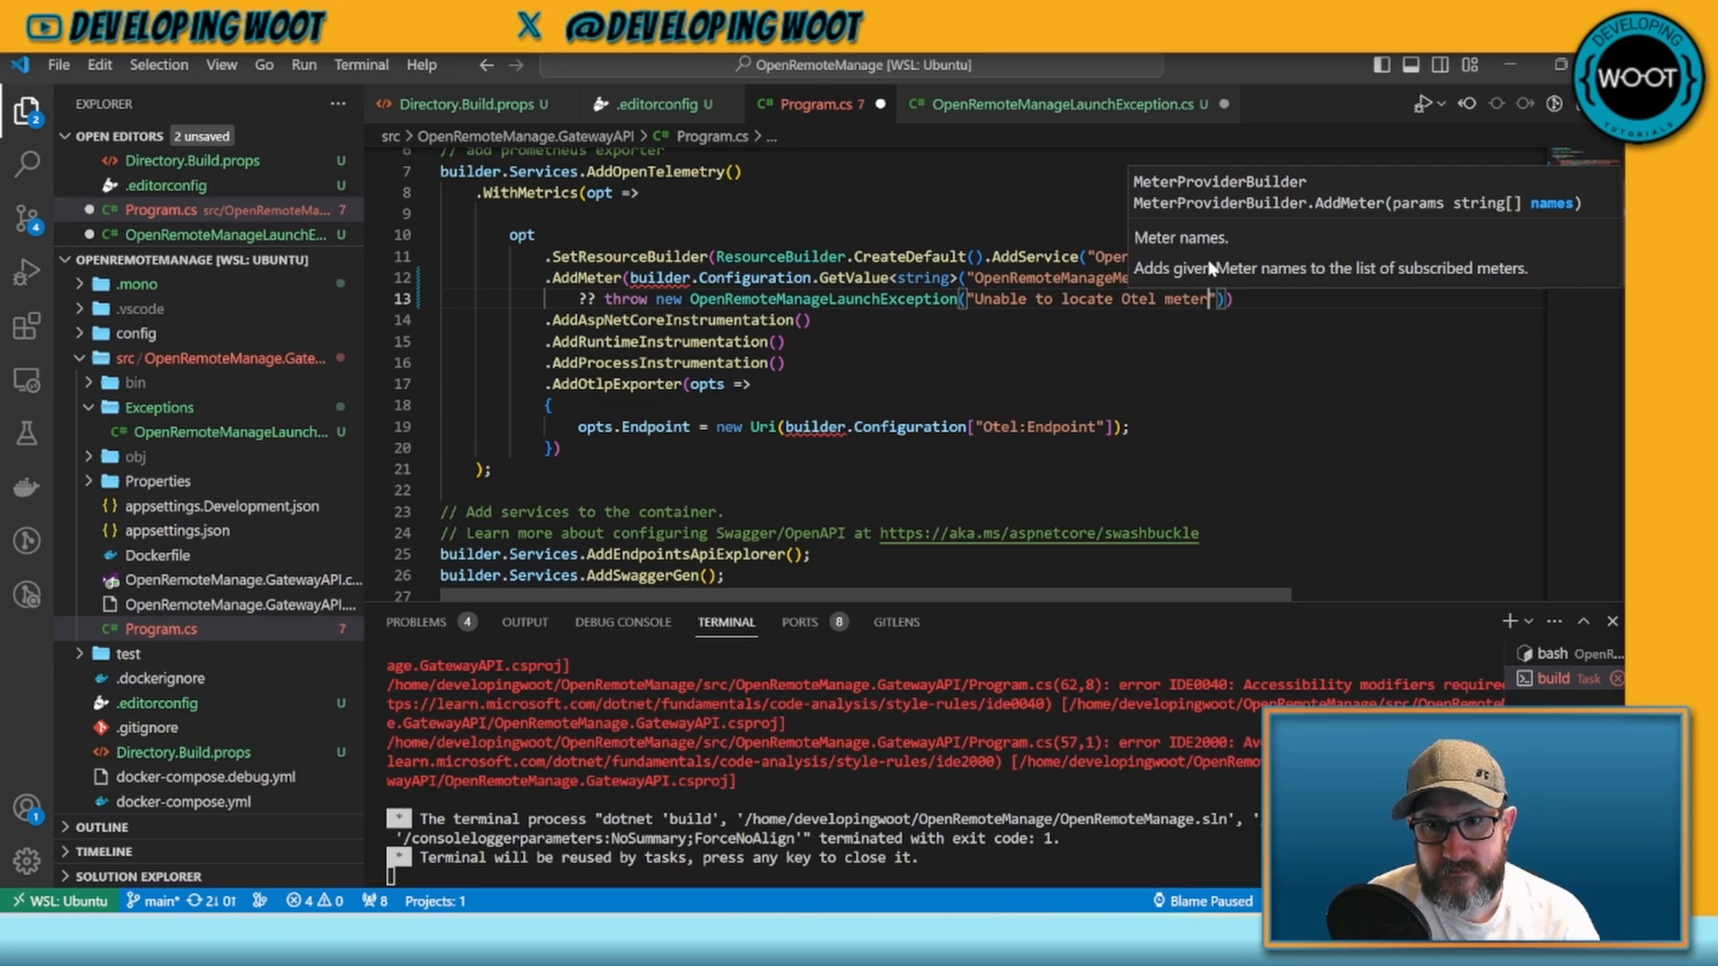
pyautogui.write('name.')
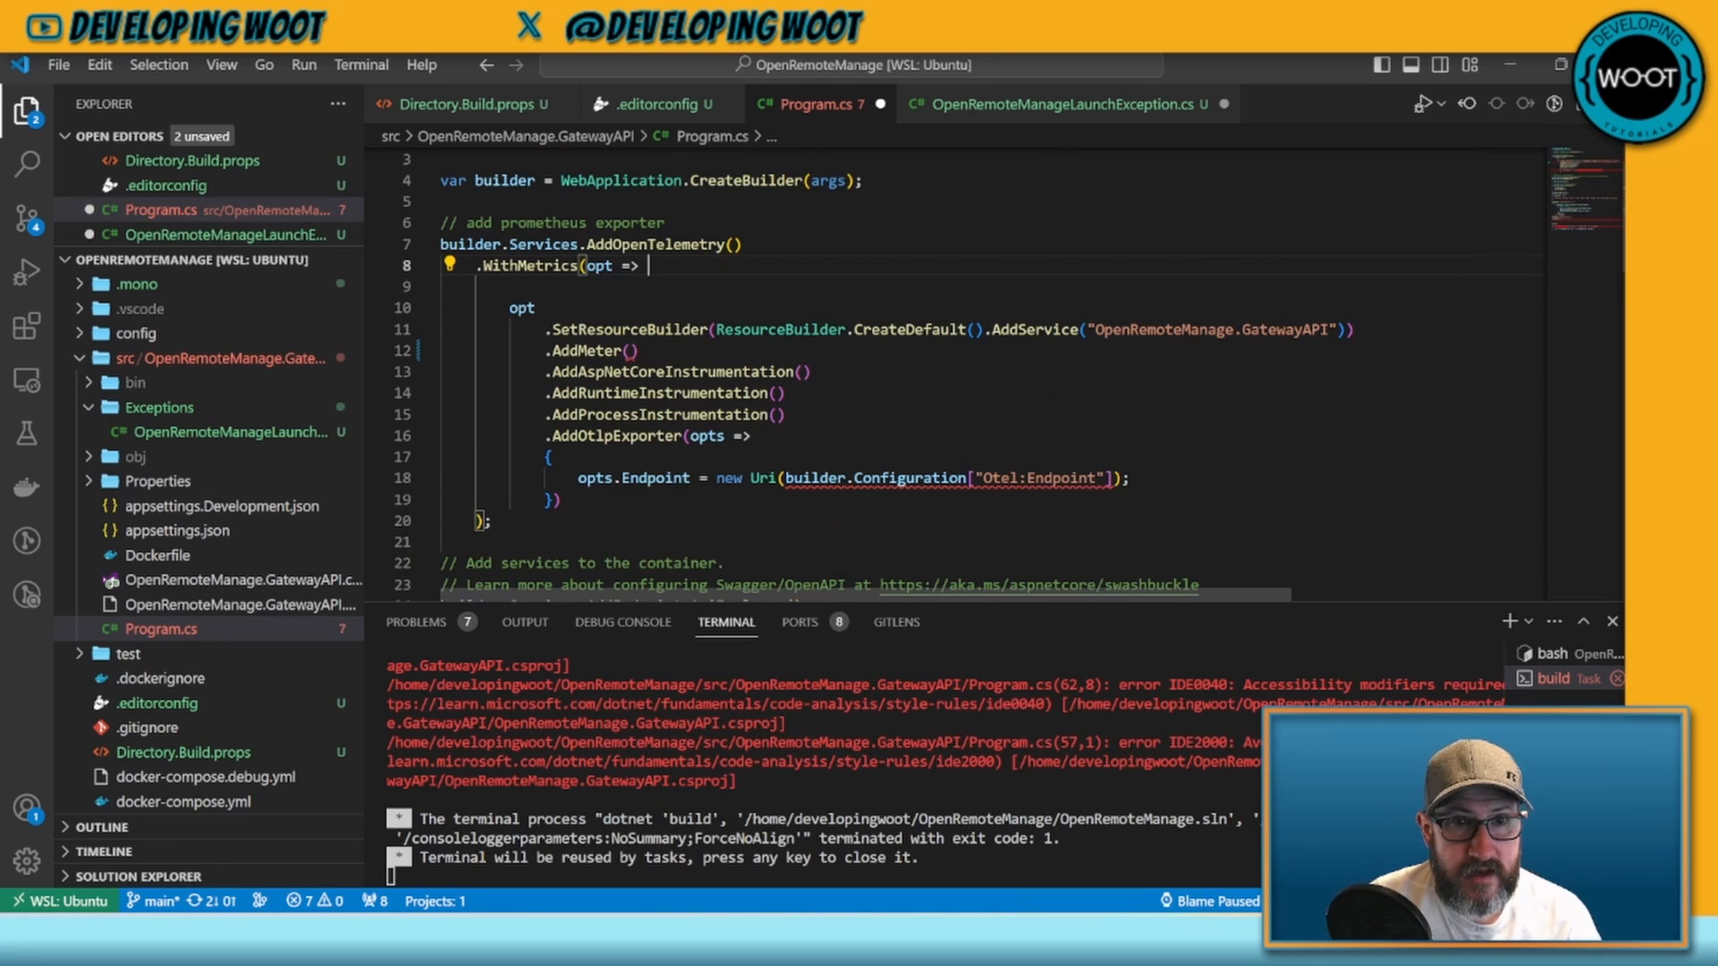
# Give the metrics lambda a block body with 'var meterName = …' passed to AddMeter, and start using otelEndpoint
pyautogui.write('{')
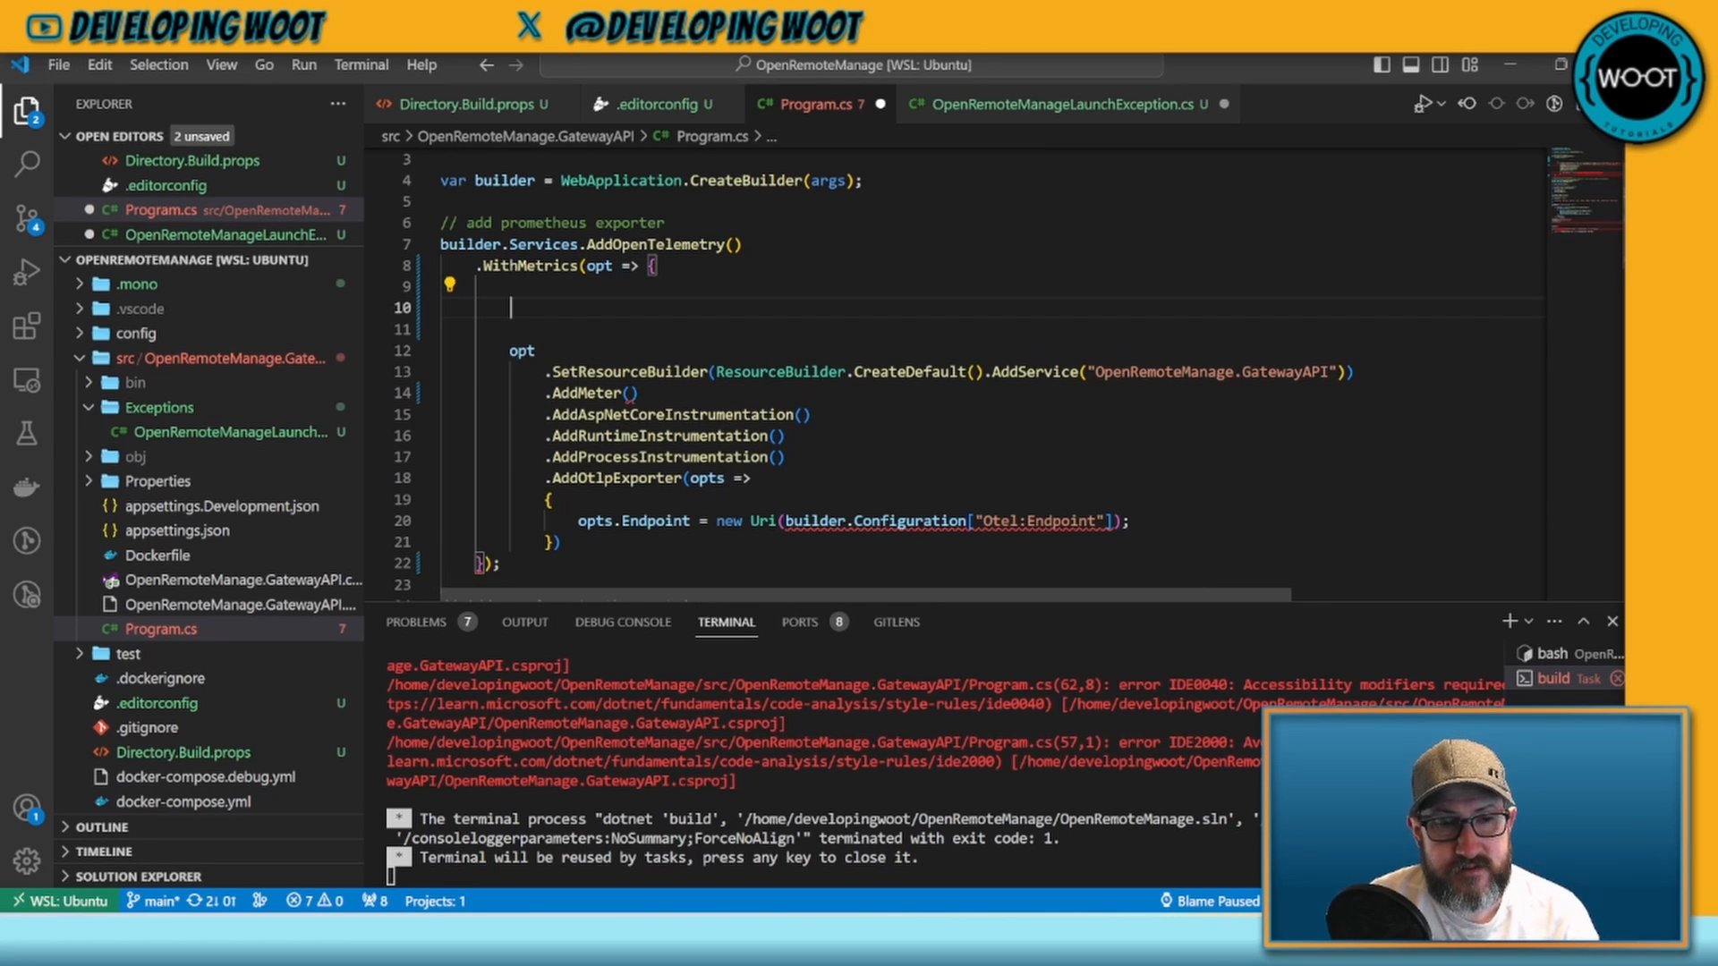
pyautogui.write('var me')
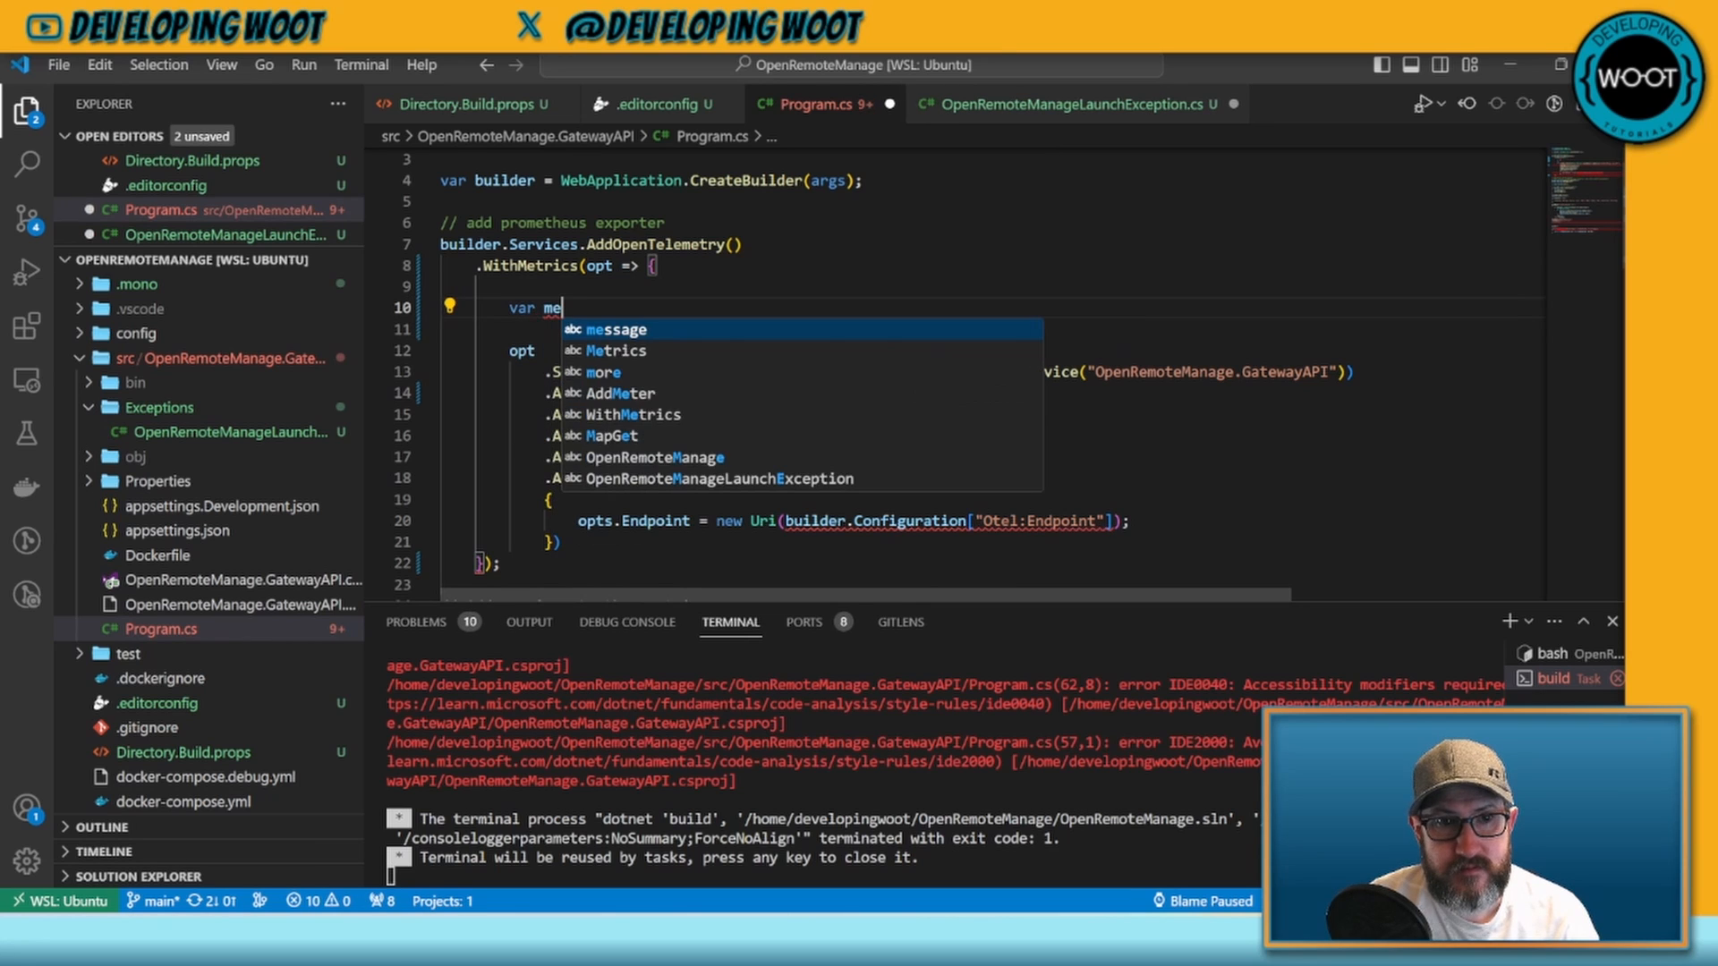
pyautogui.write('ter')
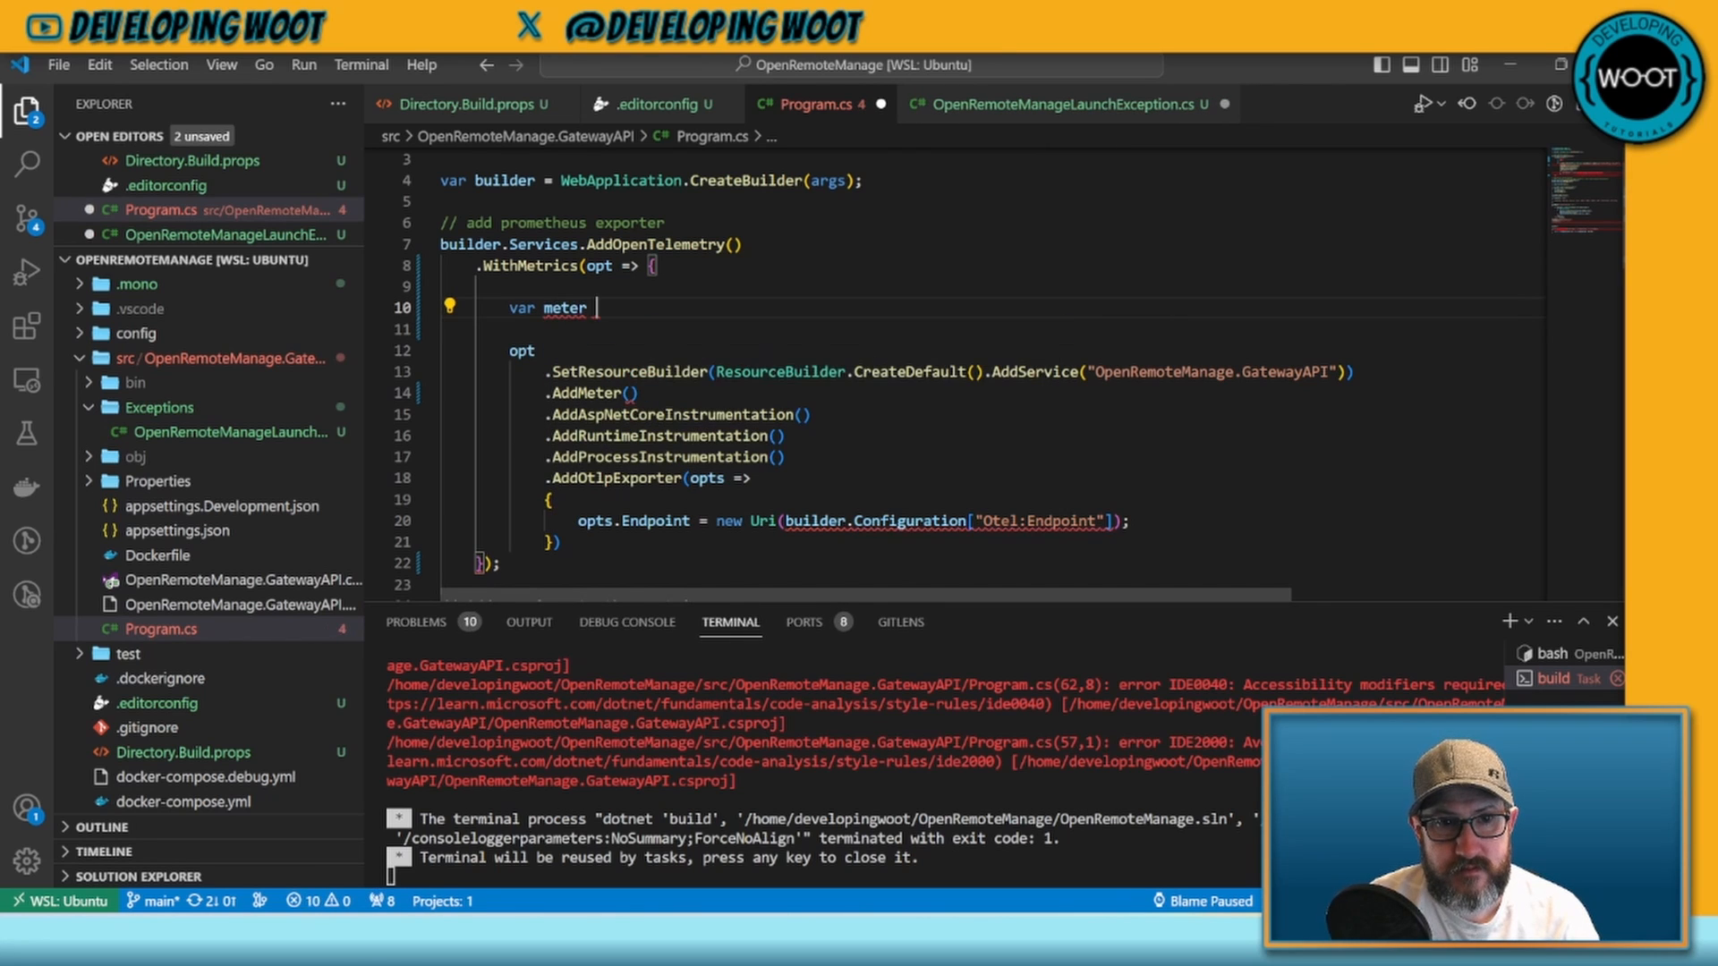
pyautogui.write('Name = builder.Configuration.GetValue<string>("OpenRemoteManageMeterName')
pyautogui.click(865, 328)
pyautogui.write('?? throw new OpenRemoteManageLaunchException("Unable to locate Otel meter name.");')
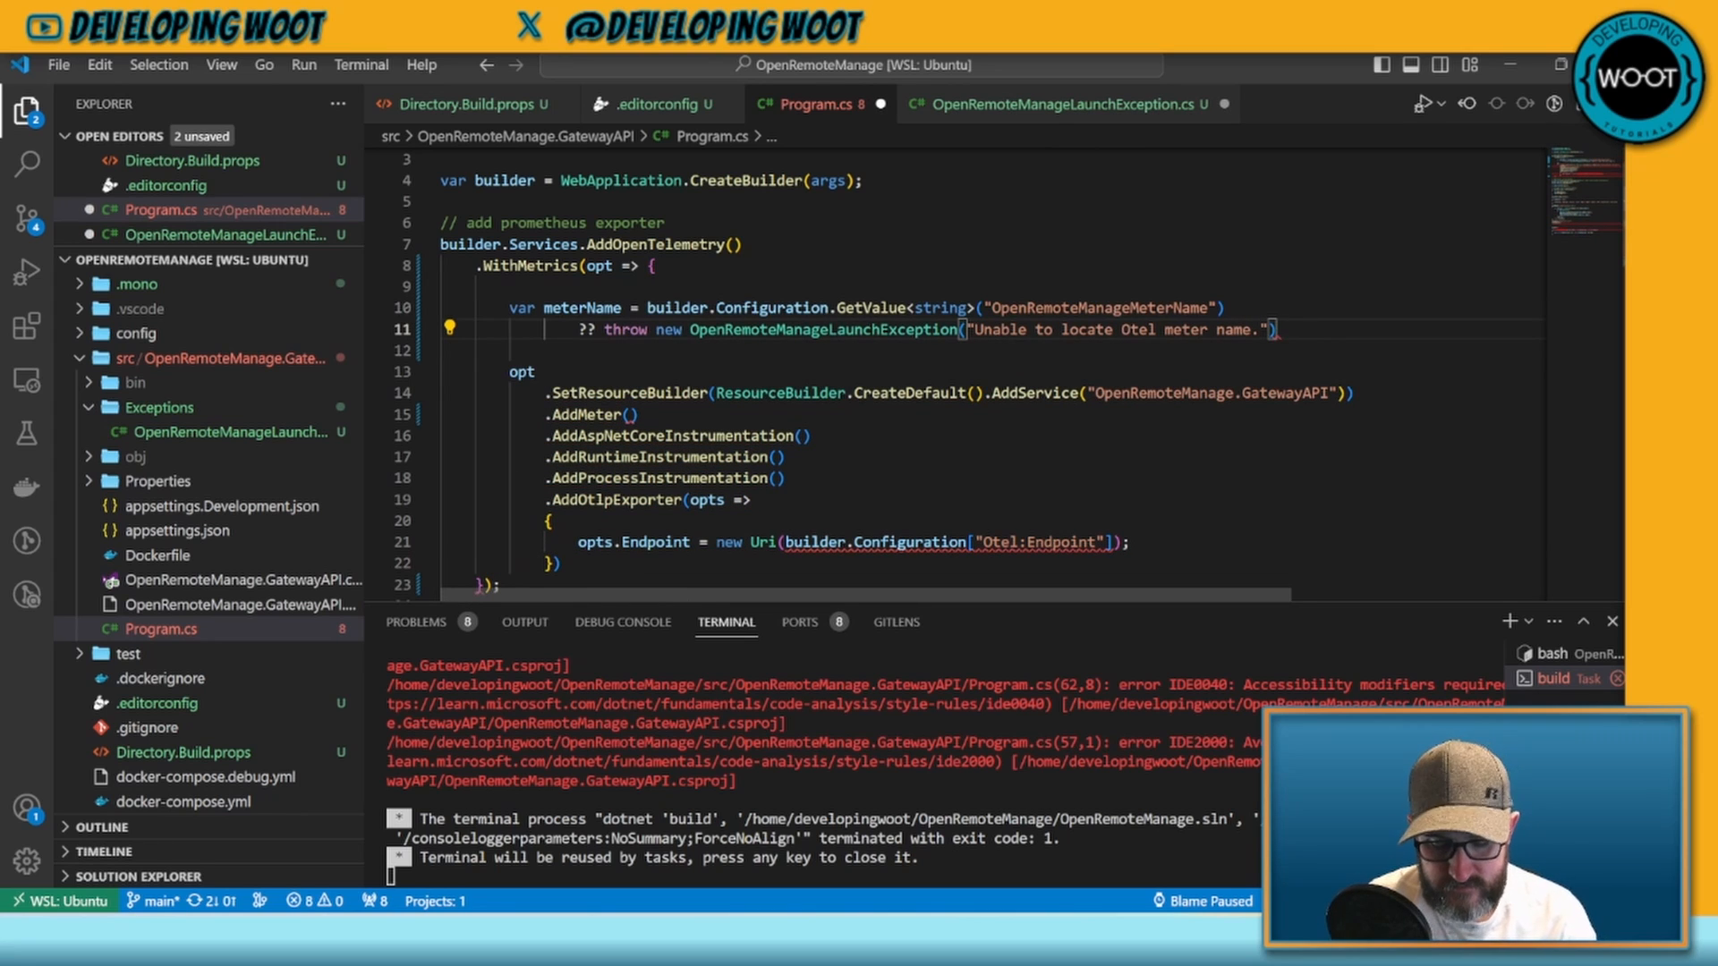
pyautogui.click(628, 413)
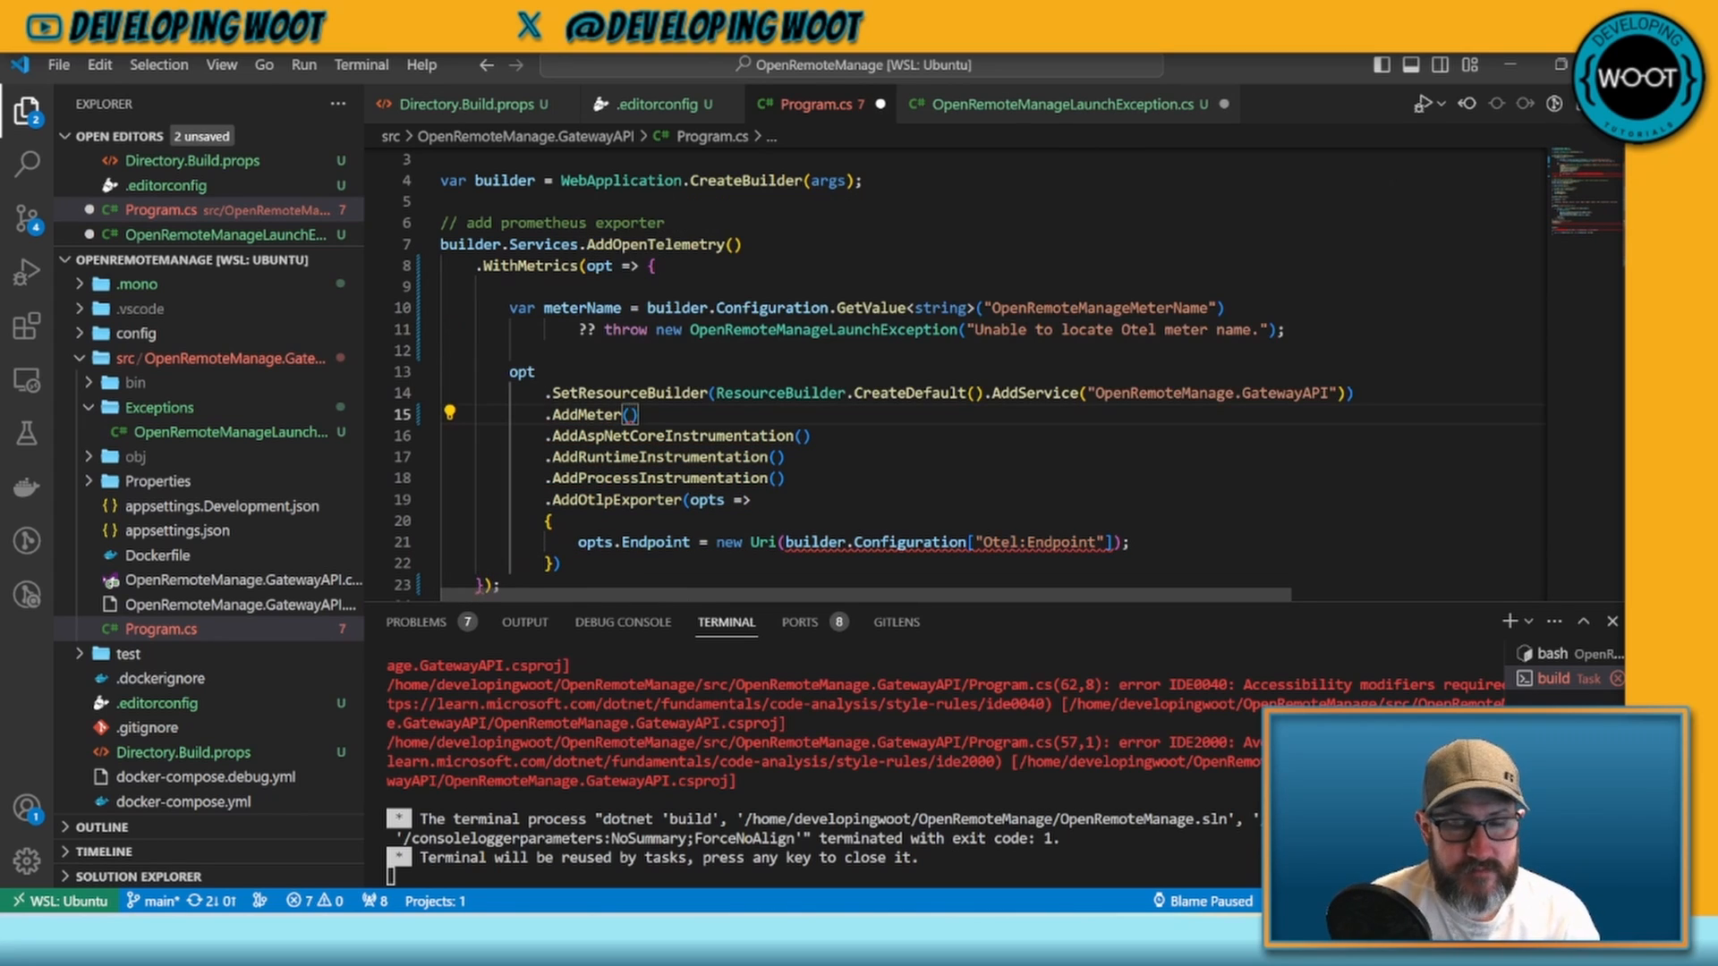
pyautogui.write('meterName')
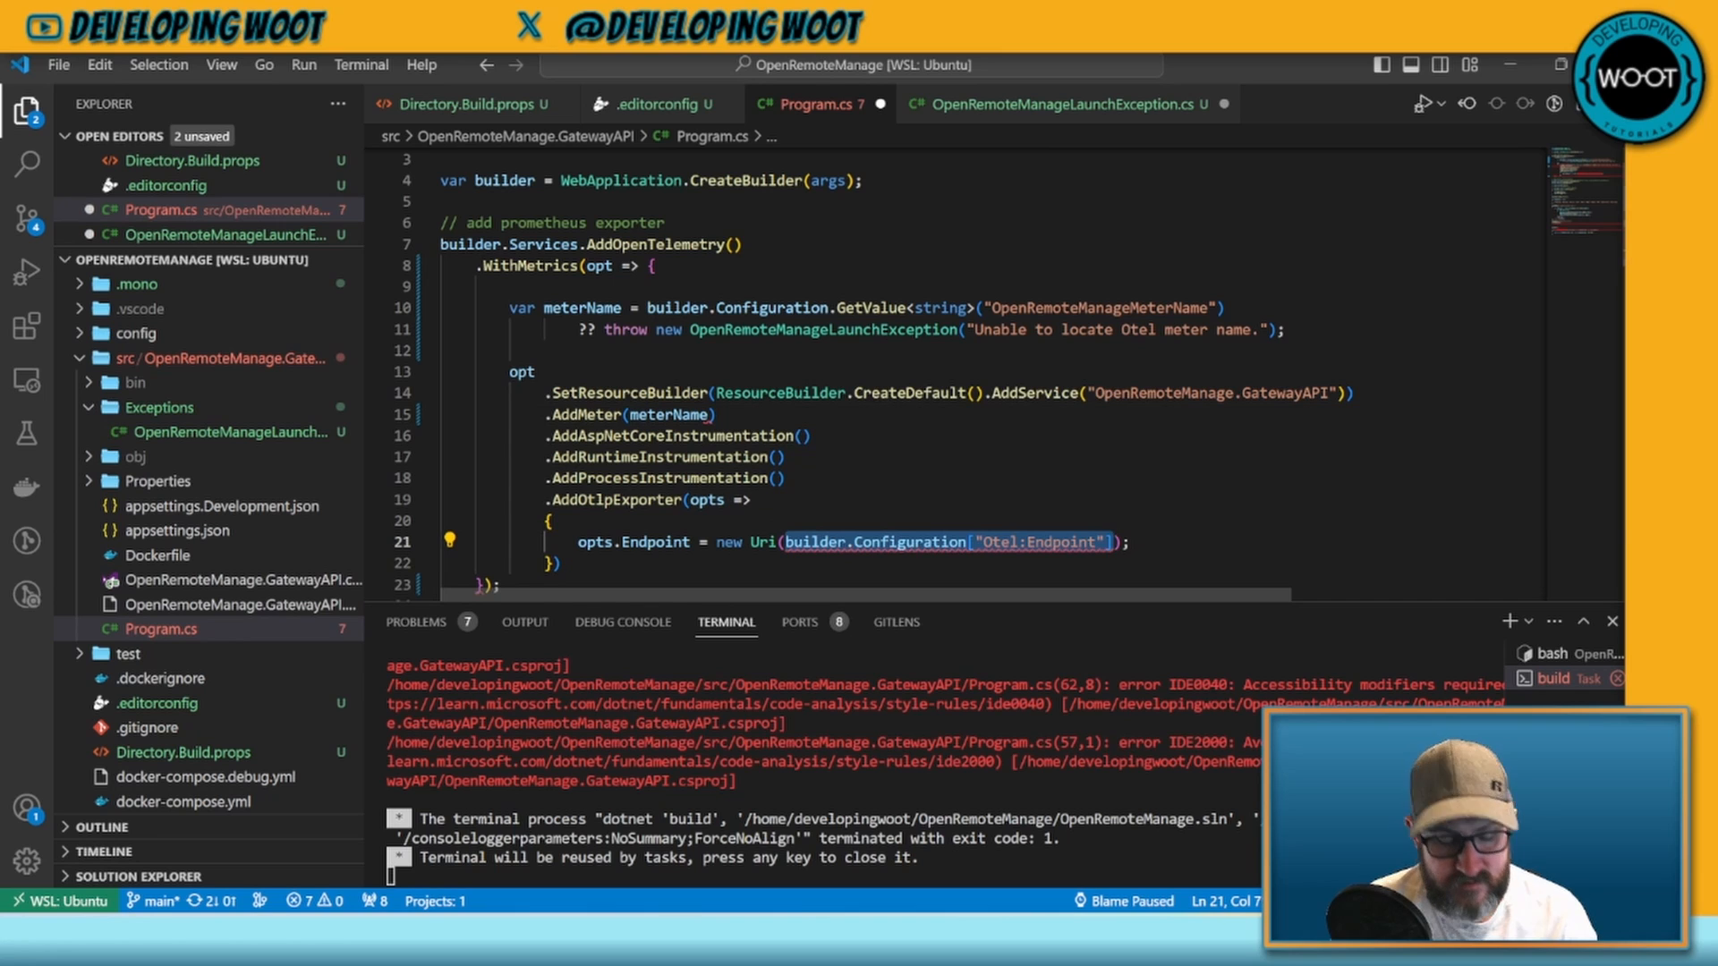
pyautogui.write('otelEndpoint')
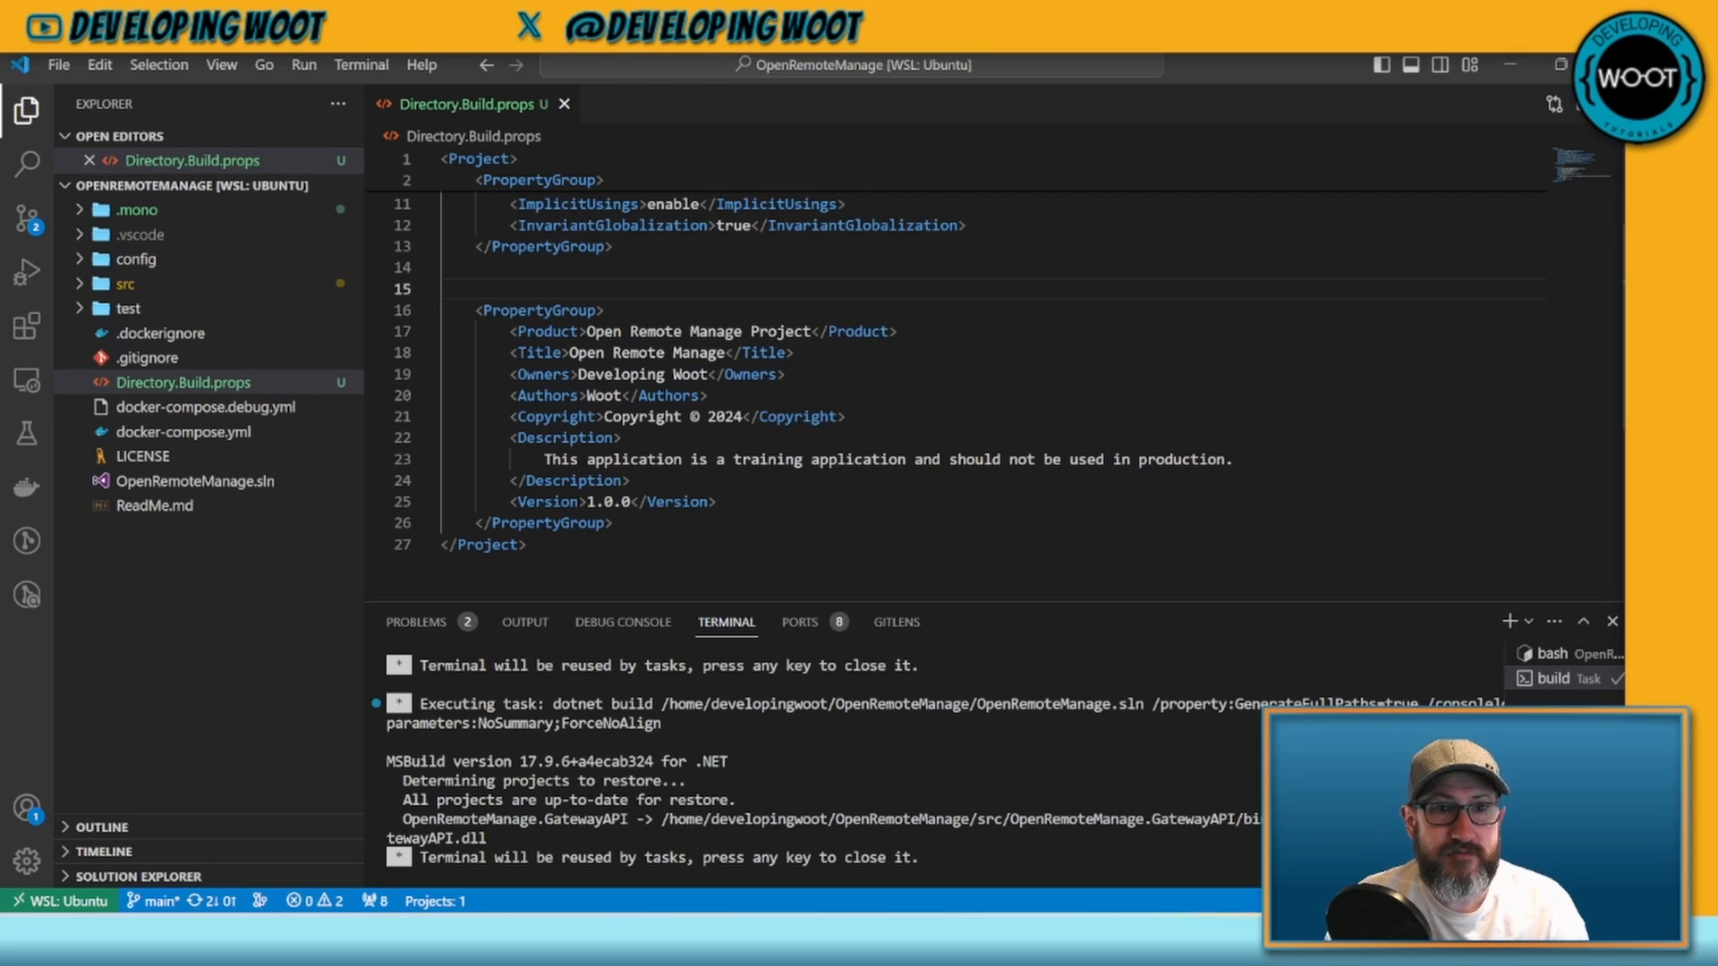
# Create a new .editorconfig file at the solution root for the style rules
pyautogui.rightClick(184, 383)
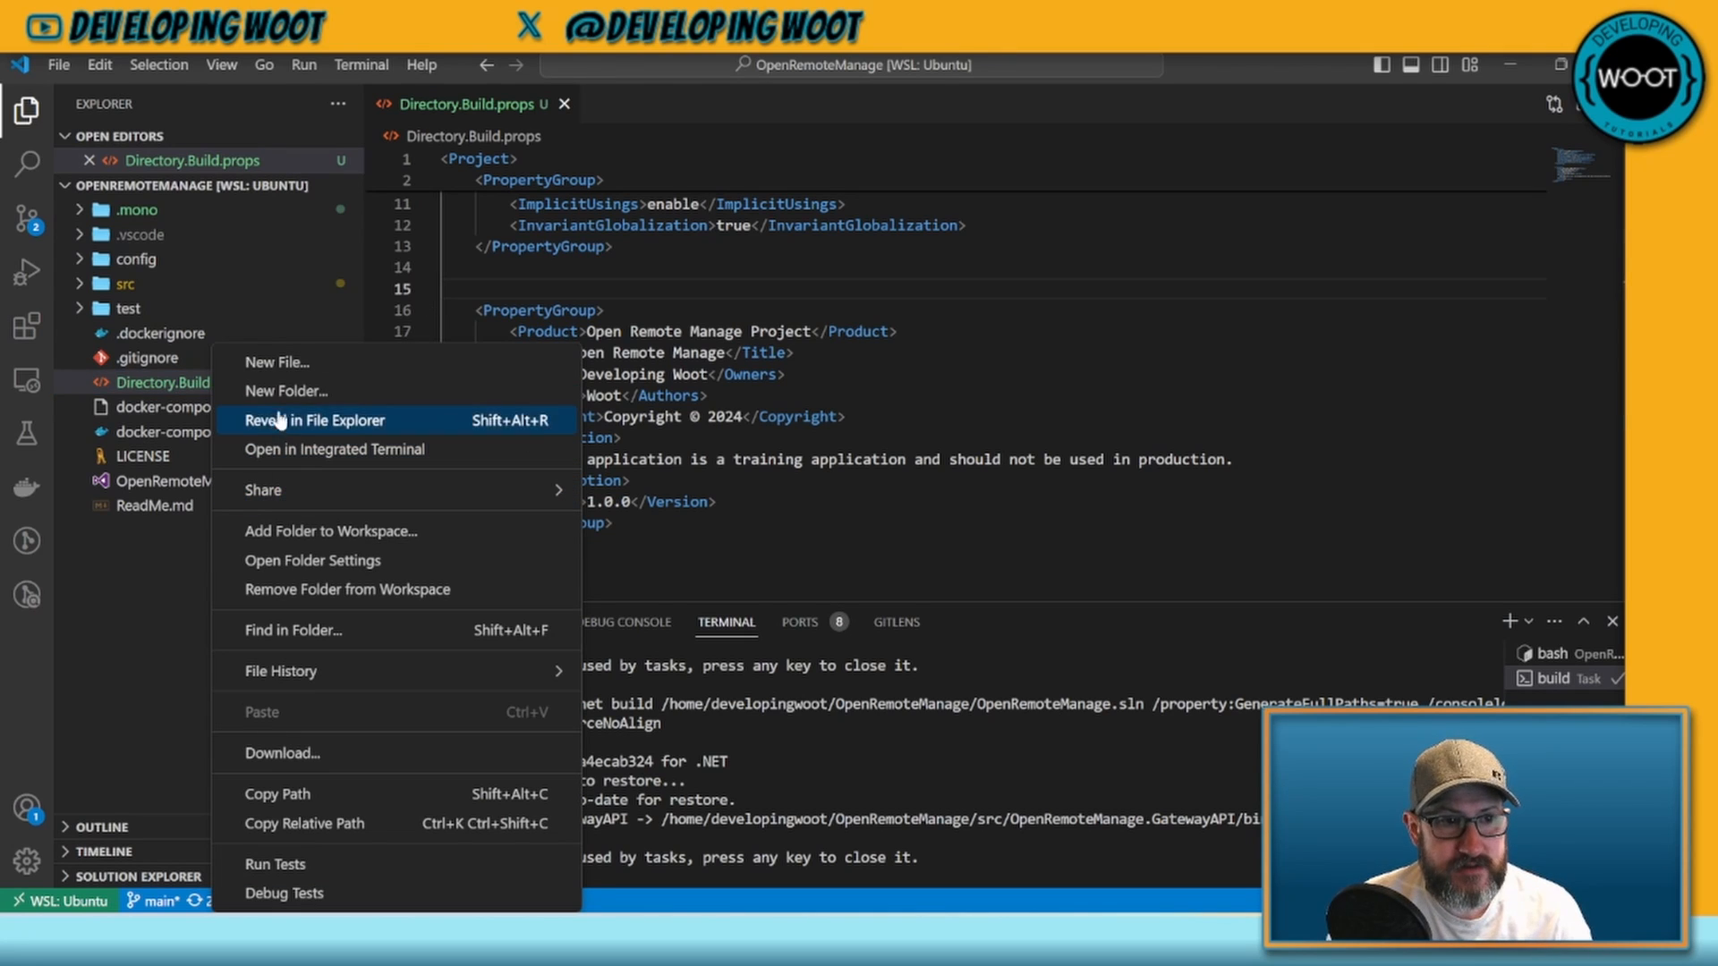
pyautogui.click(276, 362)
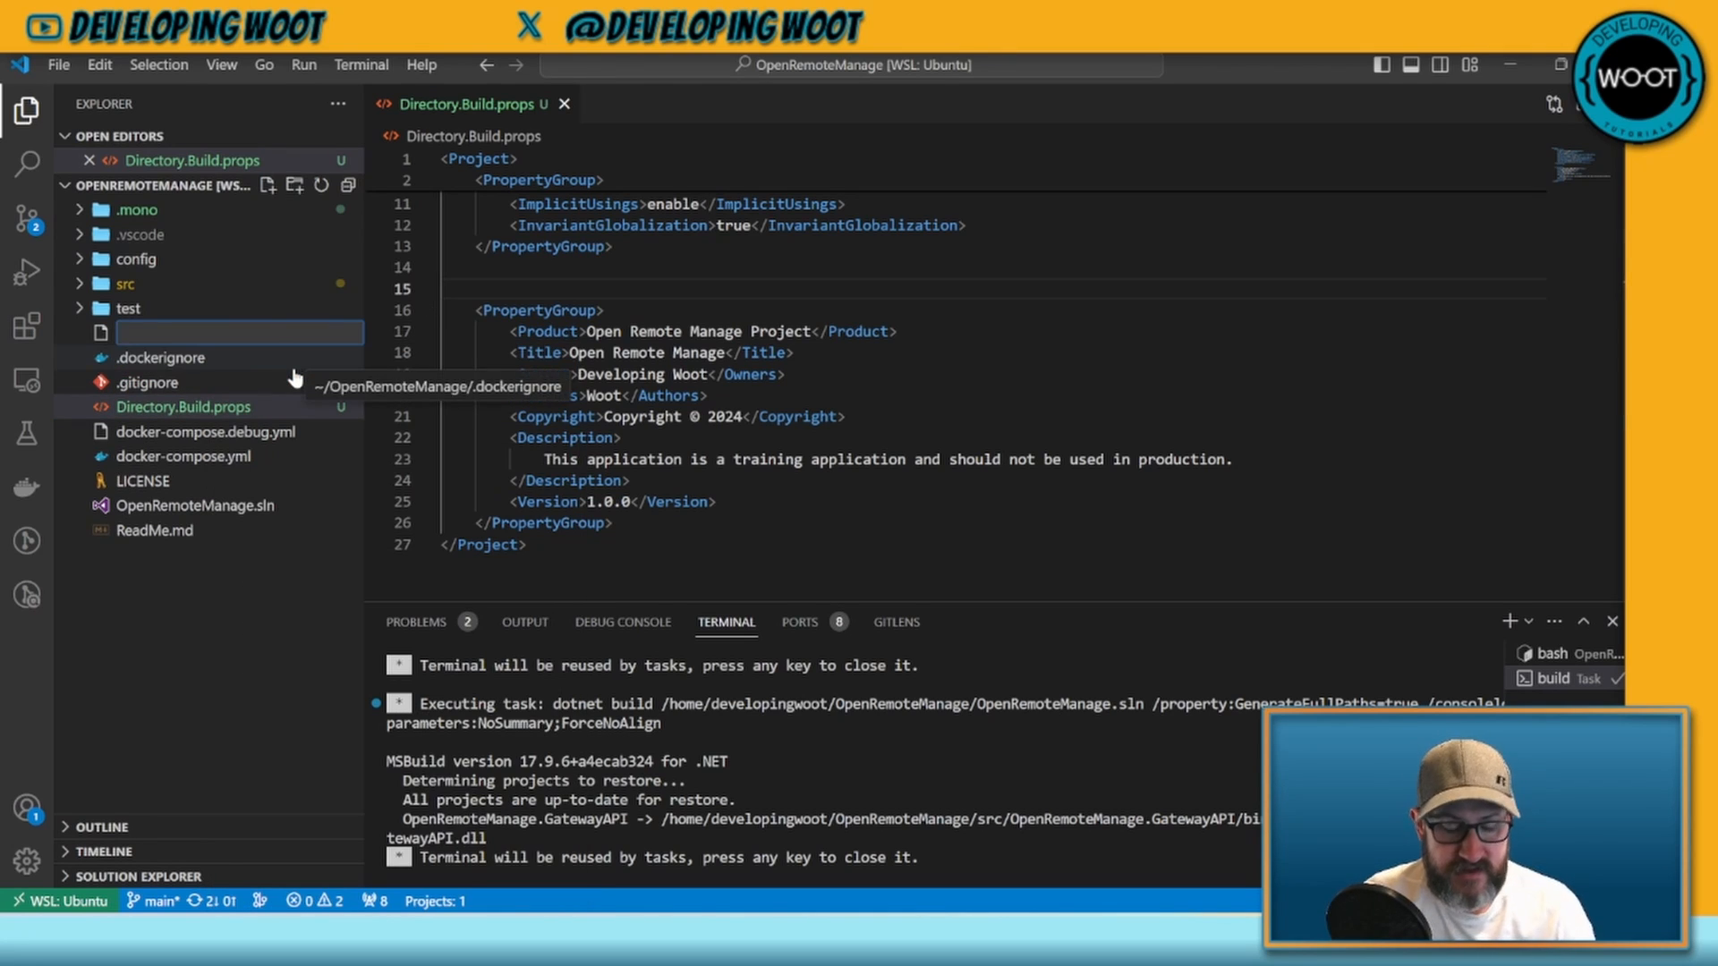
pyautogui.write('.editor')
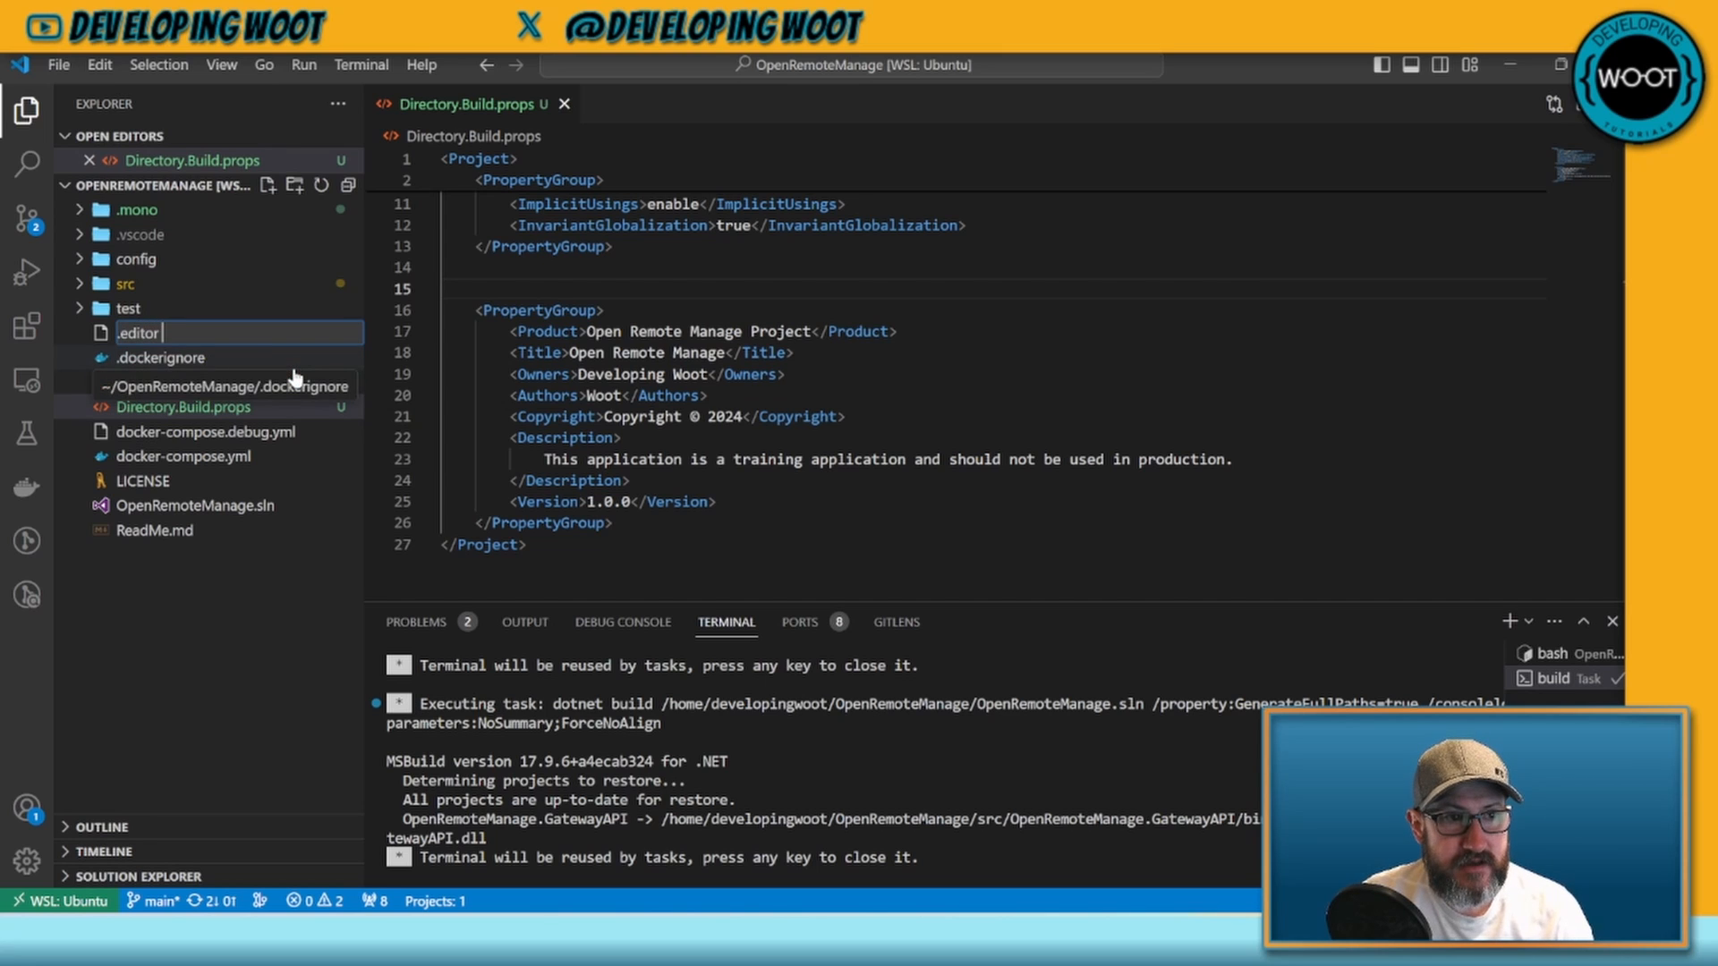
pyautogui.write('config')
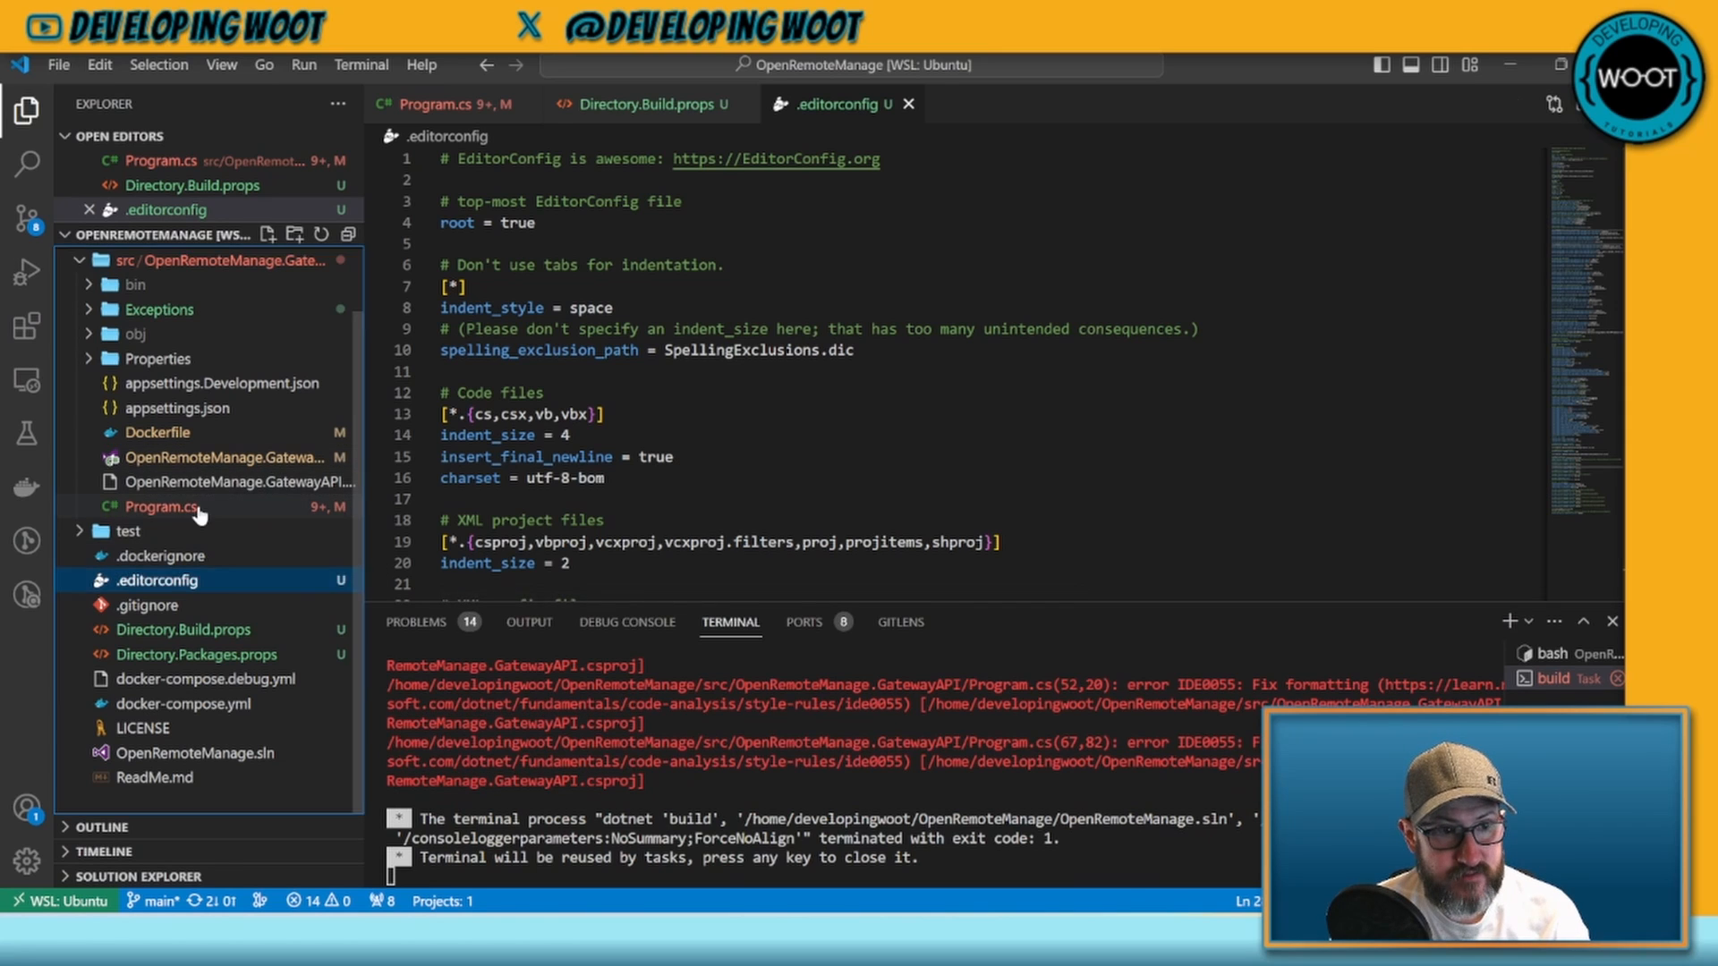
# Open Program.cs and fix line-end formatting issues, reducing problems from 14 to 10
pyautogui.click(161, 506)
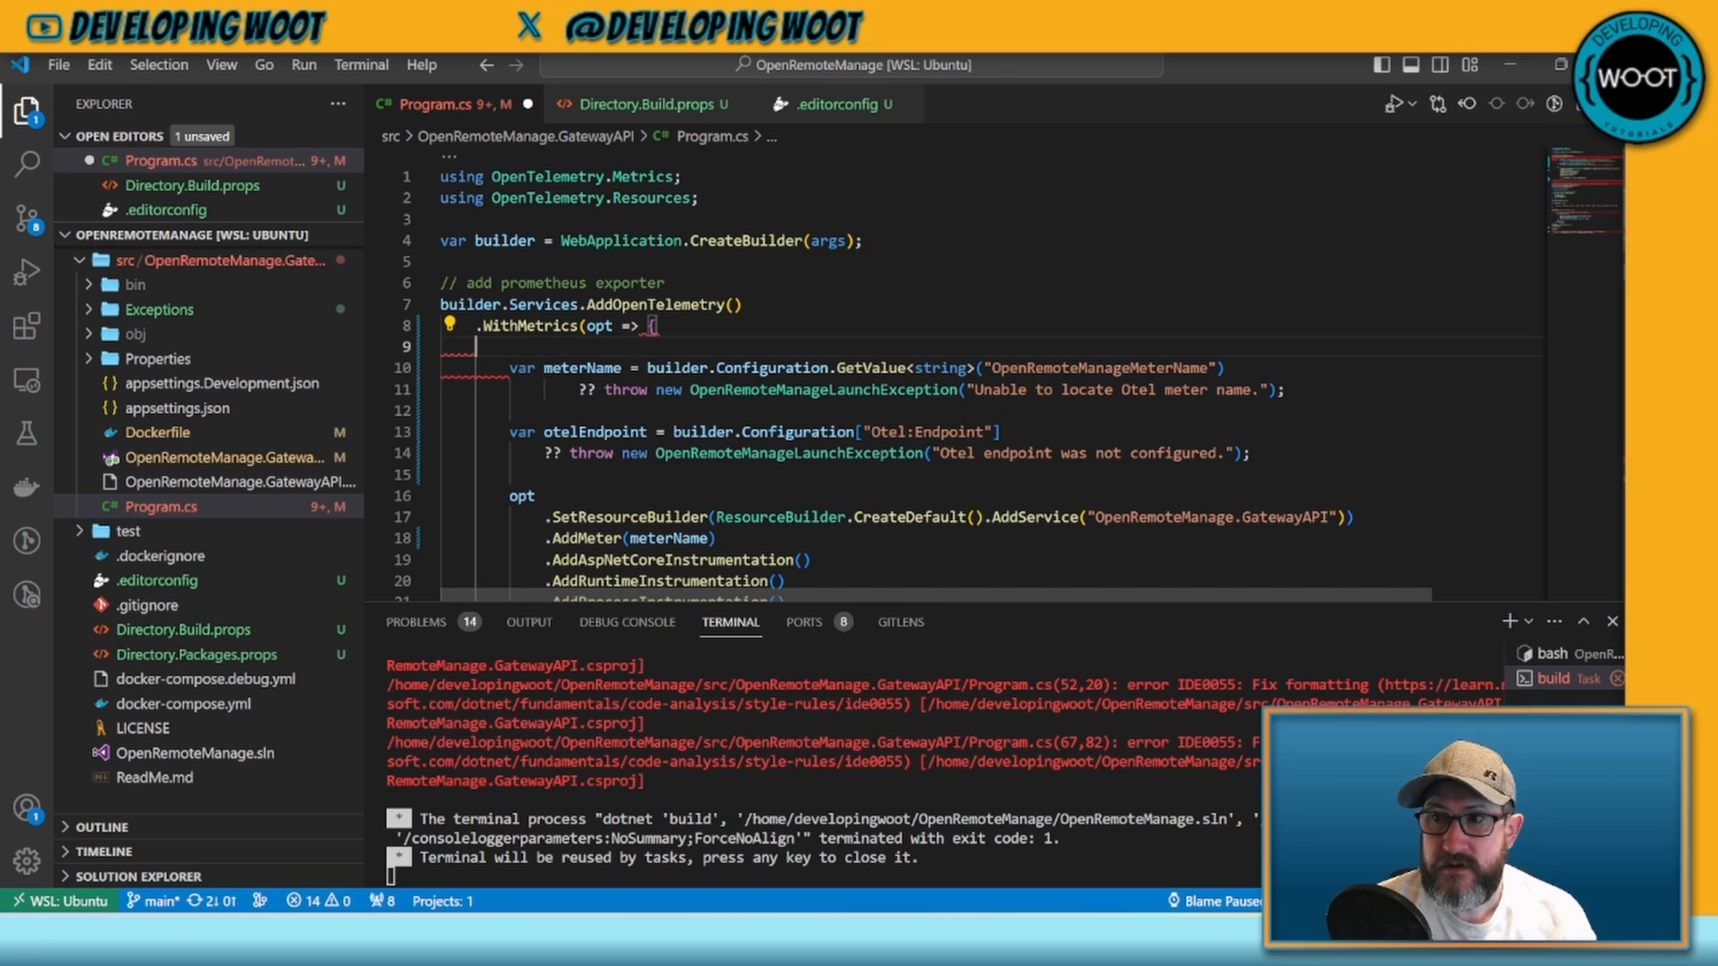
pyautogui.scroll(-3)
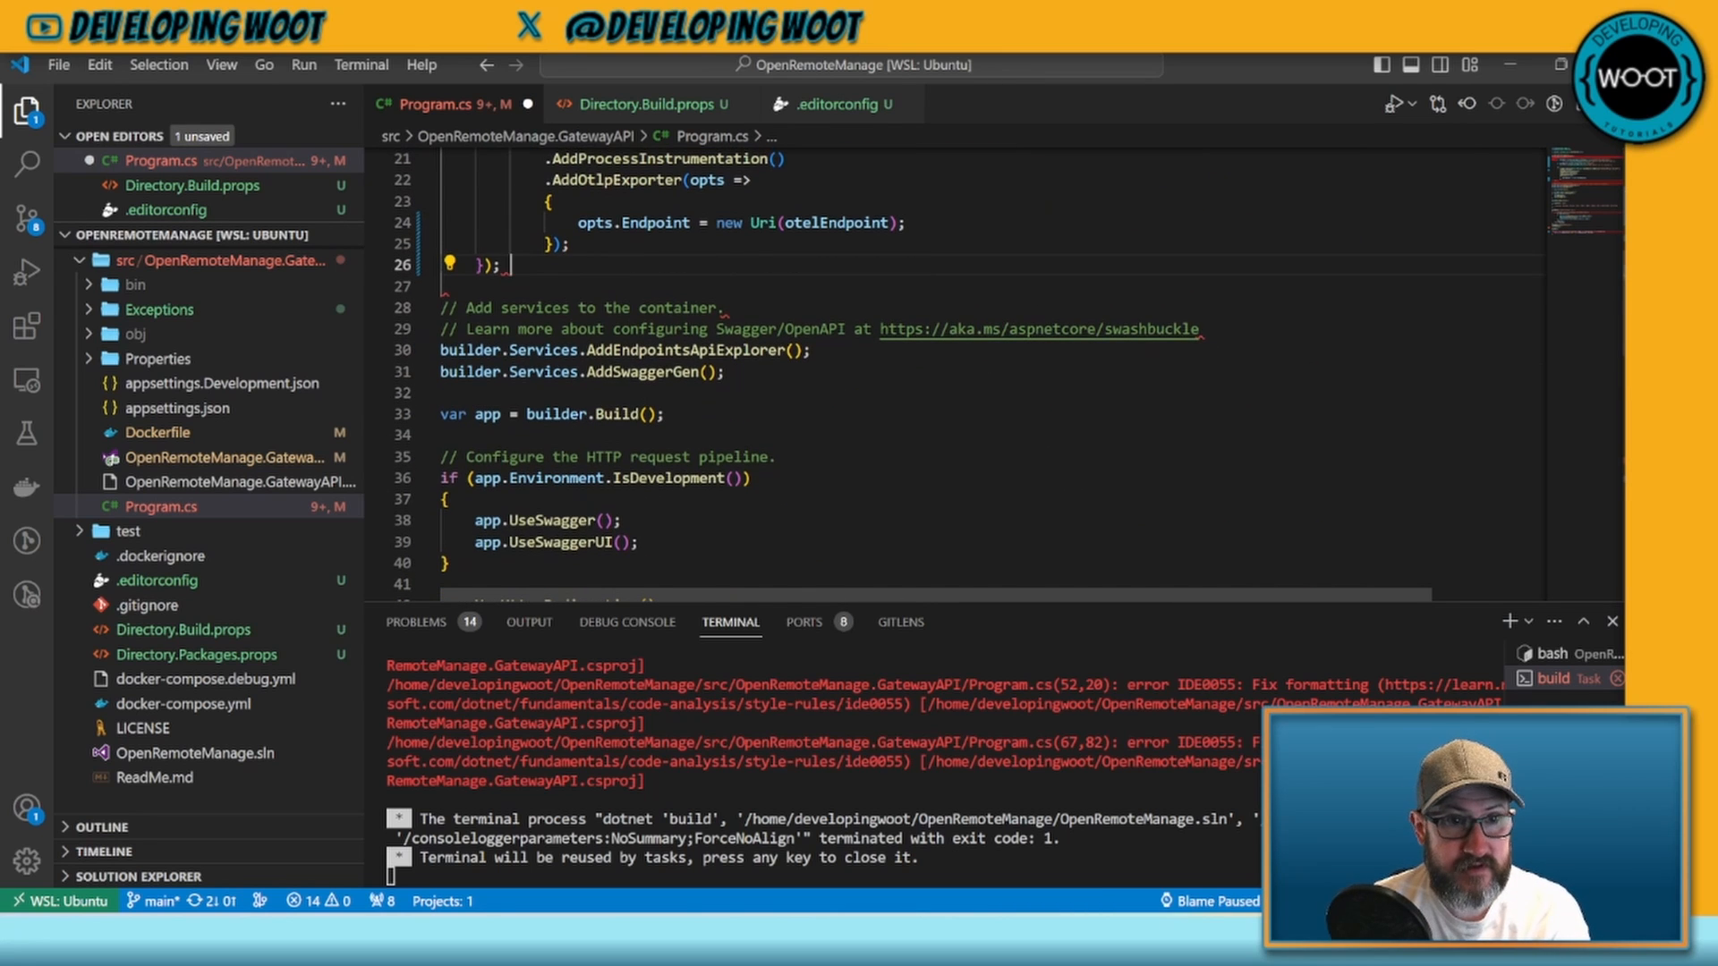
pyautogui.click(724, 308)
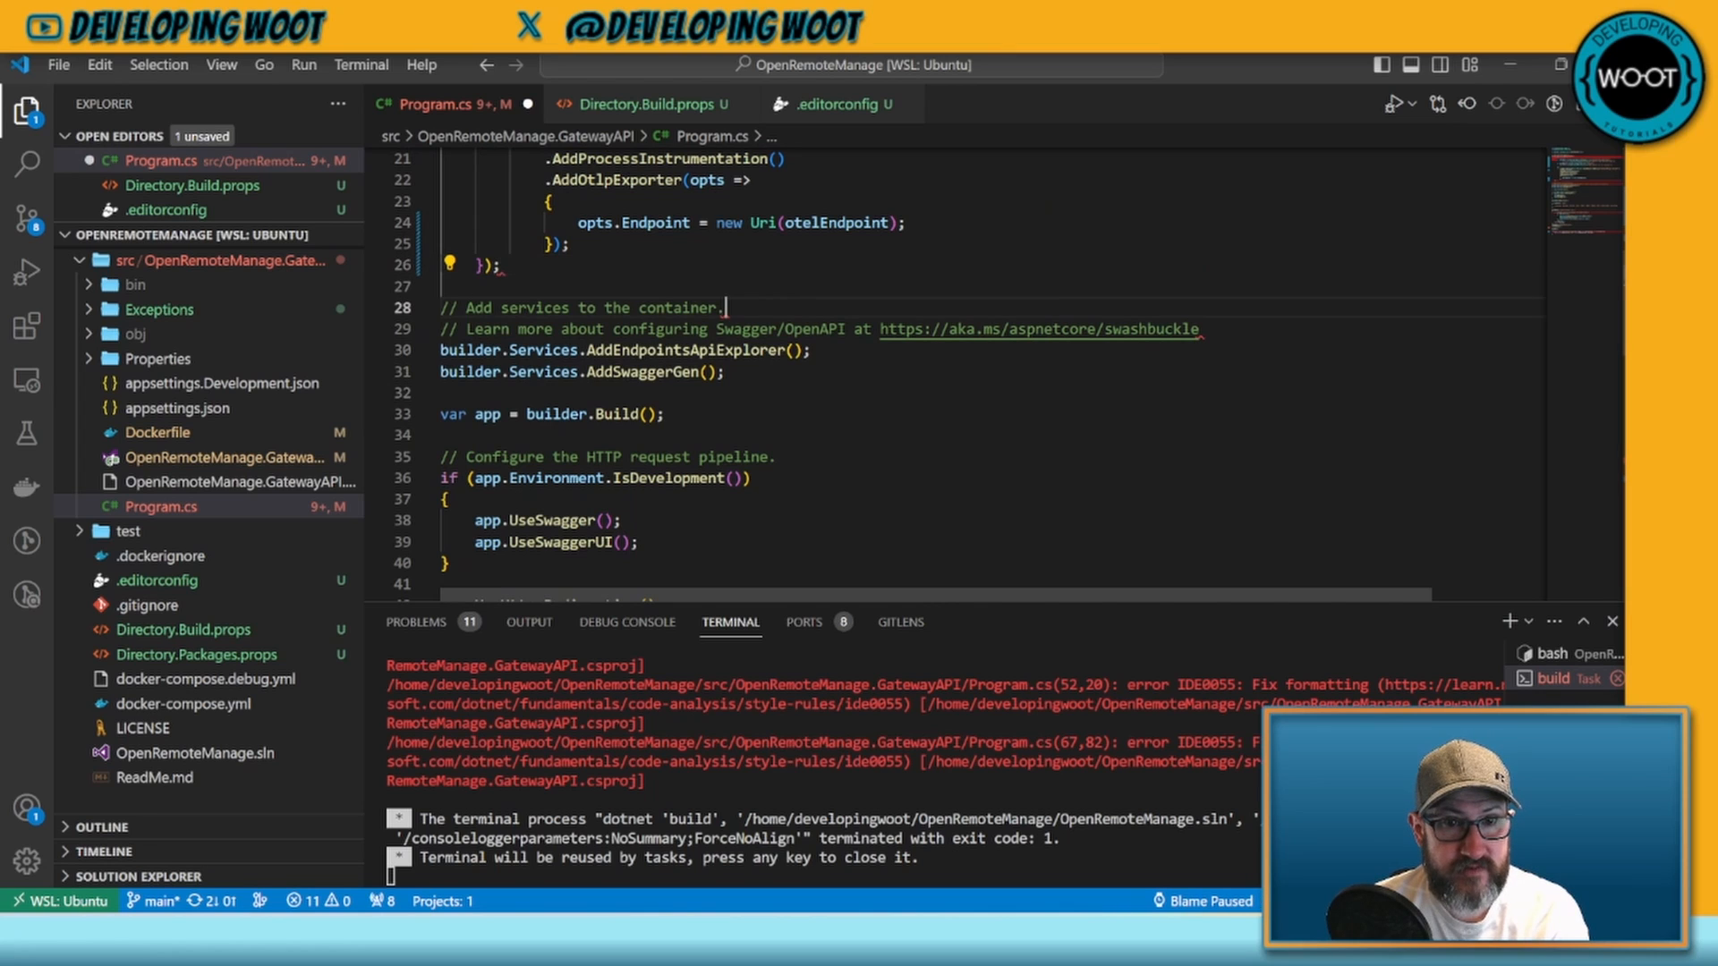
pyautogui.scroll(-3)
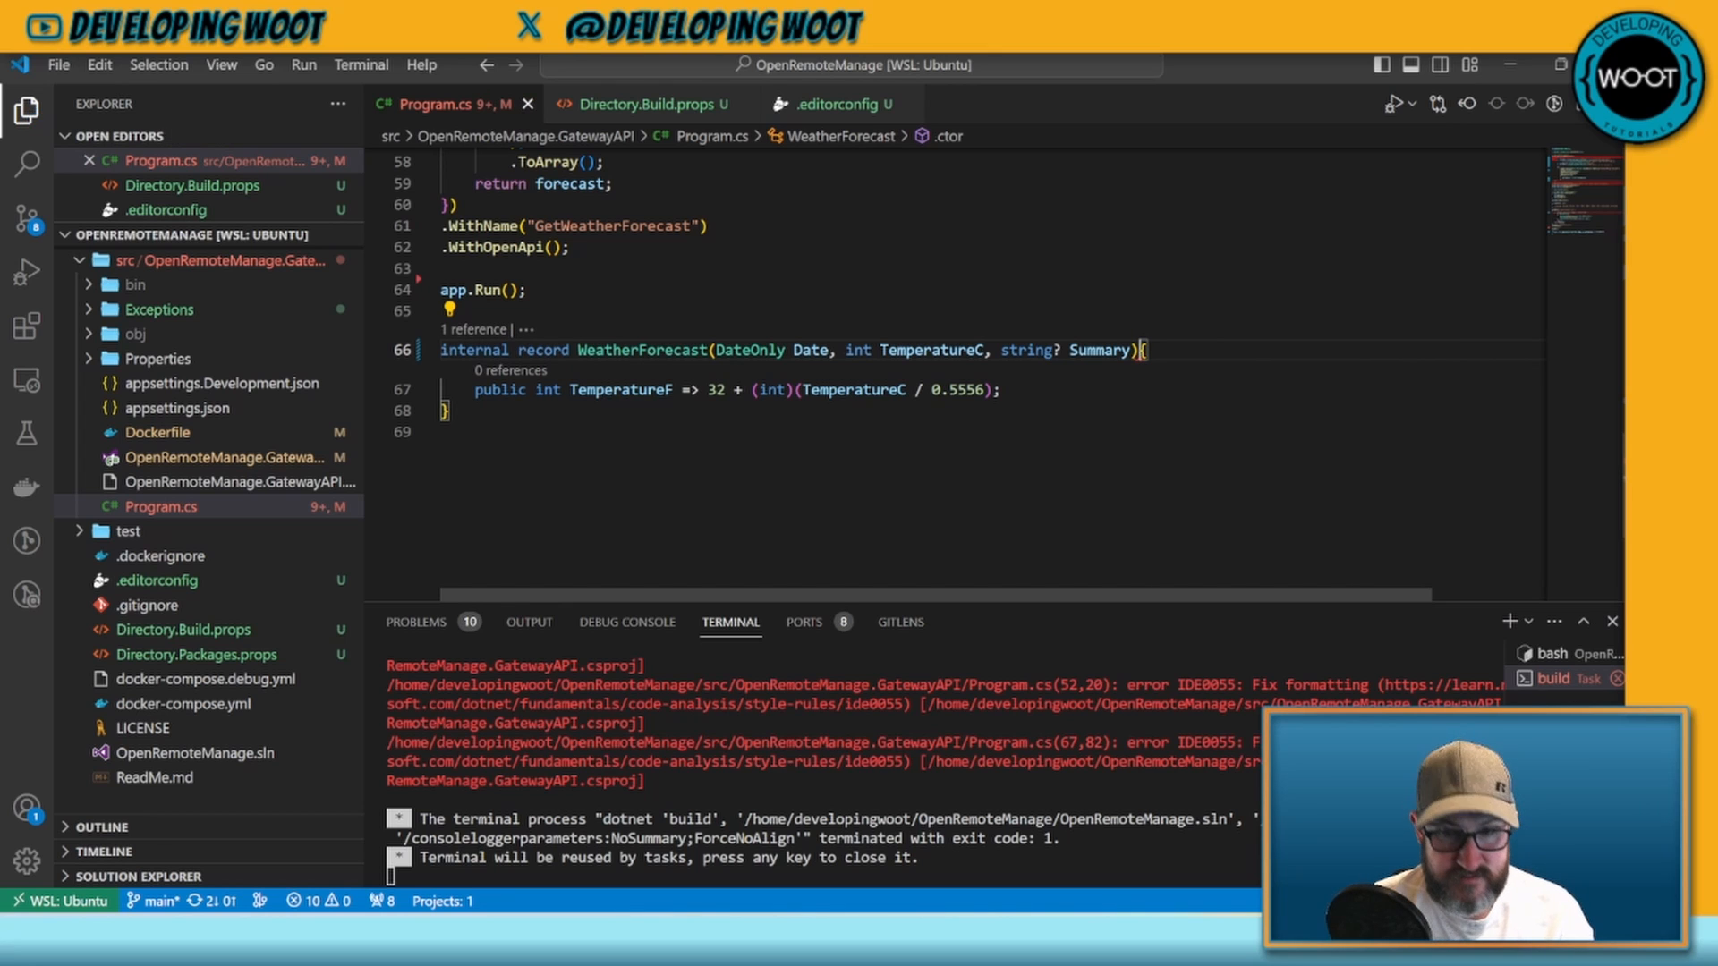
pyautogui.click(360, 64)
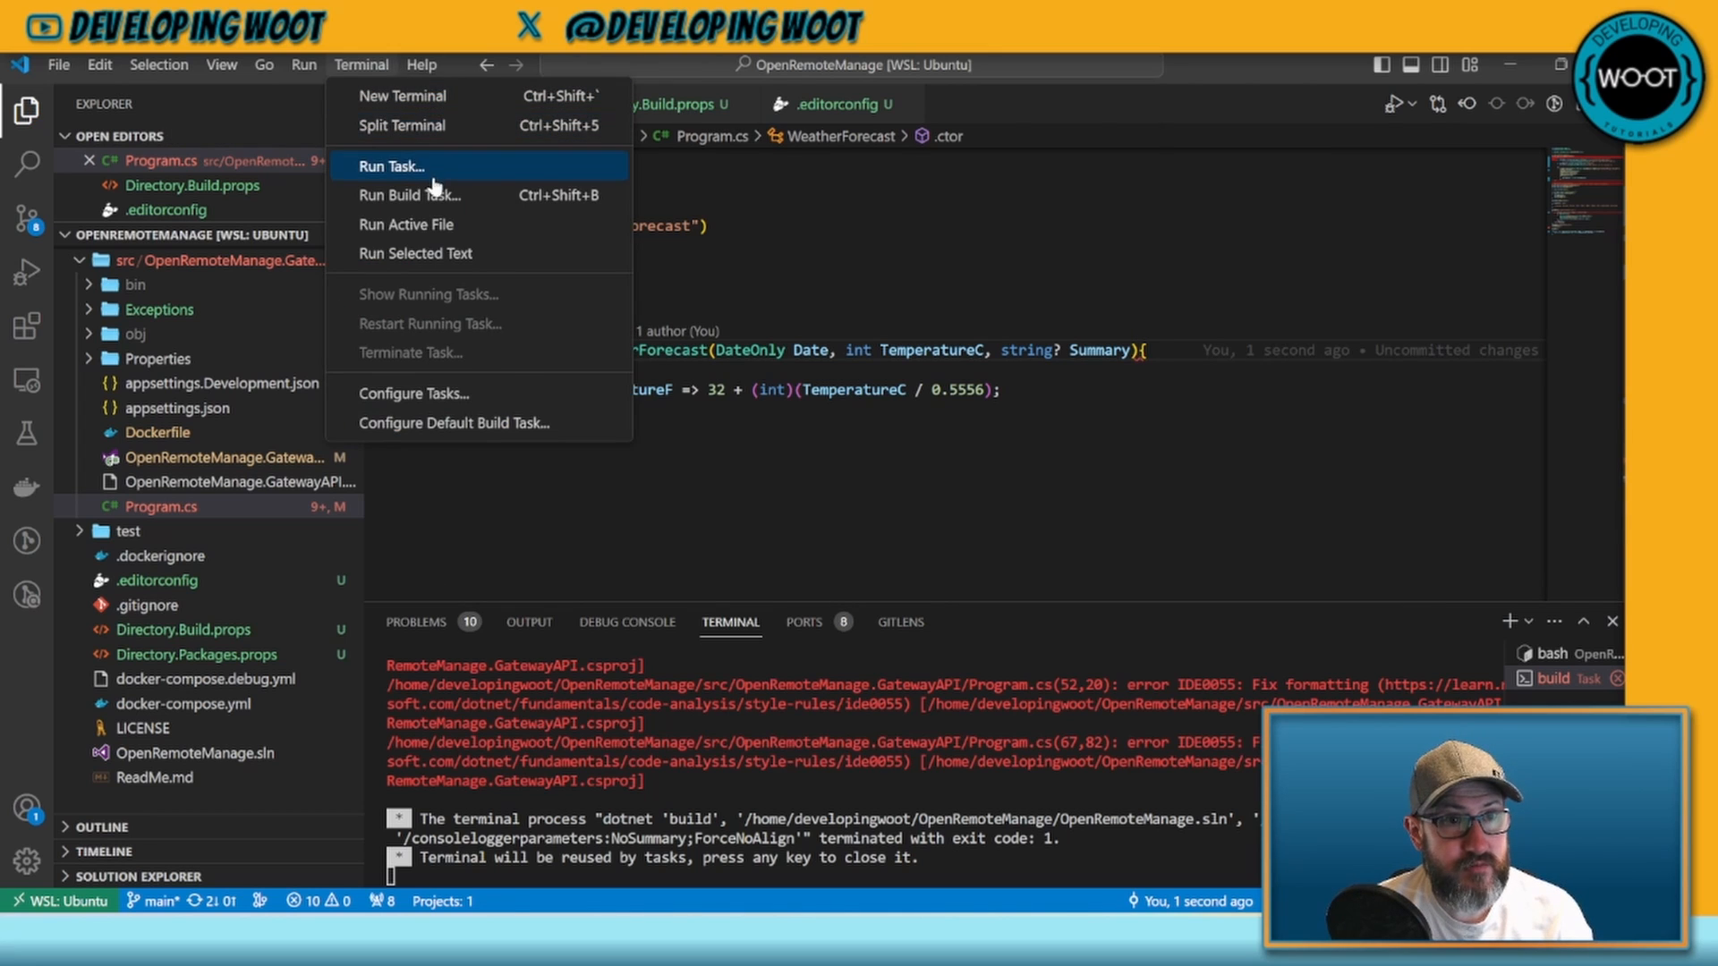
# Run the build task, then 'dotnet format' in the terminal and rebuild to zero problems
pyautogui.click(410, 194)
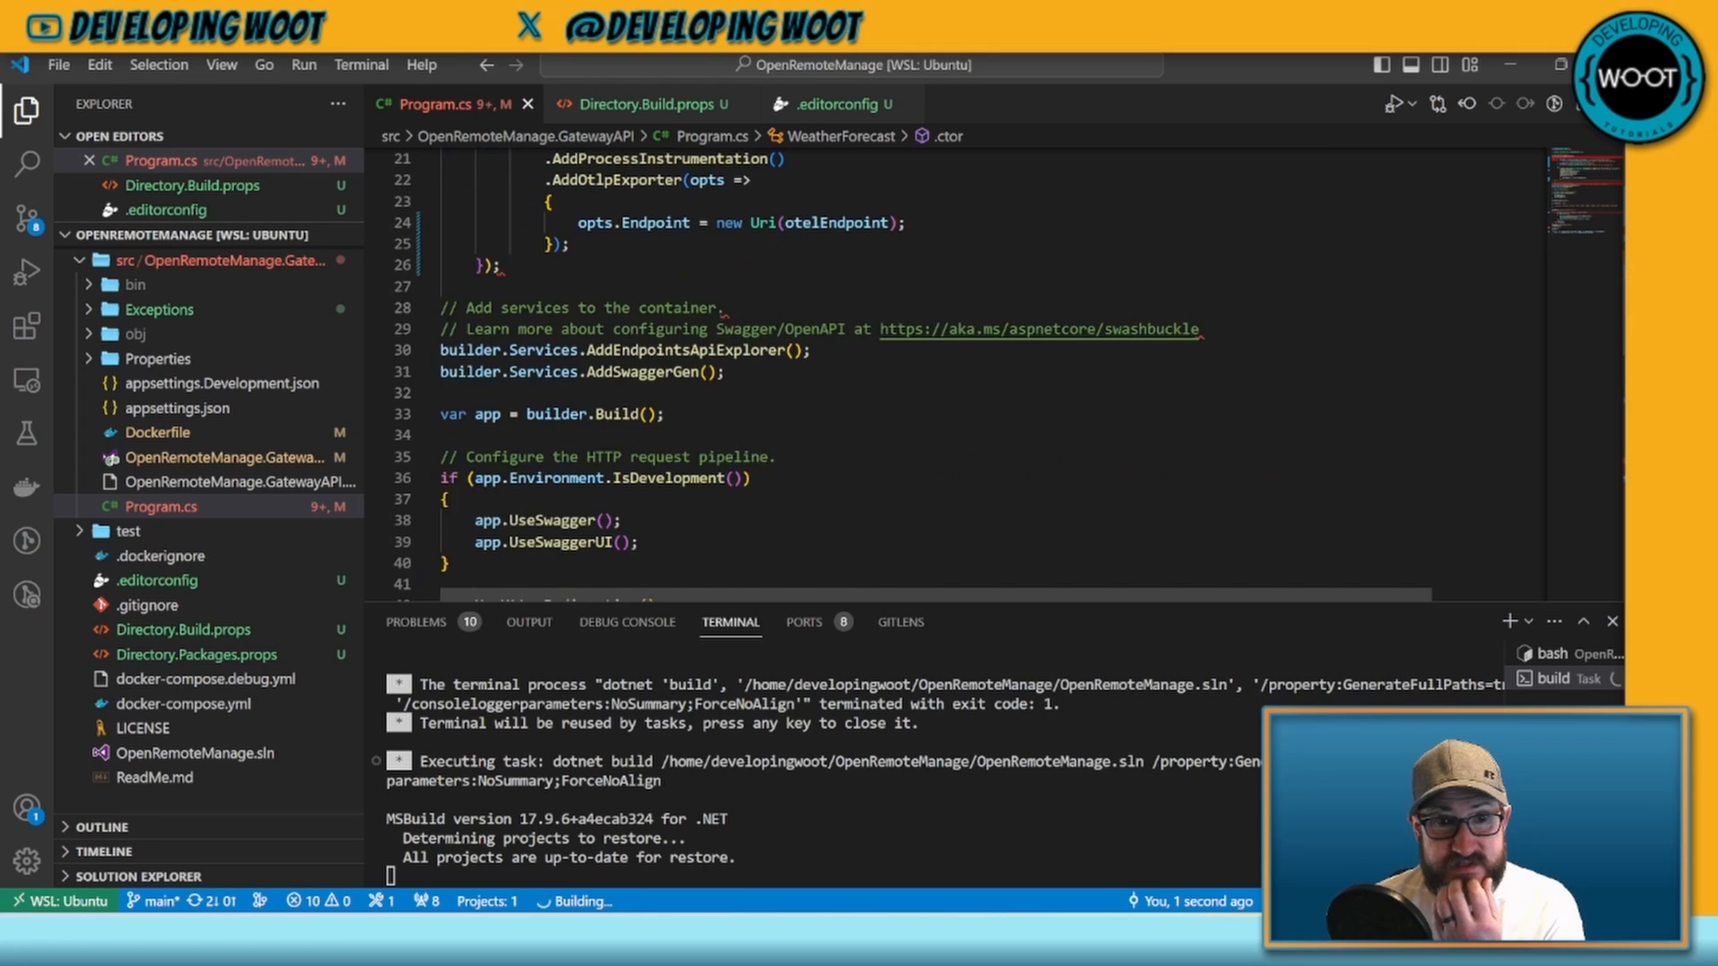
pyautogui.scroll(3)
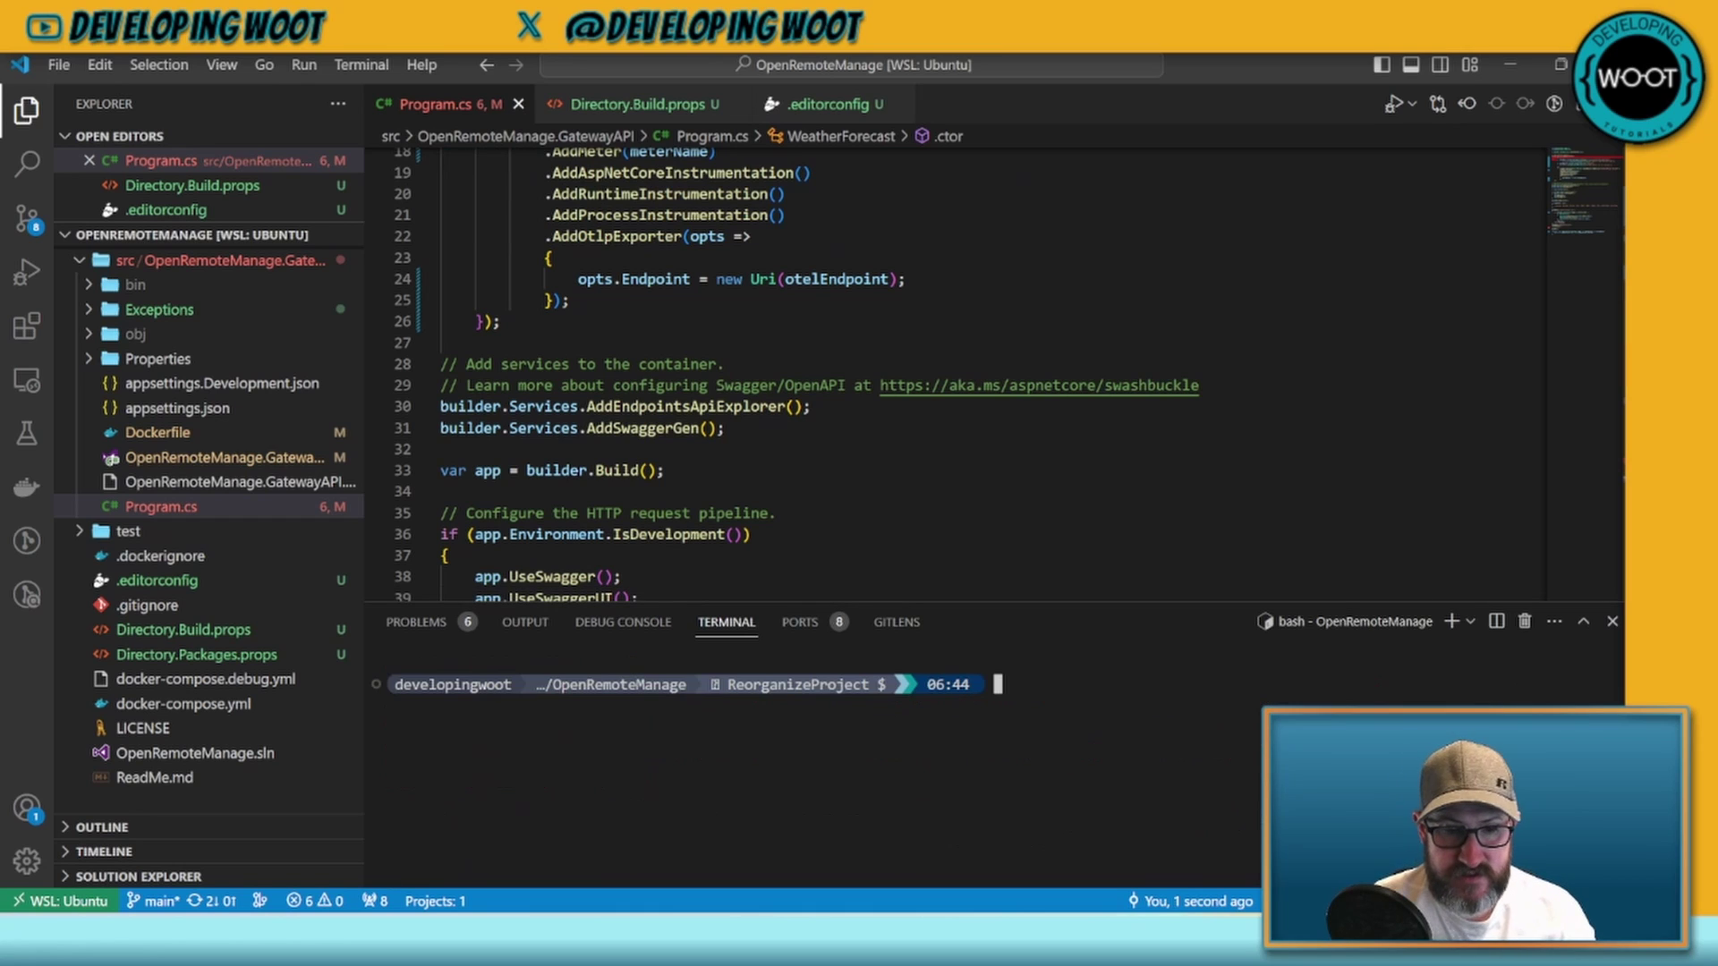
pyautogui.write('dotnet format')
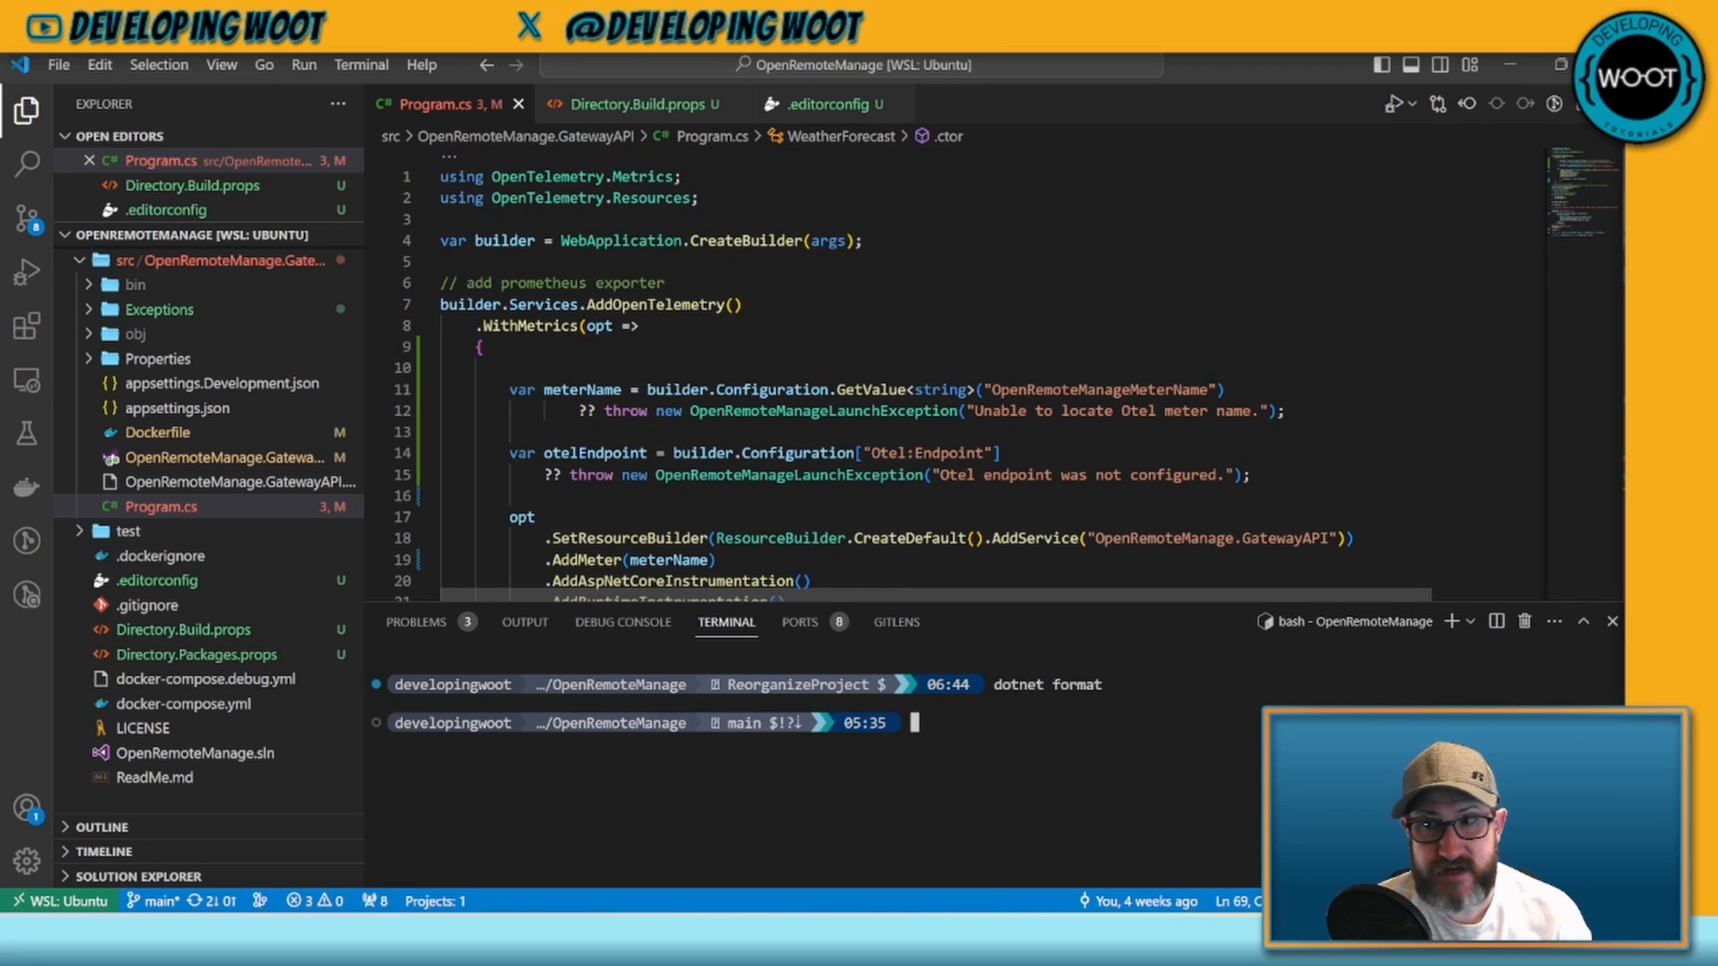
pyautogui.scroll(-3)
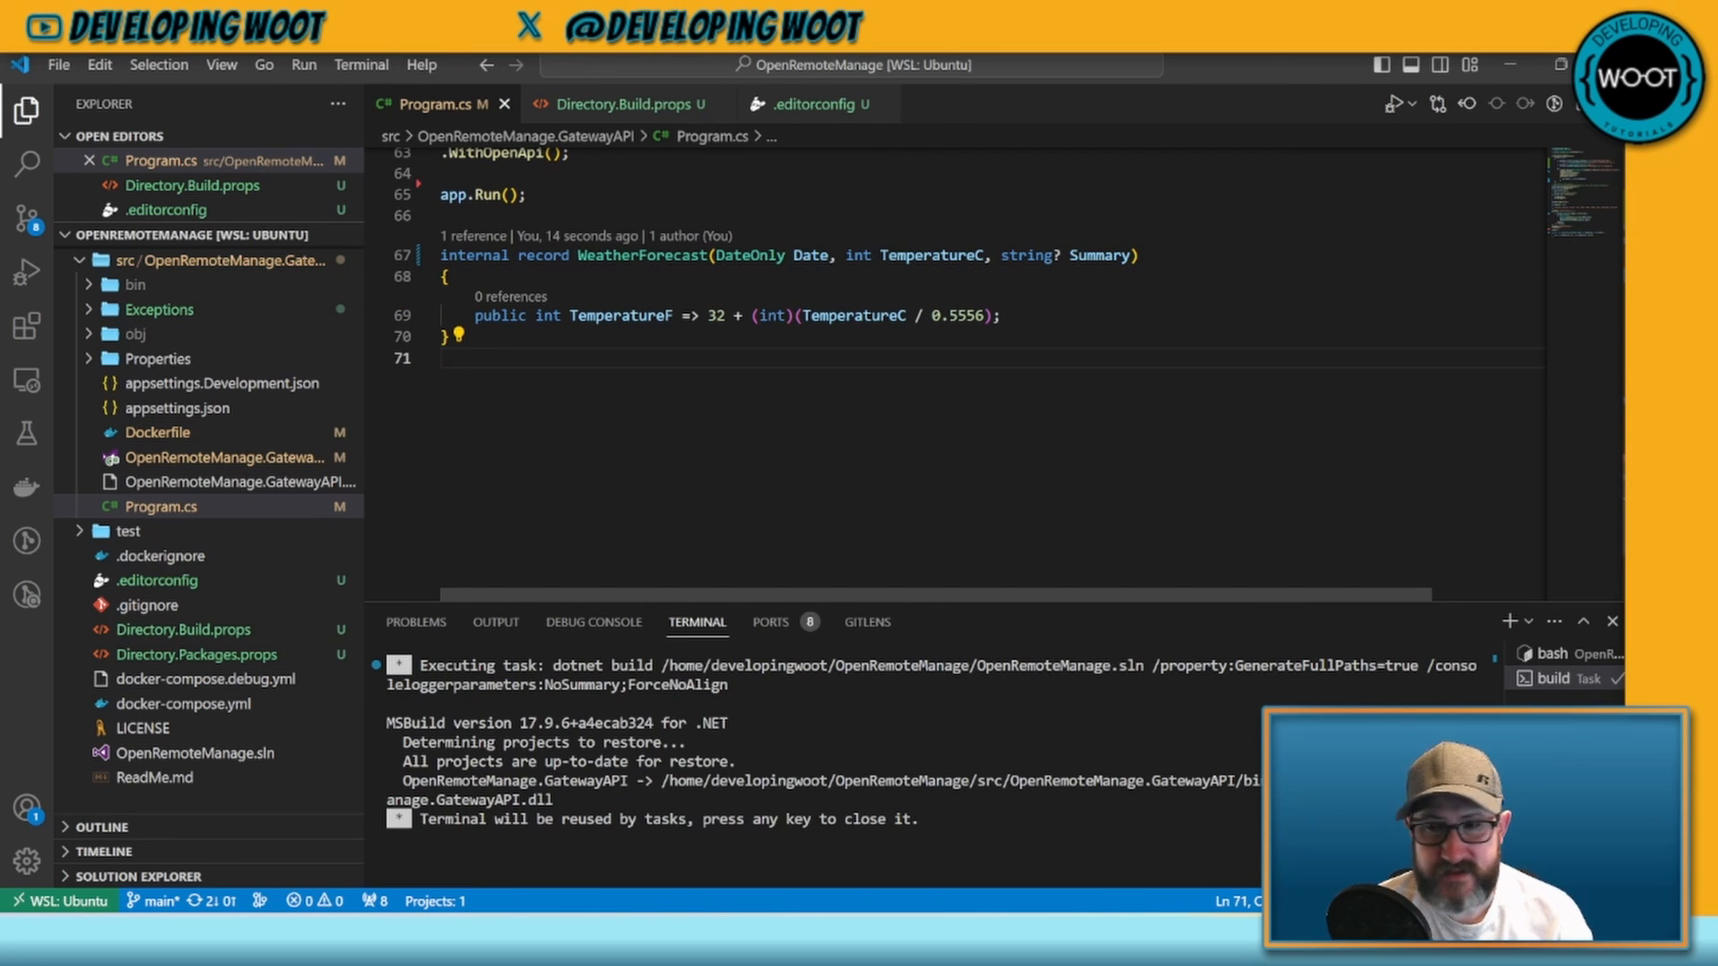
pyautogui.scroll(3)
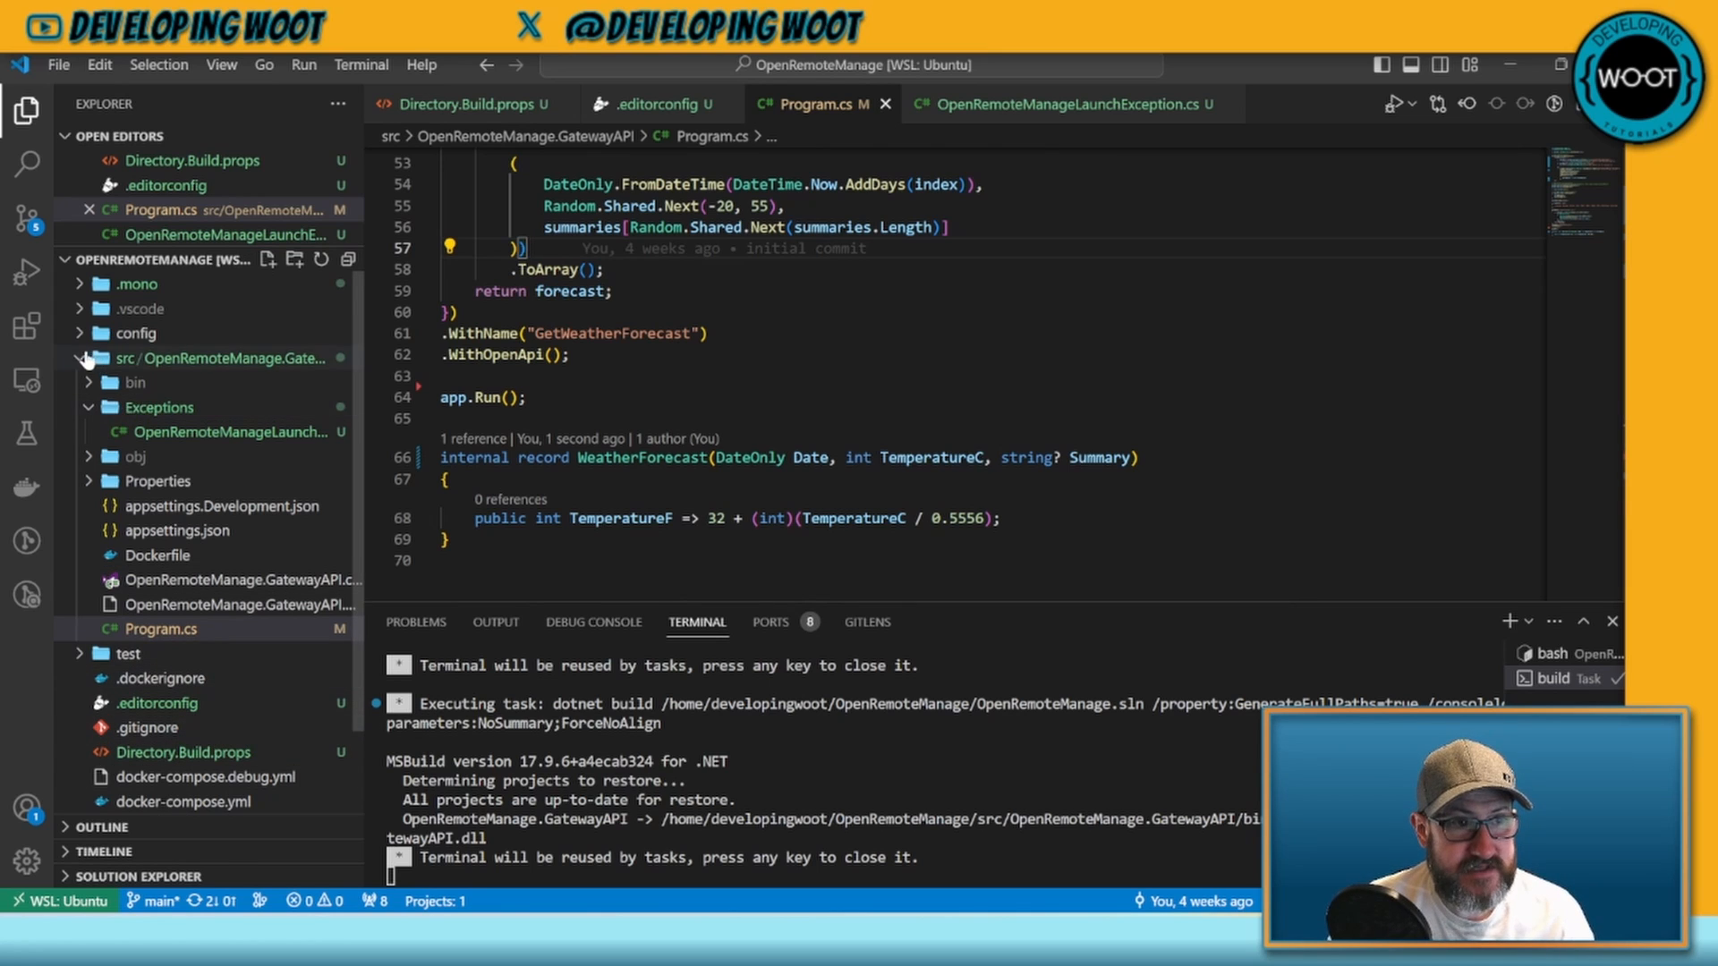
# Create a new Directory.Packages.props file in the solution folder
pyautogui.rightClick(170, 358)
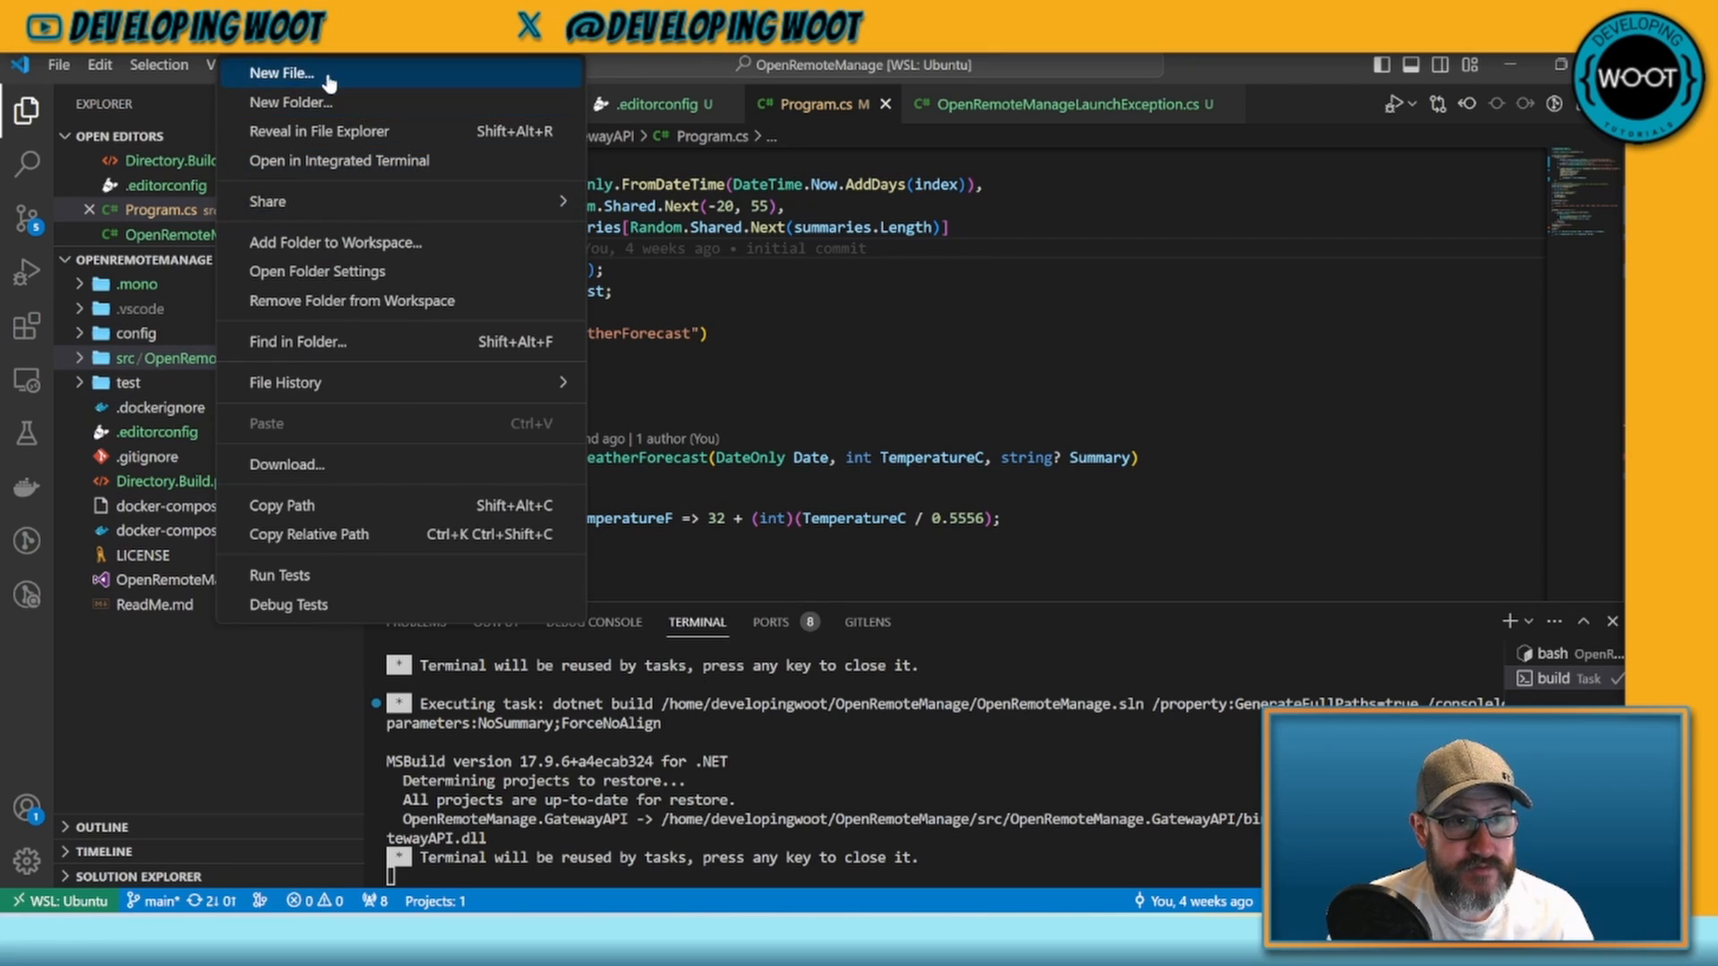
pyautogui.click(279, 72)
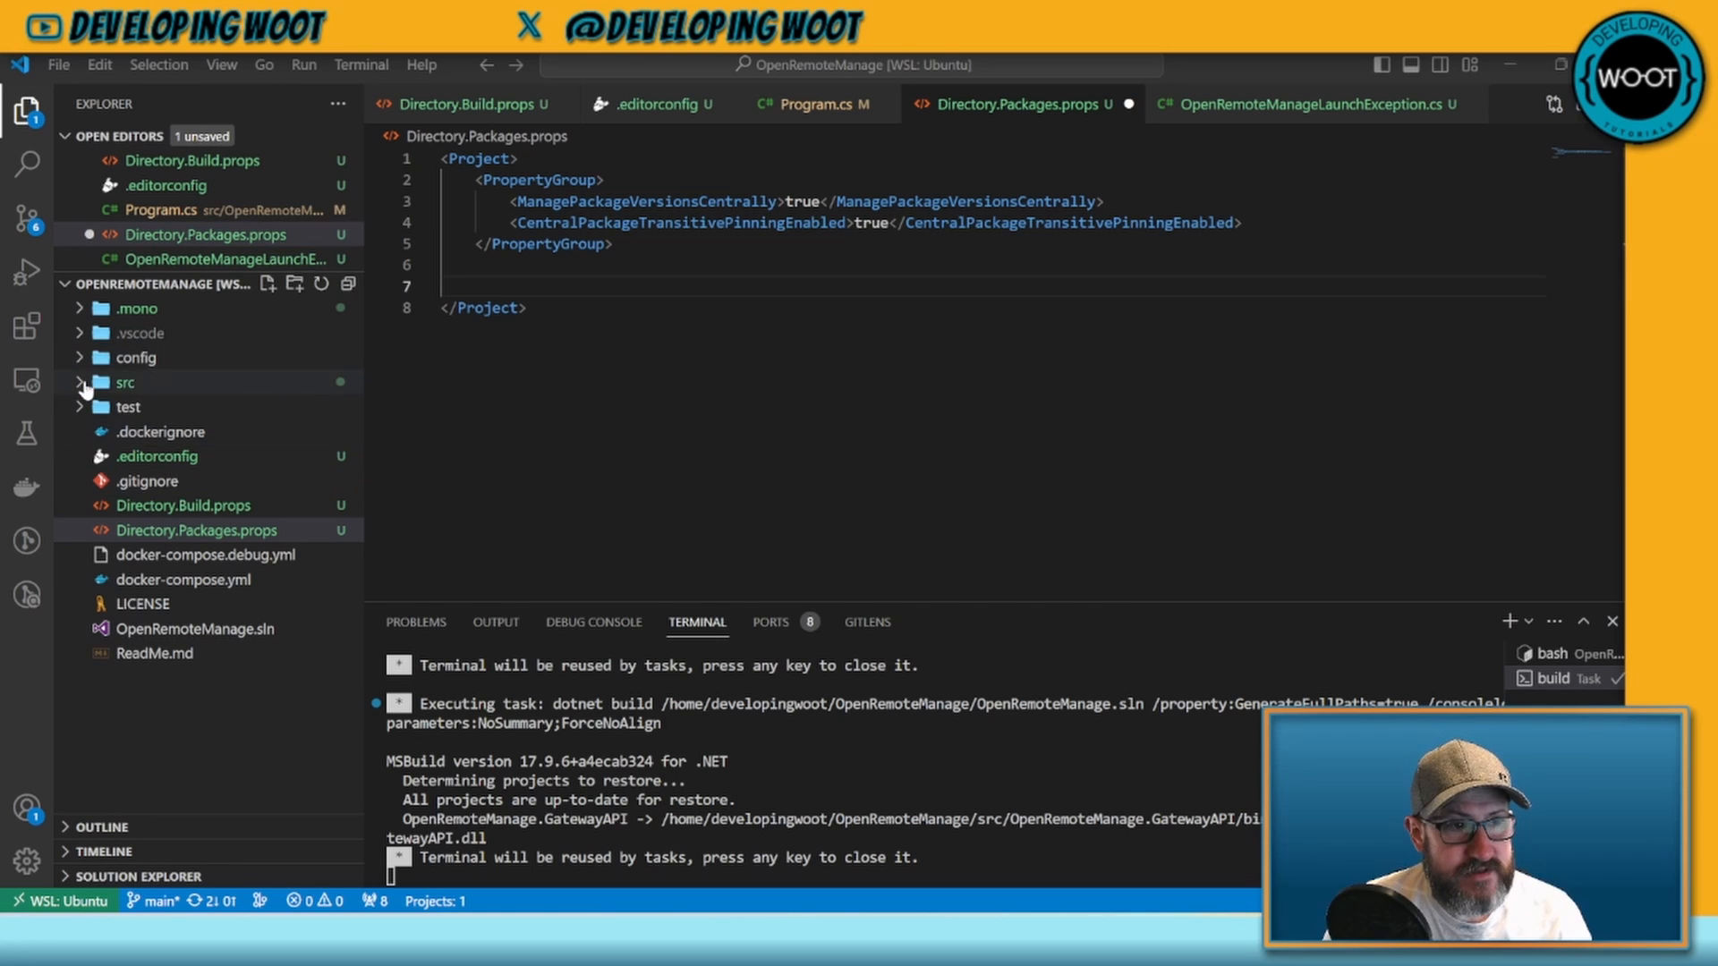
# Bring the GatewayAPI .csproj ItemGroup into Directory.Packages.props and find its PackageReference entries to replace with PackageVersion
pyautogui.click(123, 384)
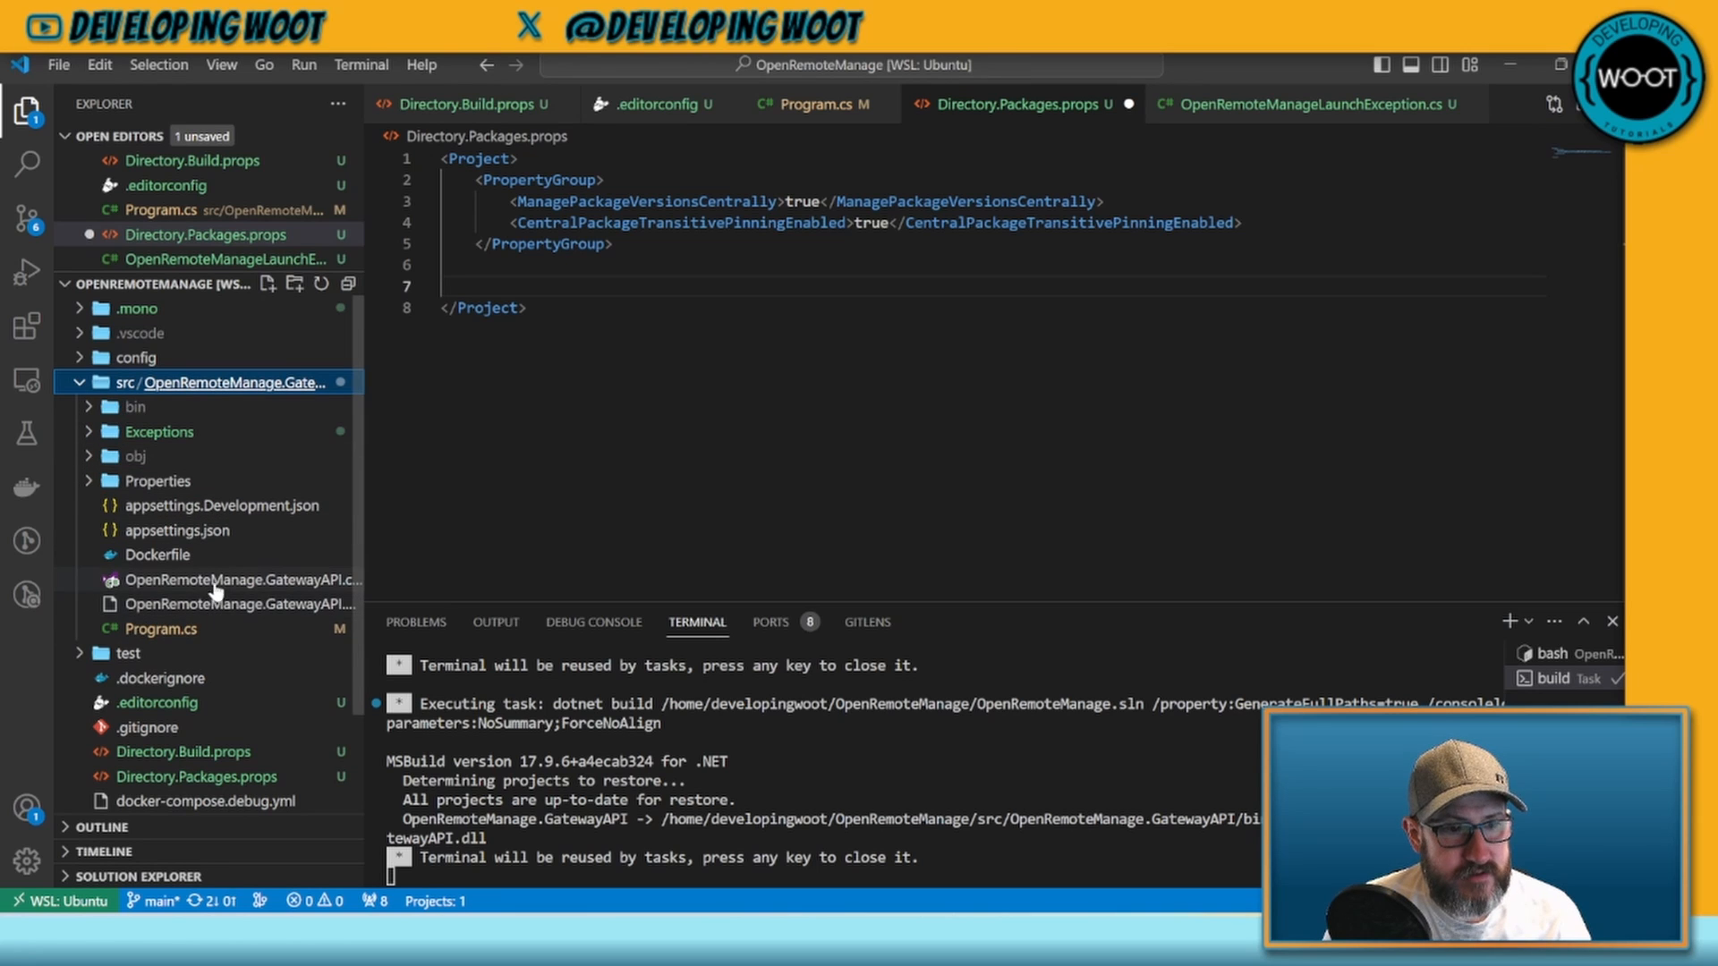
pyautogui.click(243, 580)
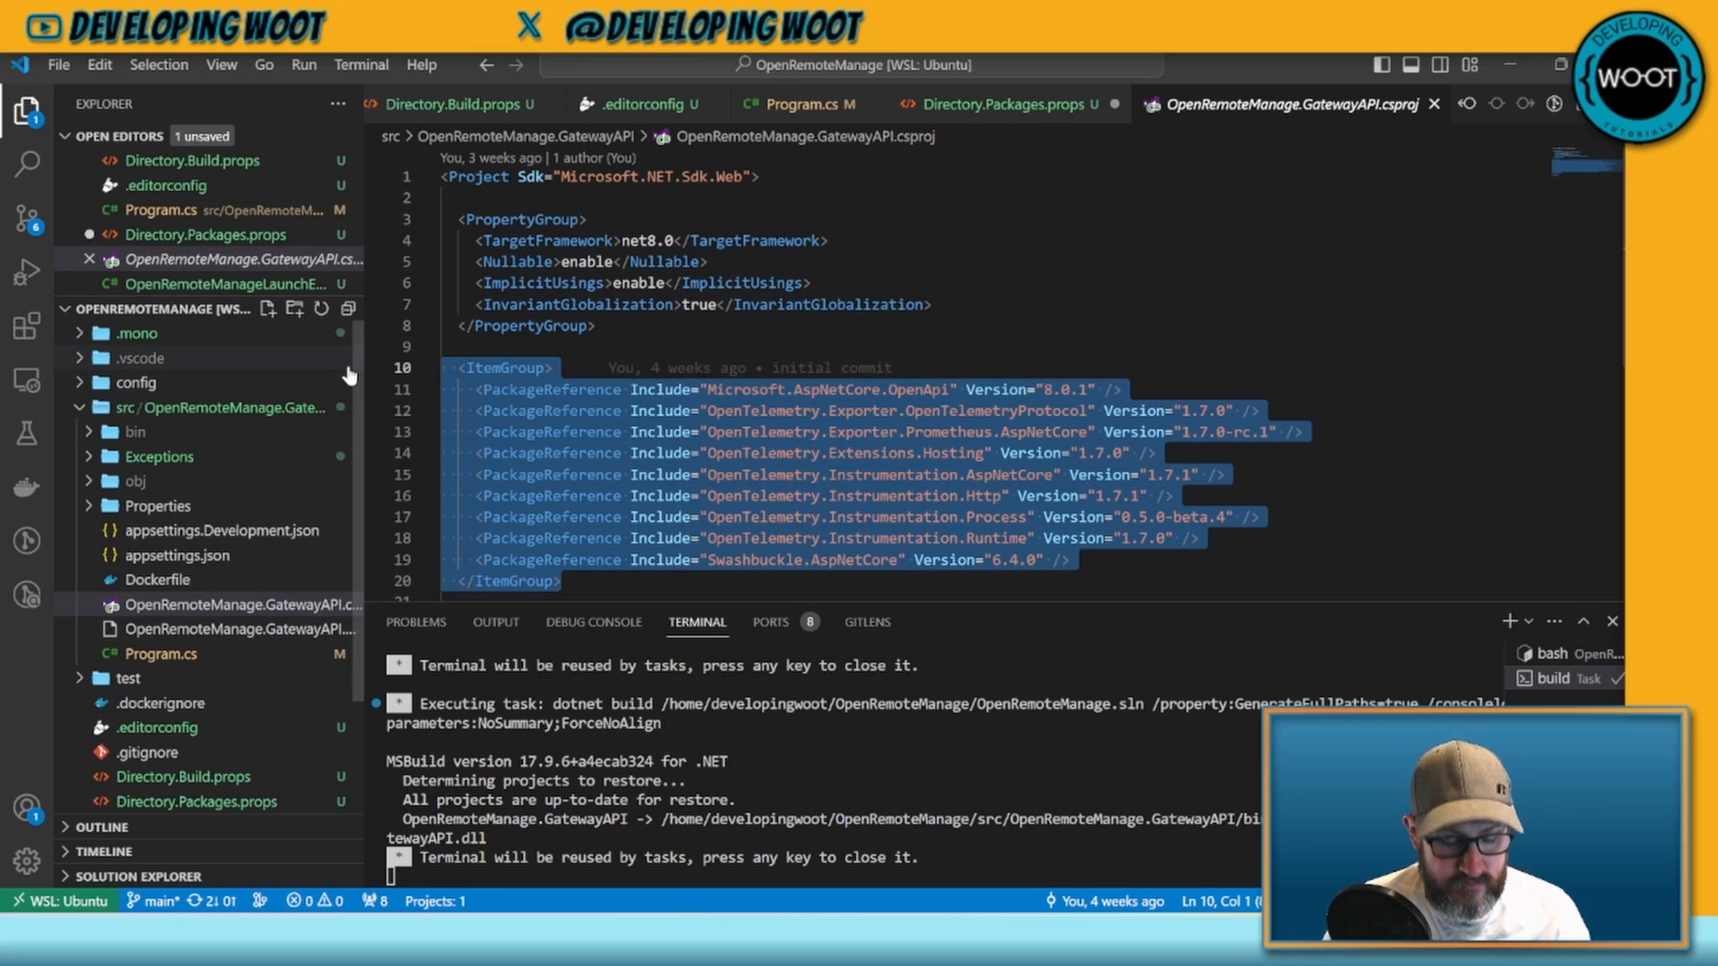
pyautogui.click(975, 104)
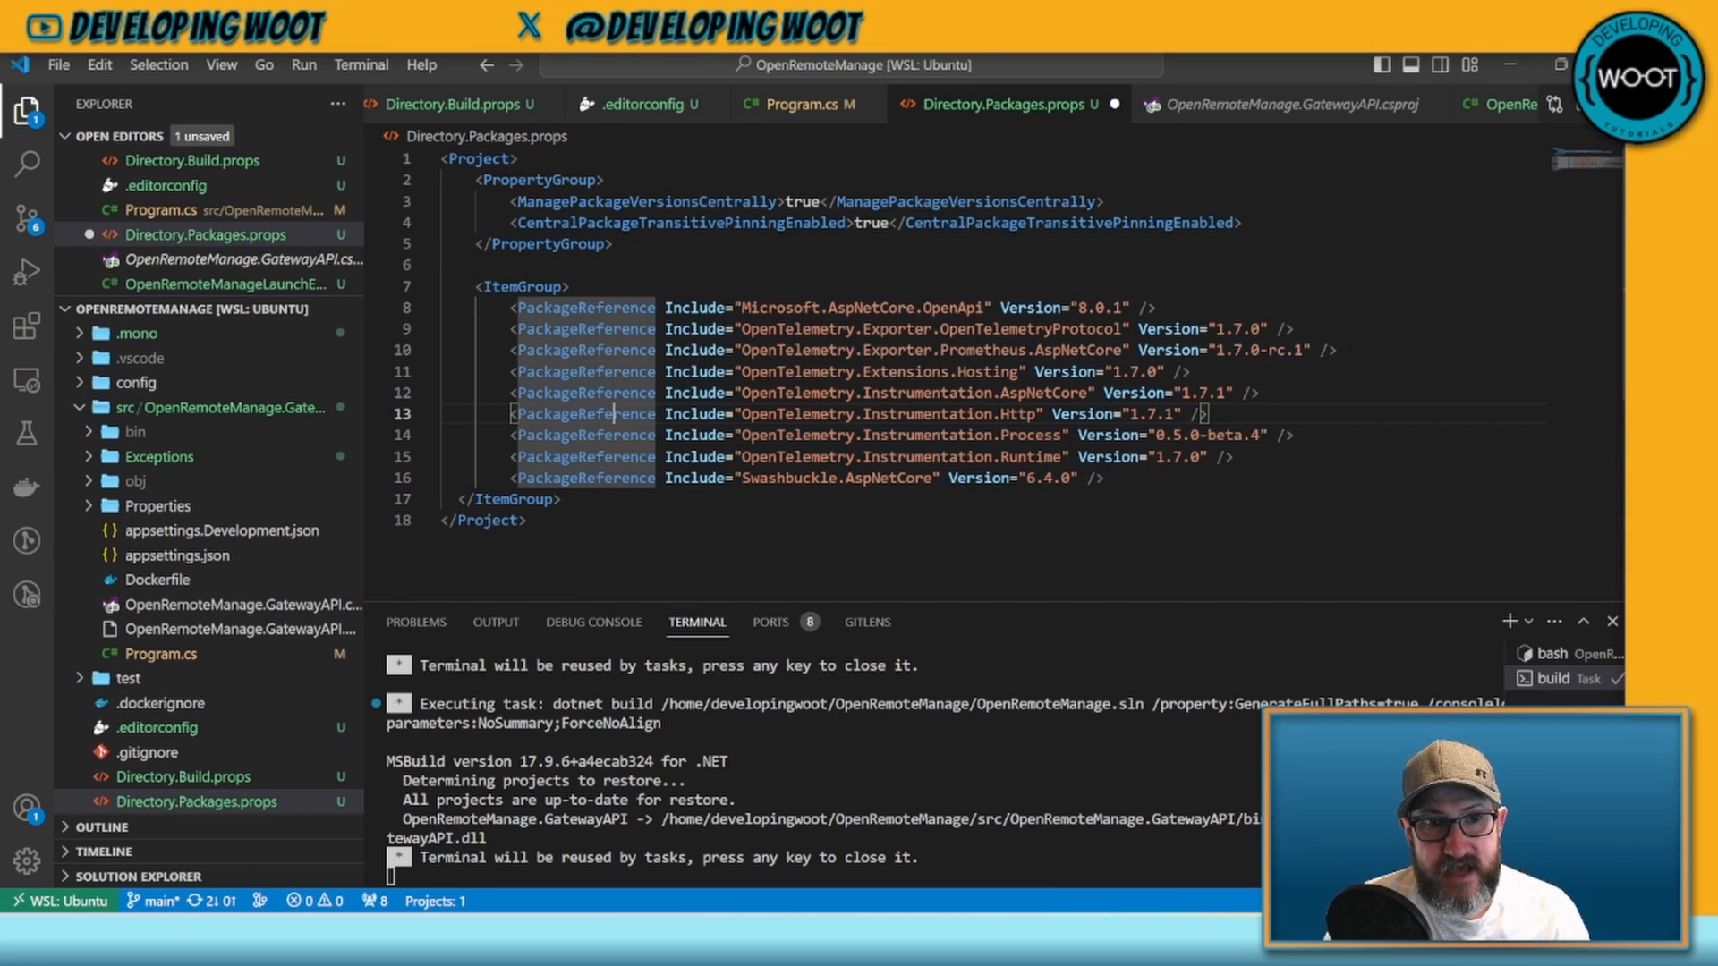
pyautogui.press('Ctrl+f')
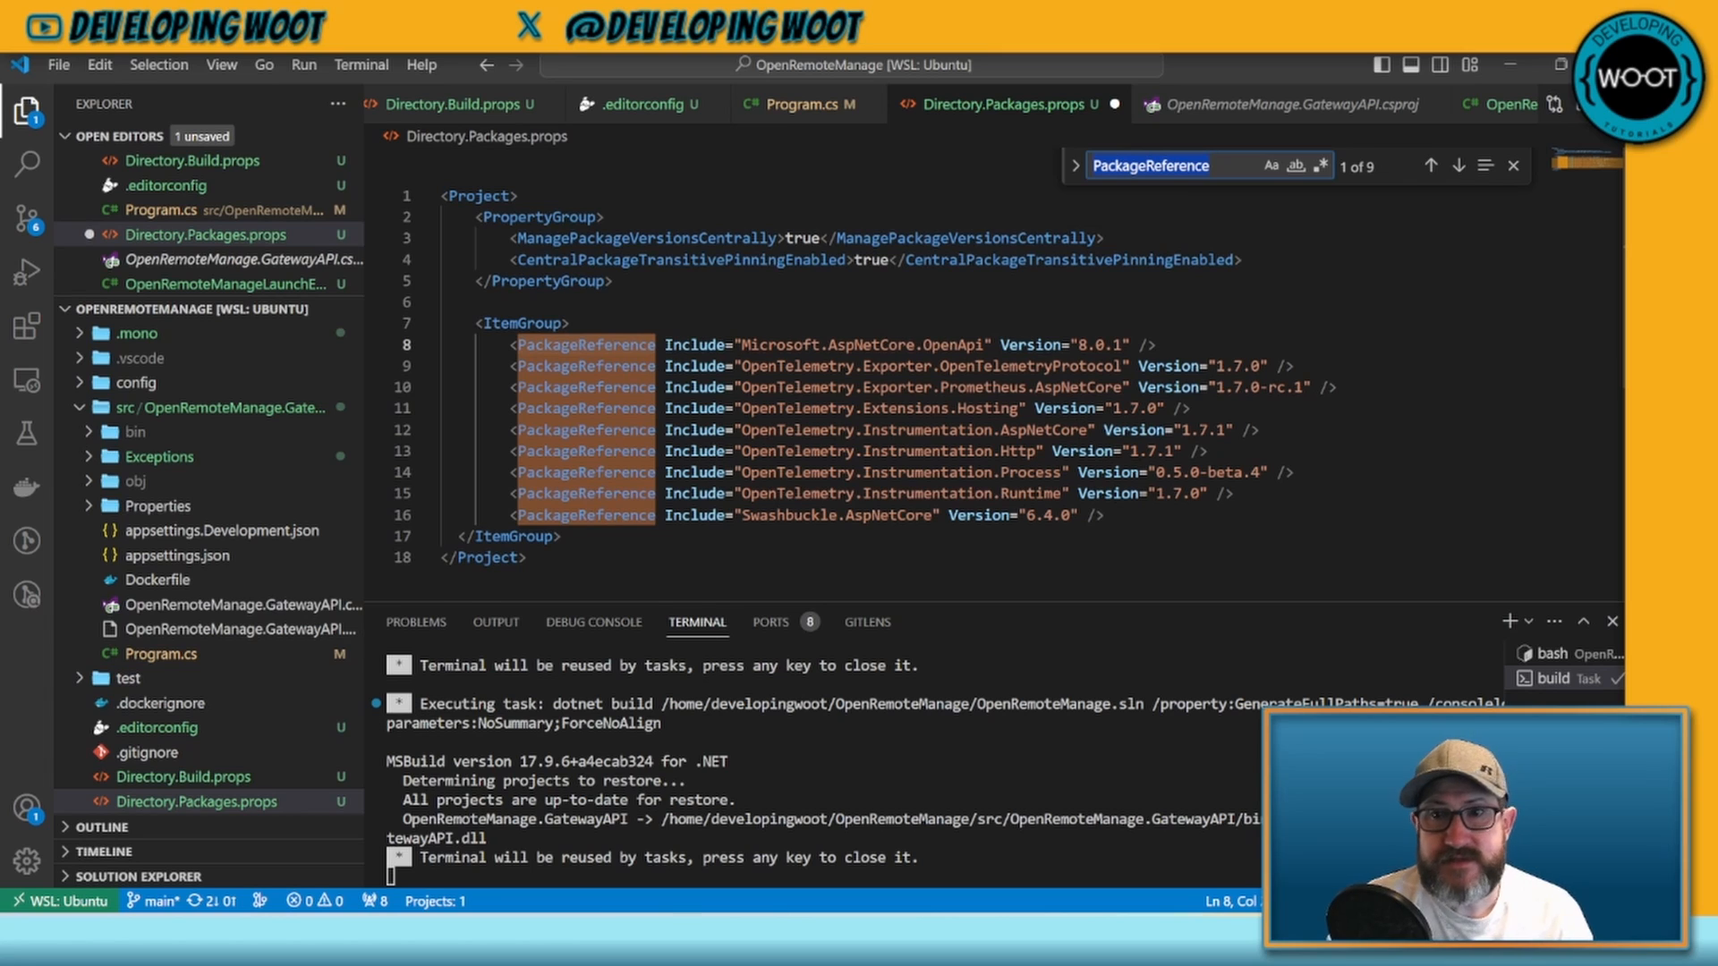
pyautogui.click(1076, 182)
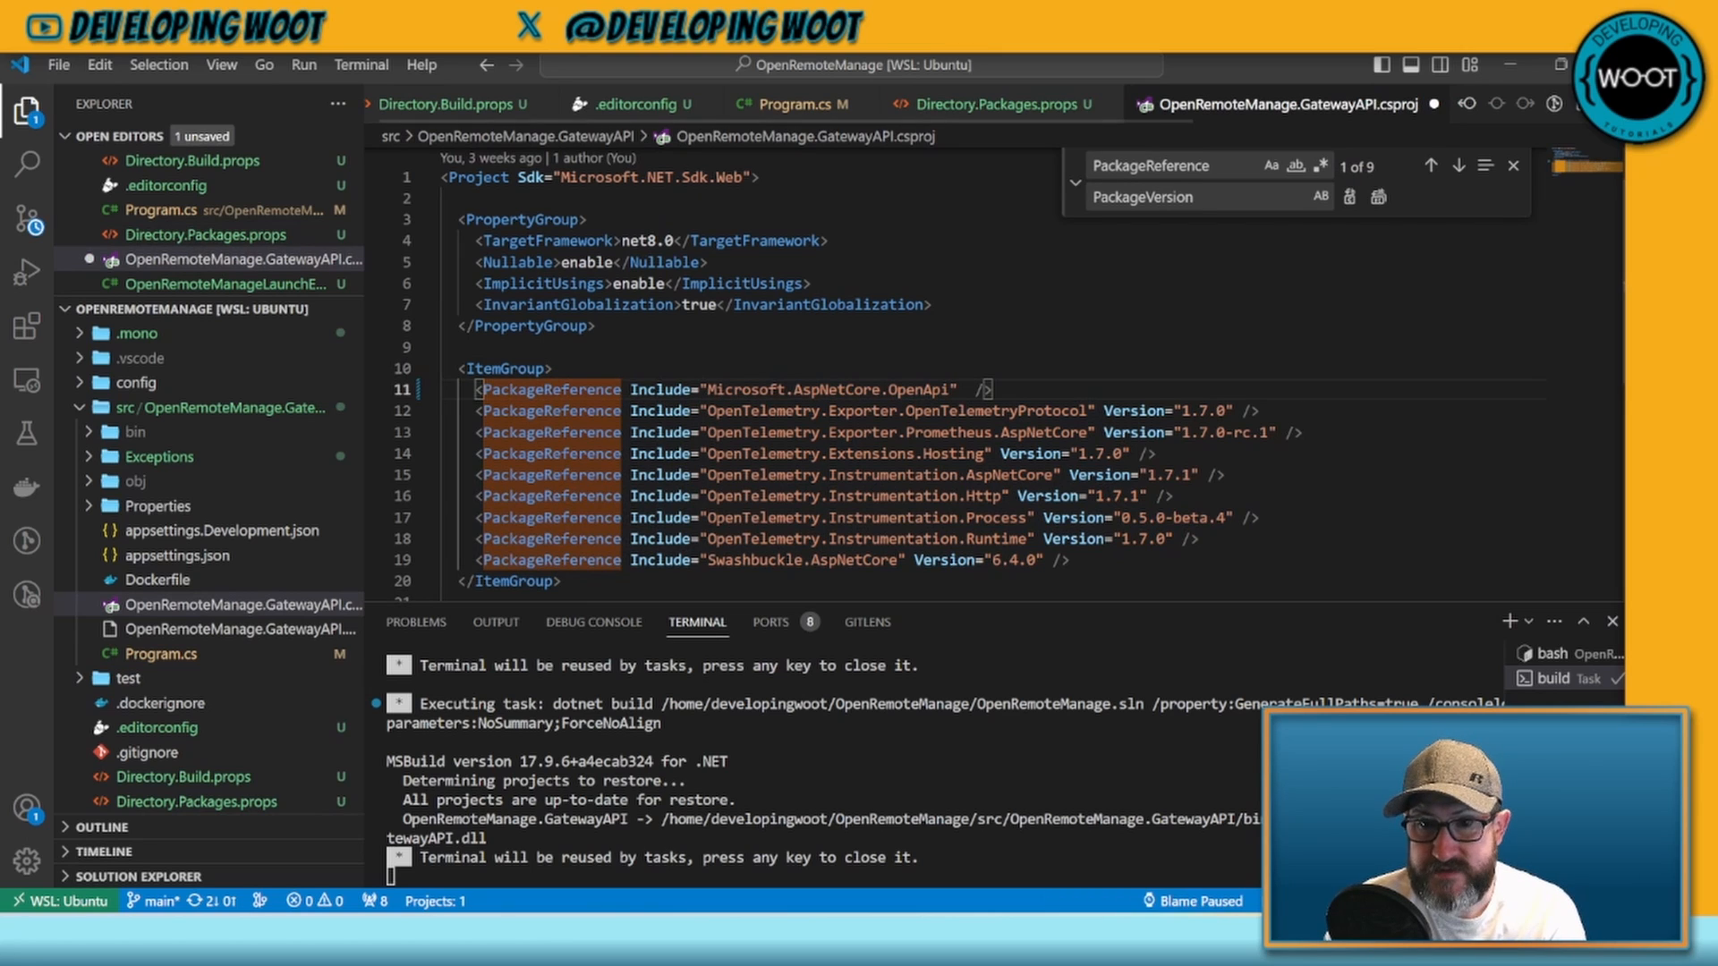
# Delete the Version attributes from each PackageReference in the GatewayAPI .csproj and drop its PropertyGroup
pyautogui.click(1458, 165)
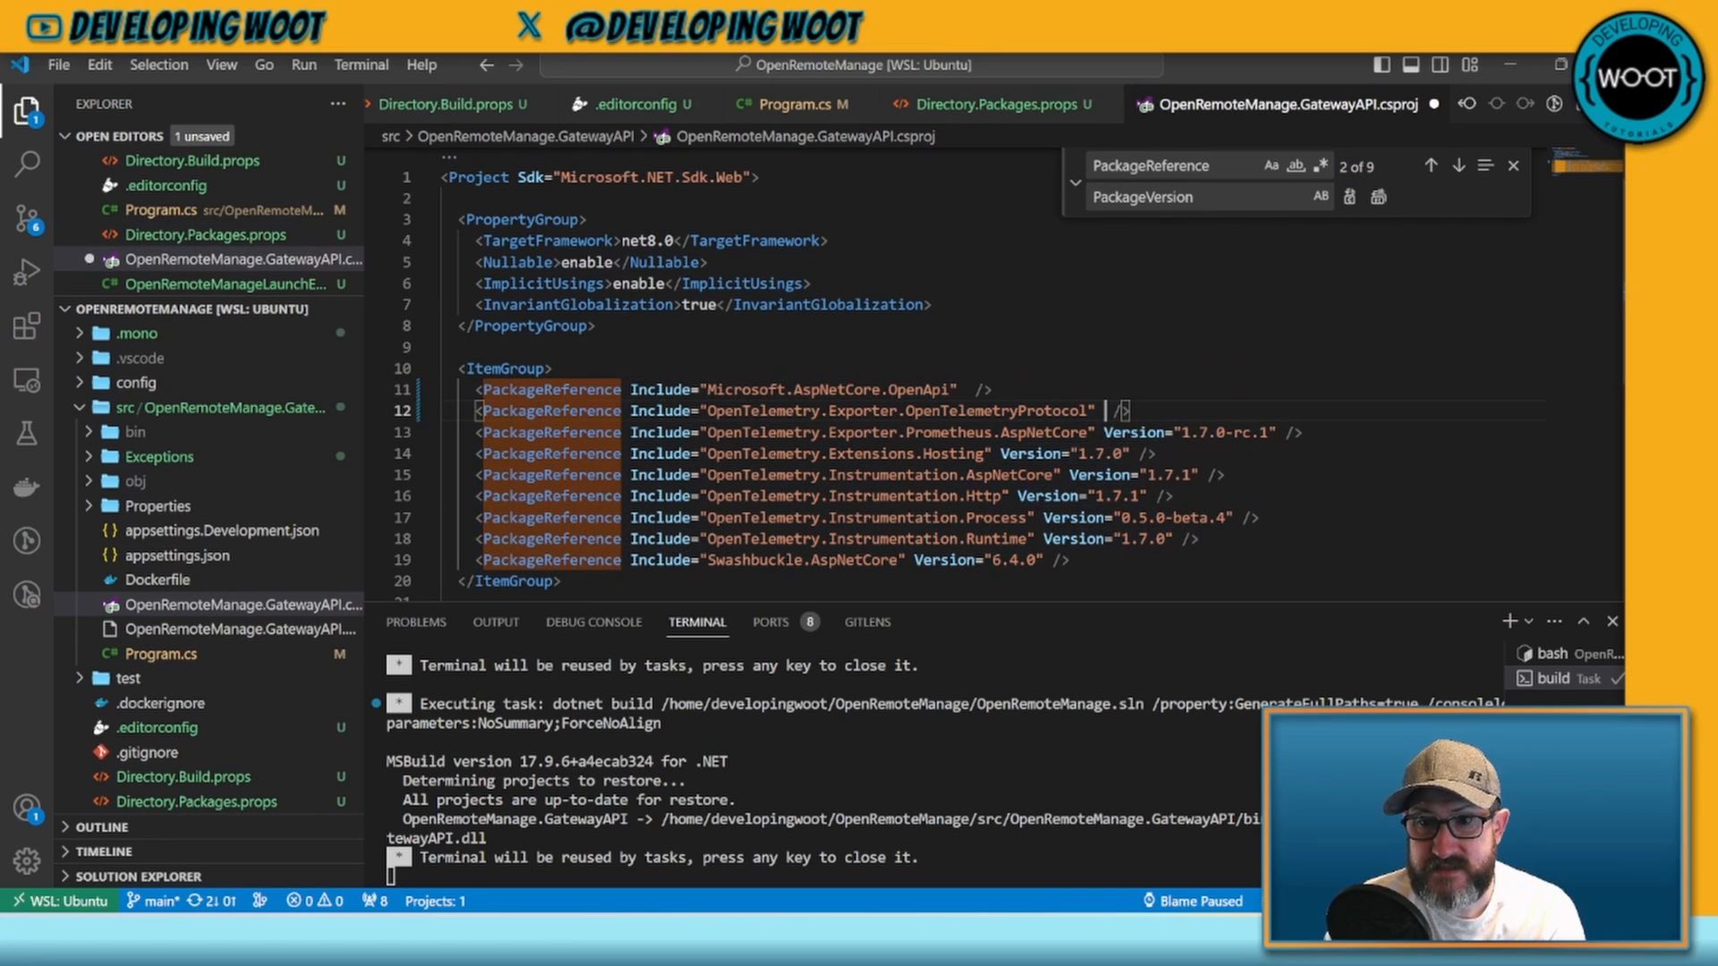
pyautogui.click(1457, 165)
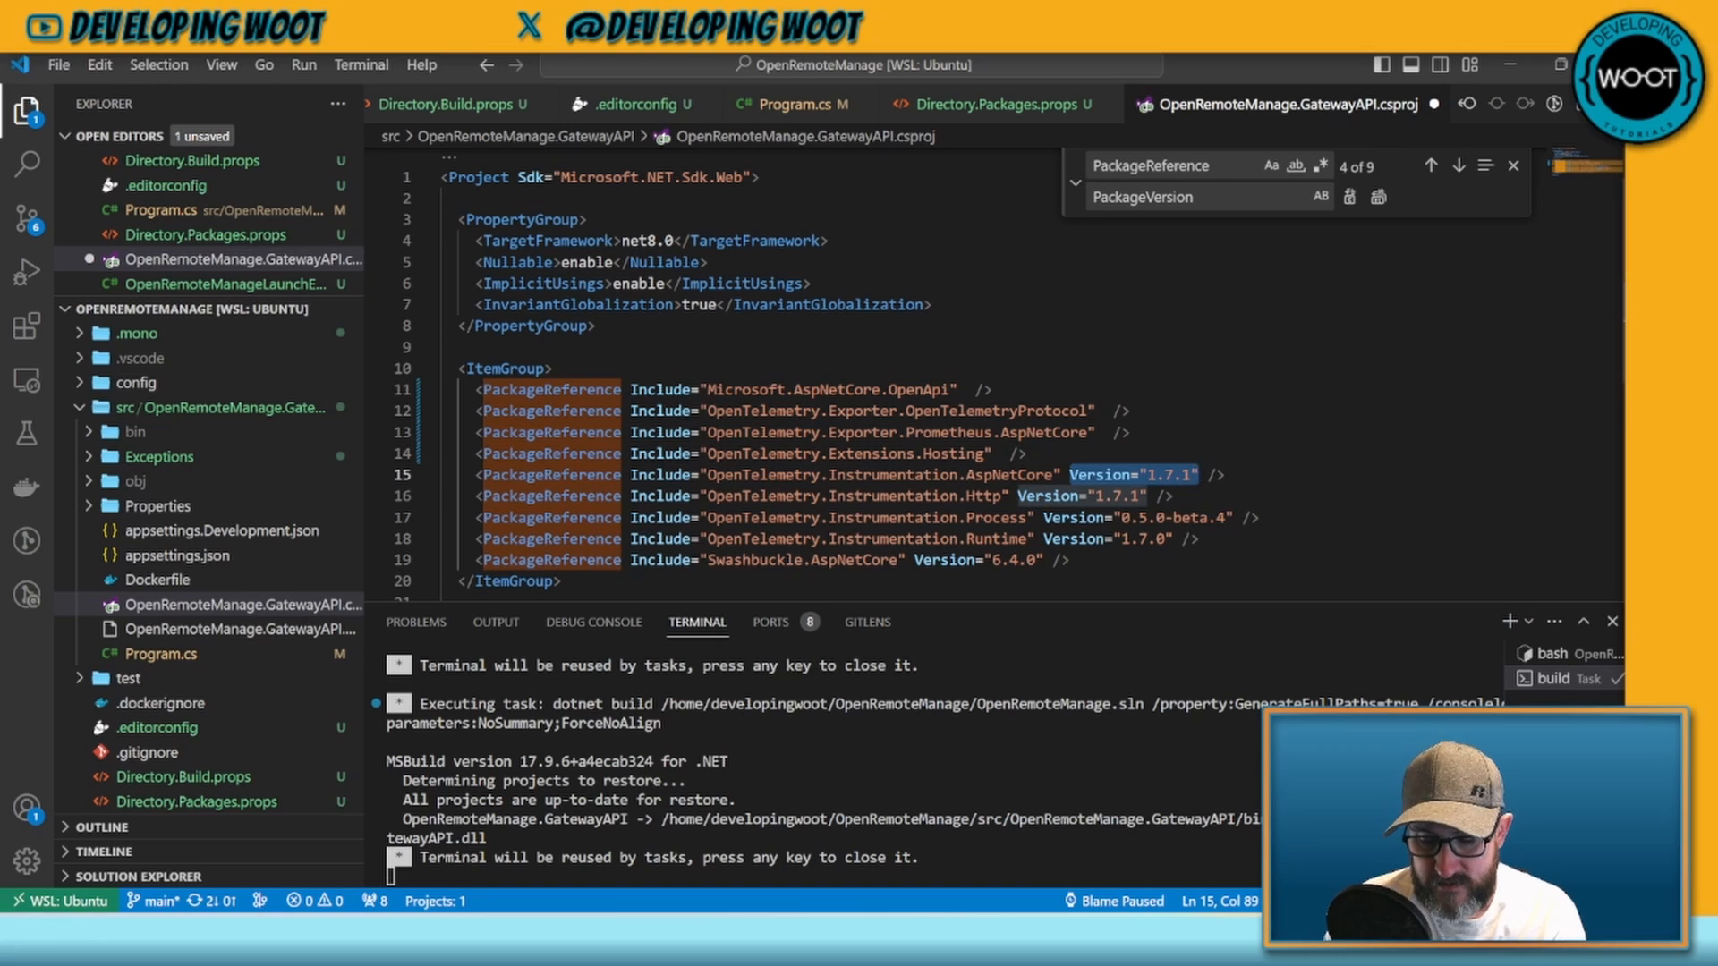
pyautogui.click(1430, 165)
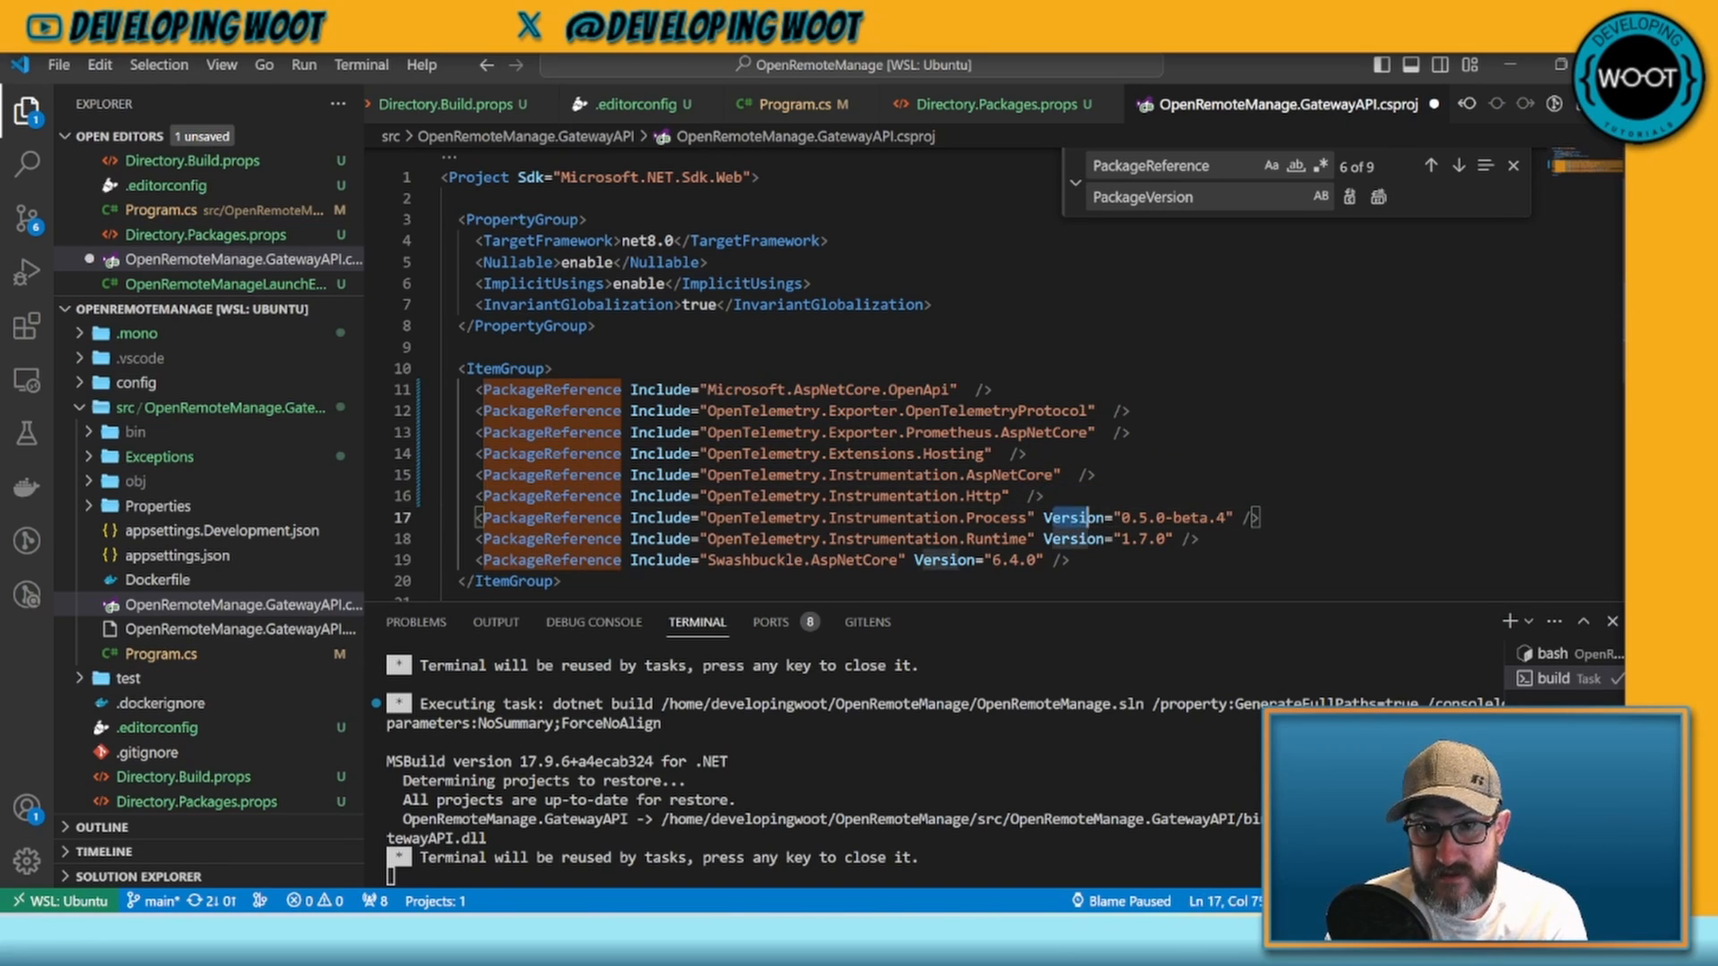
pyautogui.press('Delete')
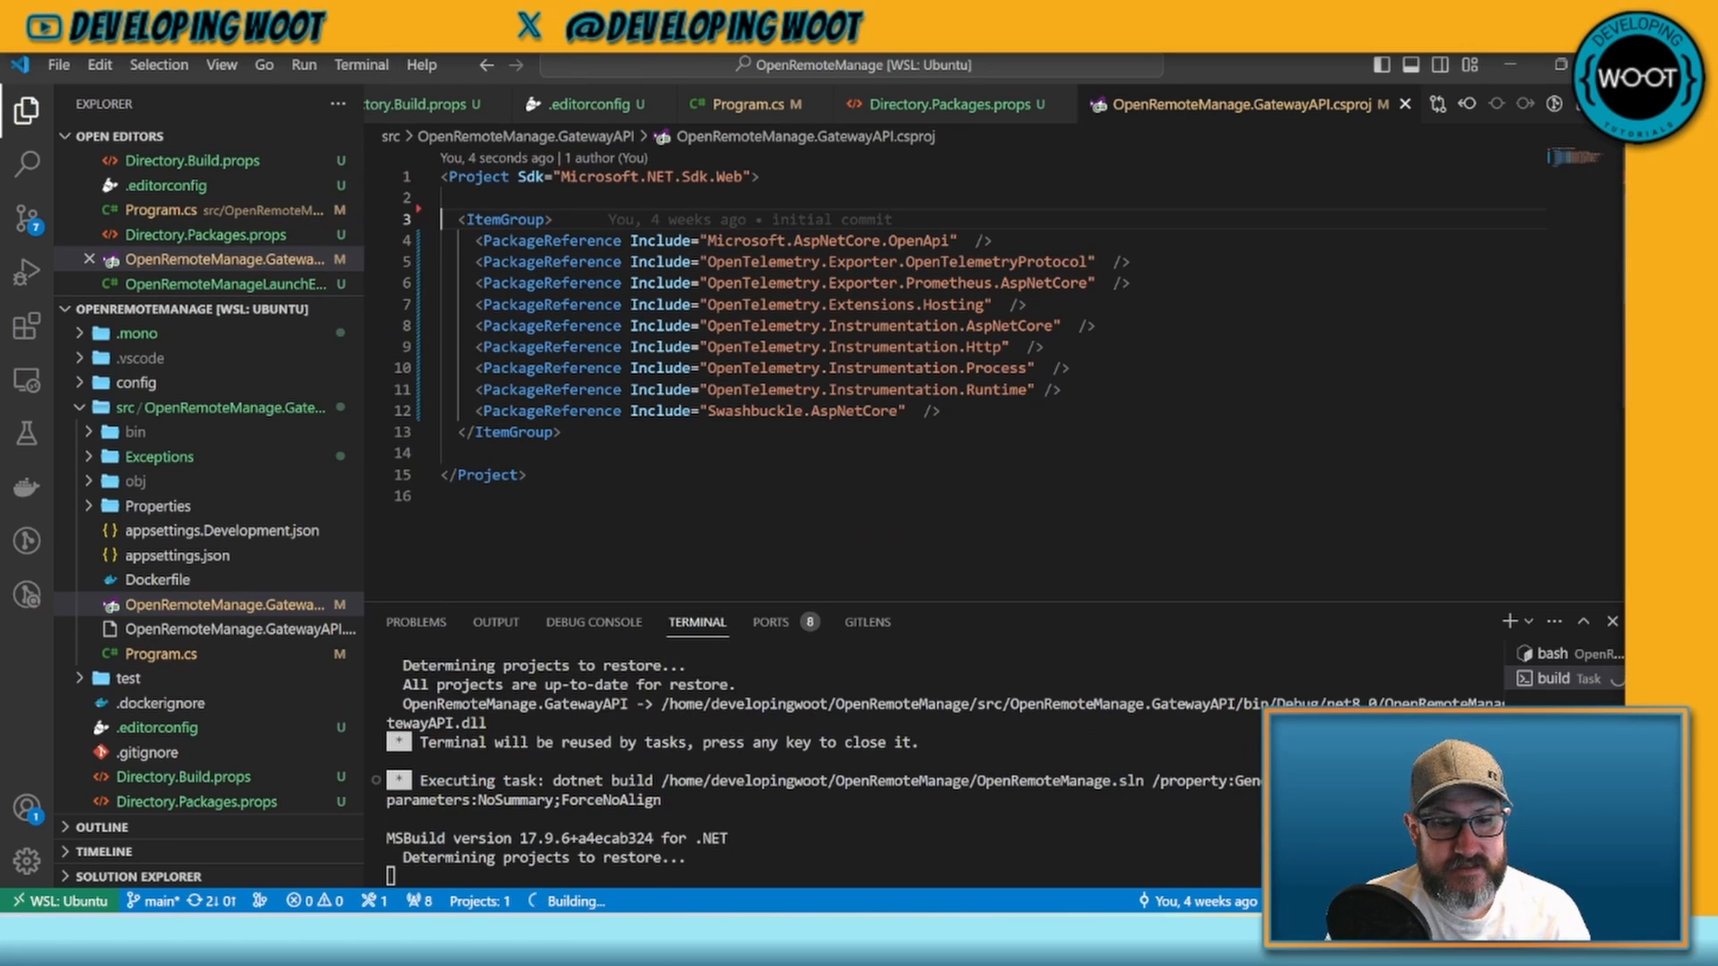
pyautogui.scroll(-3)
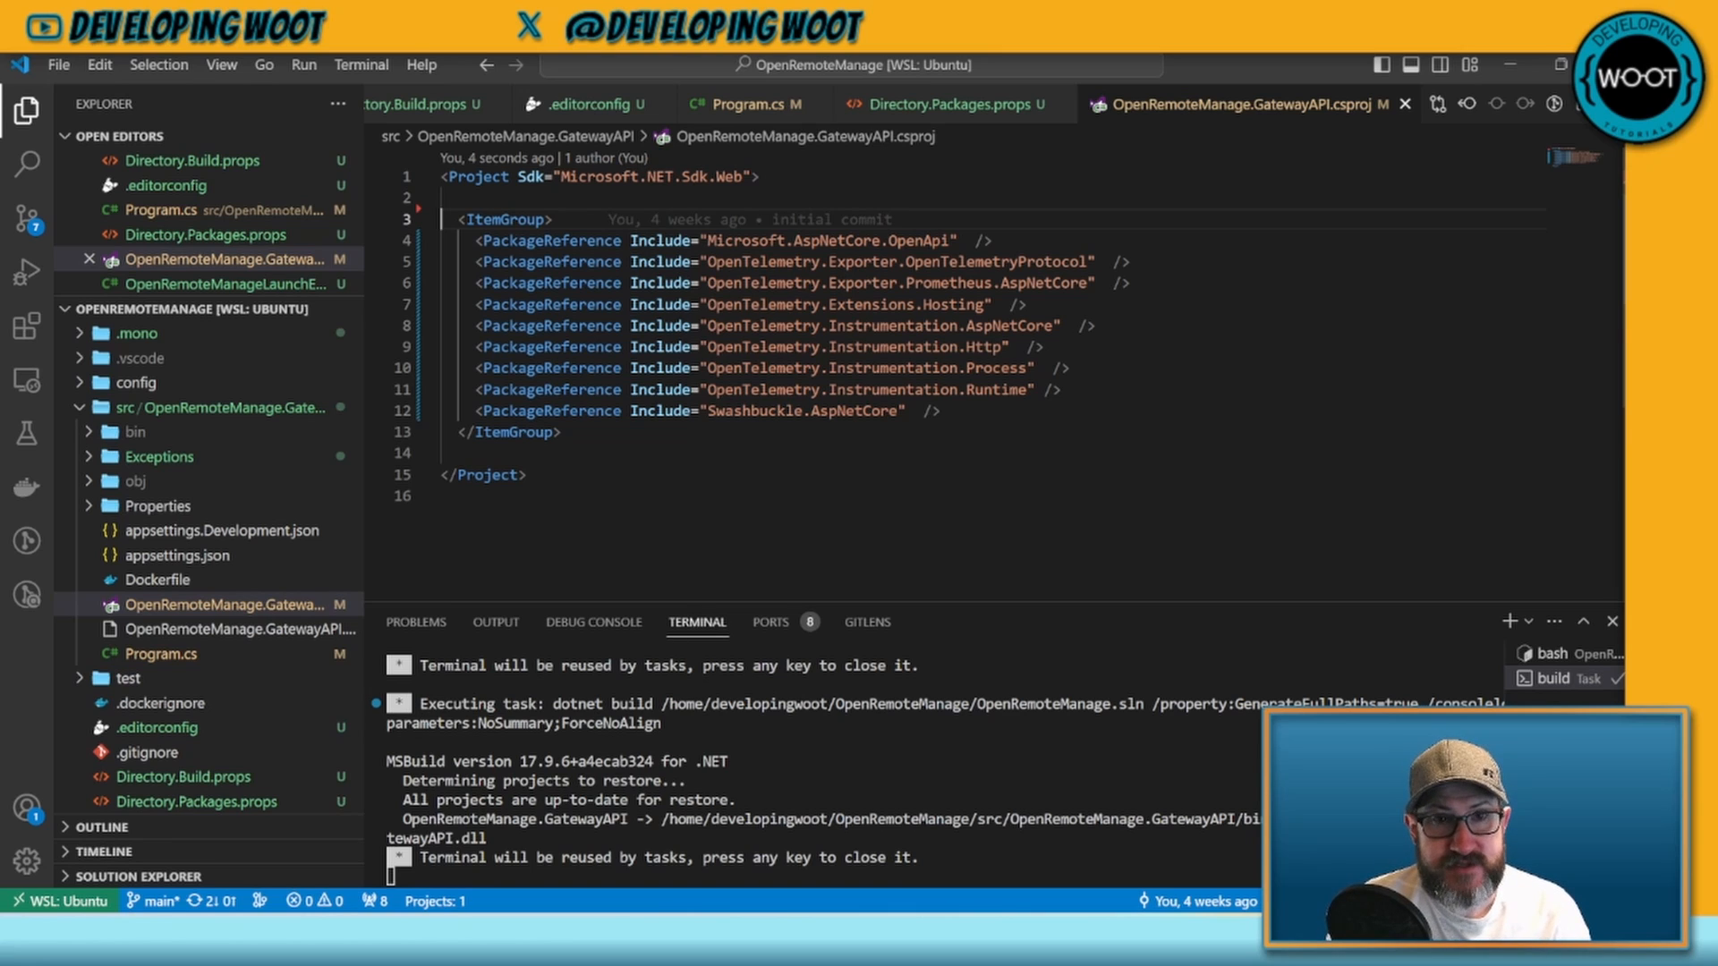
pyautogui.moveTo(414, 397)
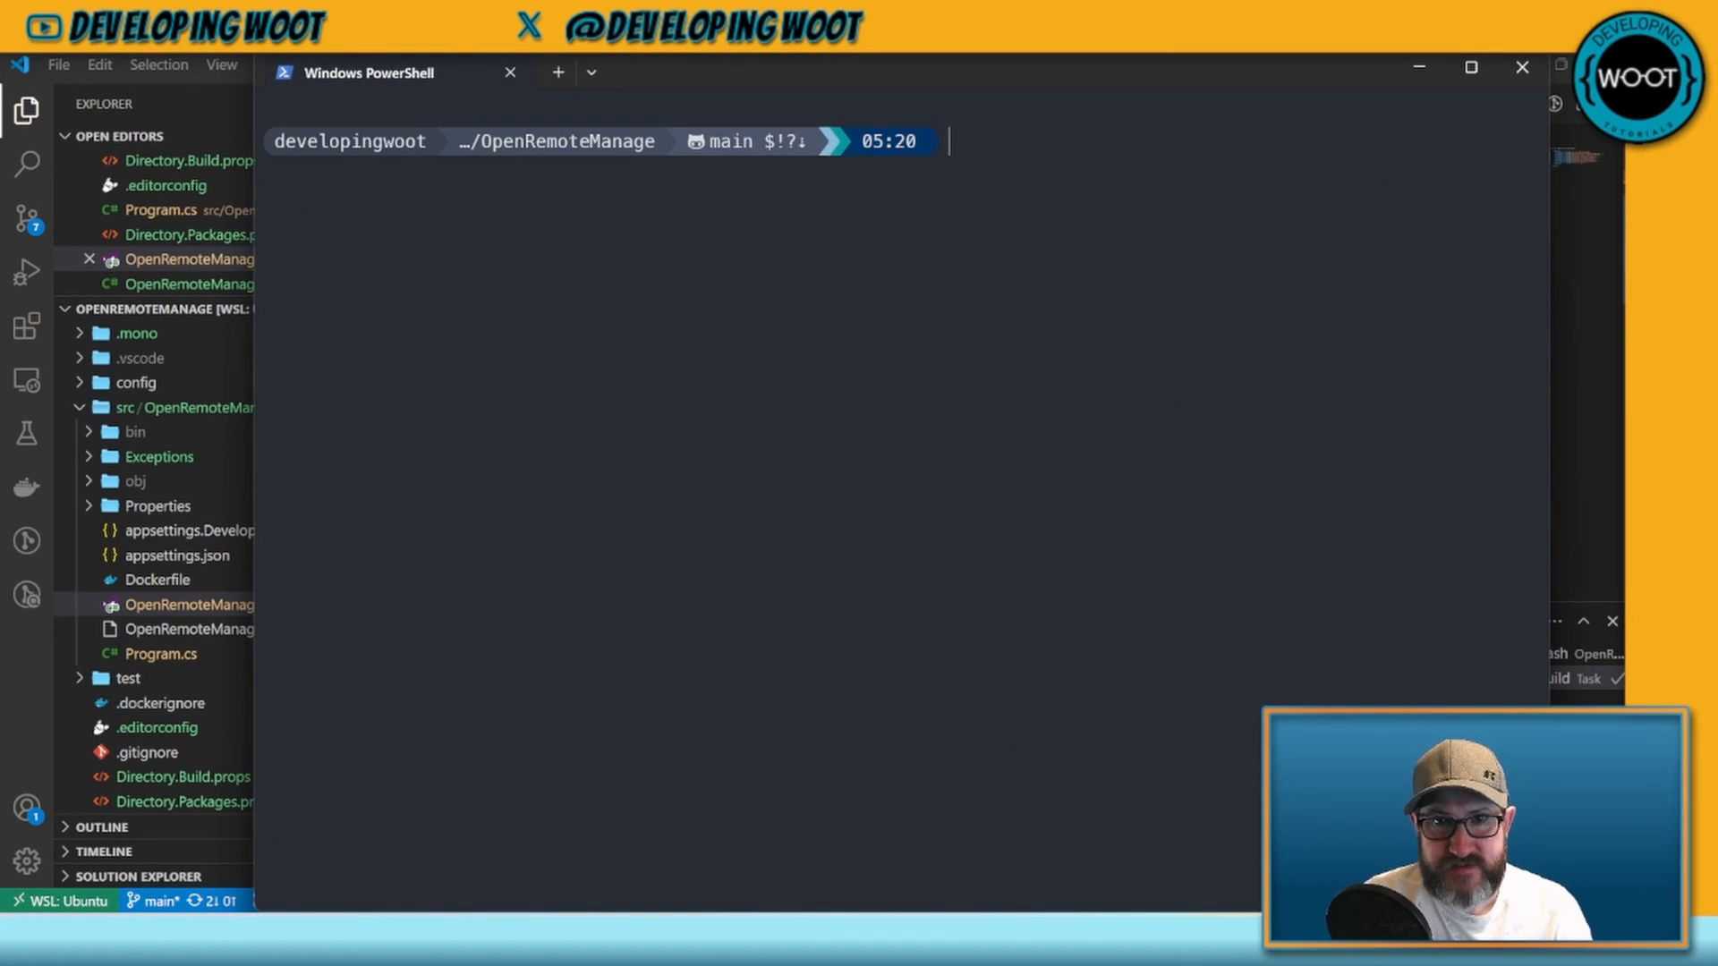
# Run docker compose build in PowerShell and read the NETSDK1013 TargetFramework restore error
pyautogui.write('docker')
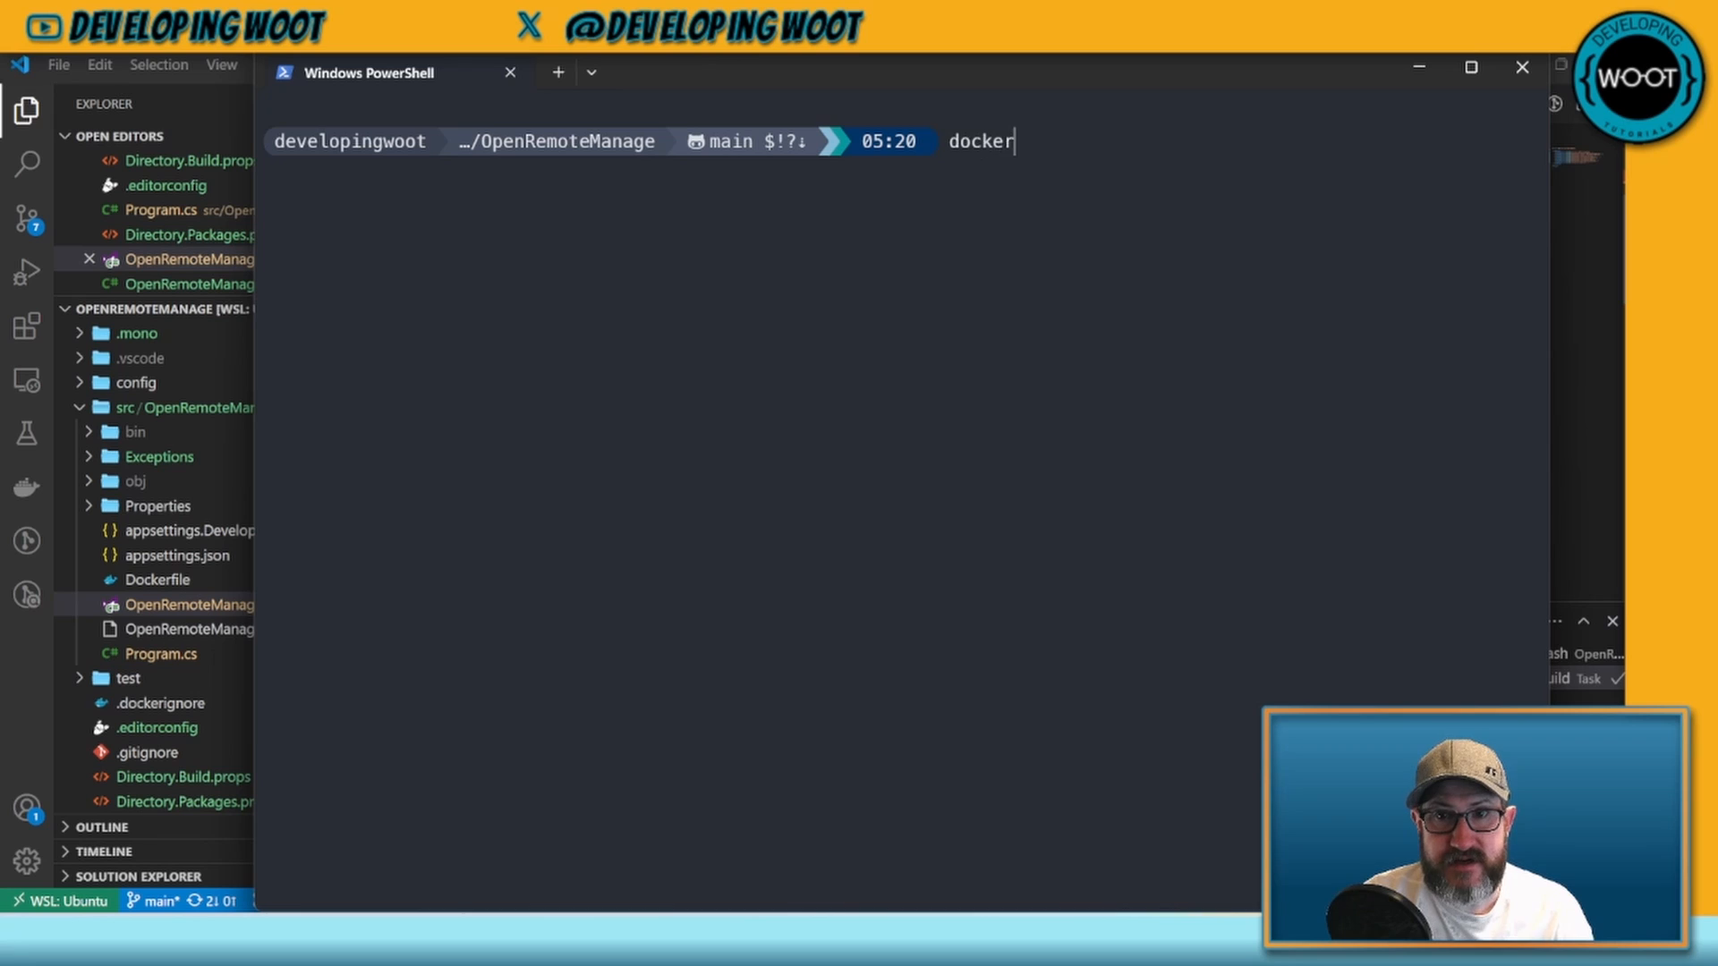
pyautogui.write('compose')
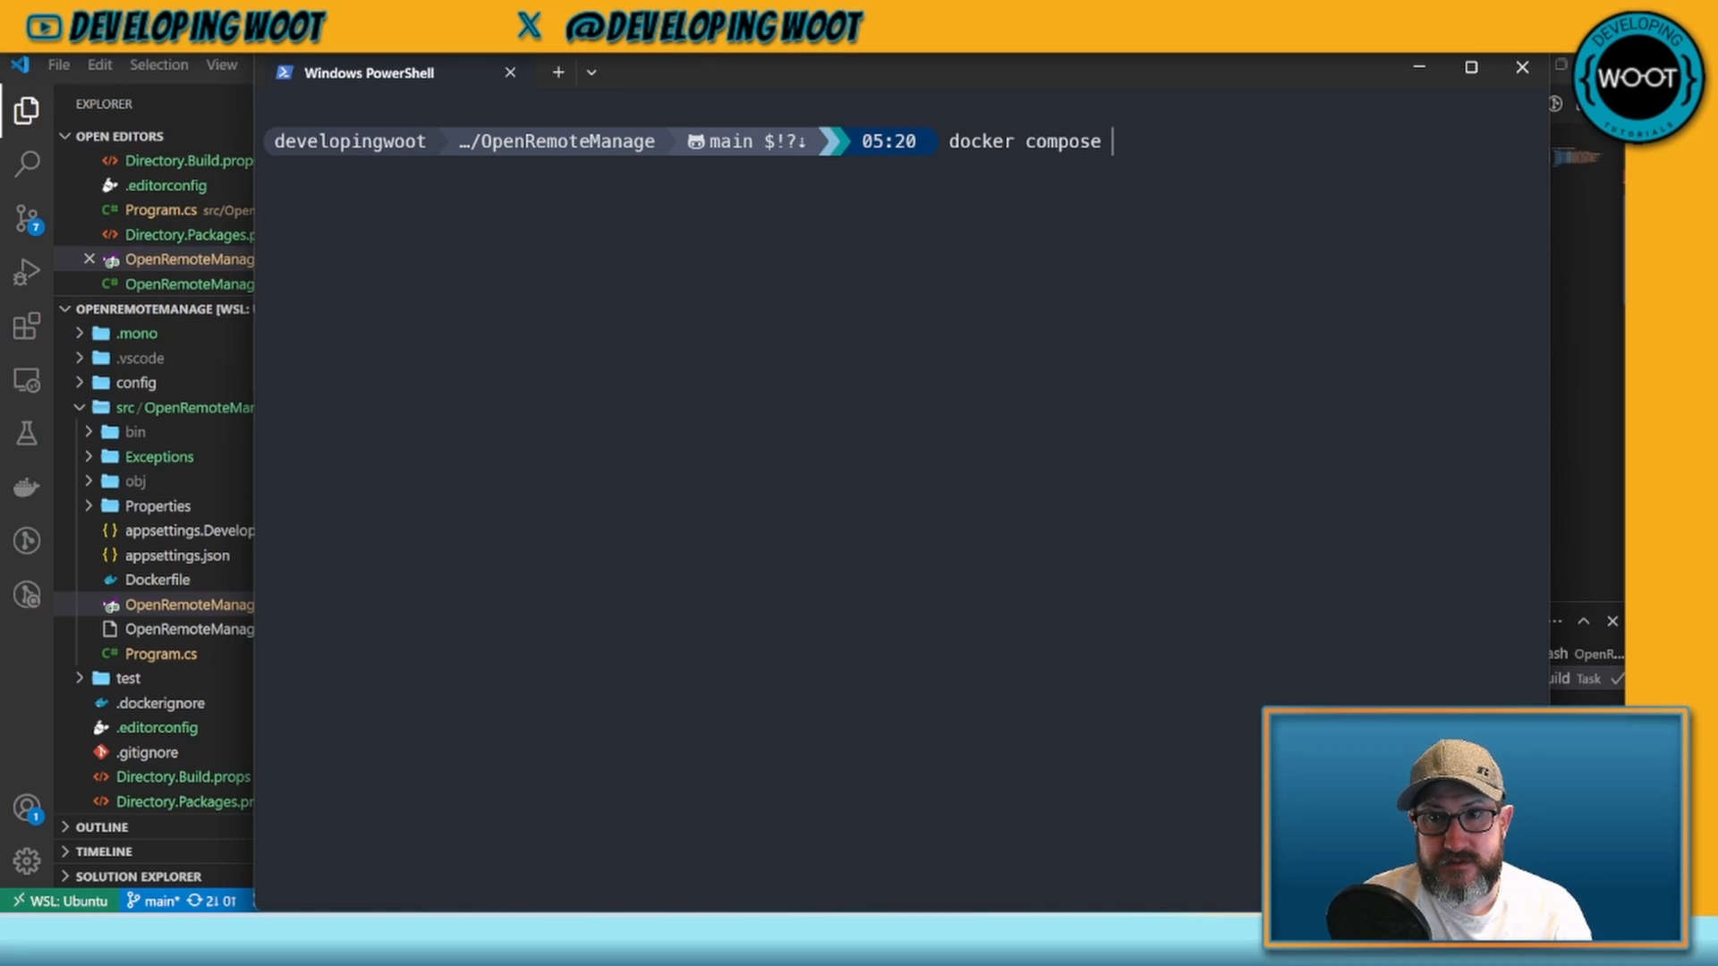
pyautogui.press('Return')
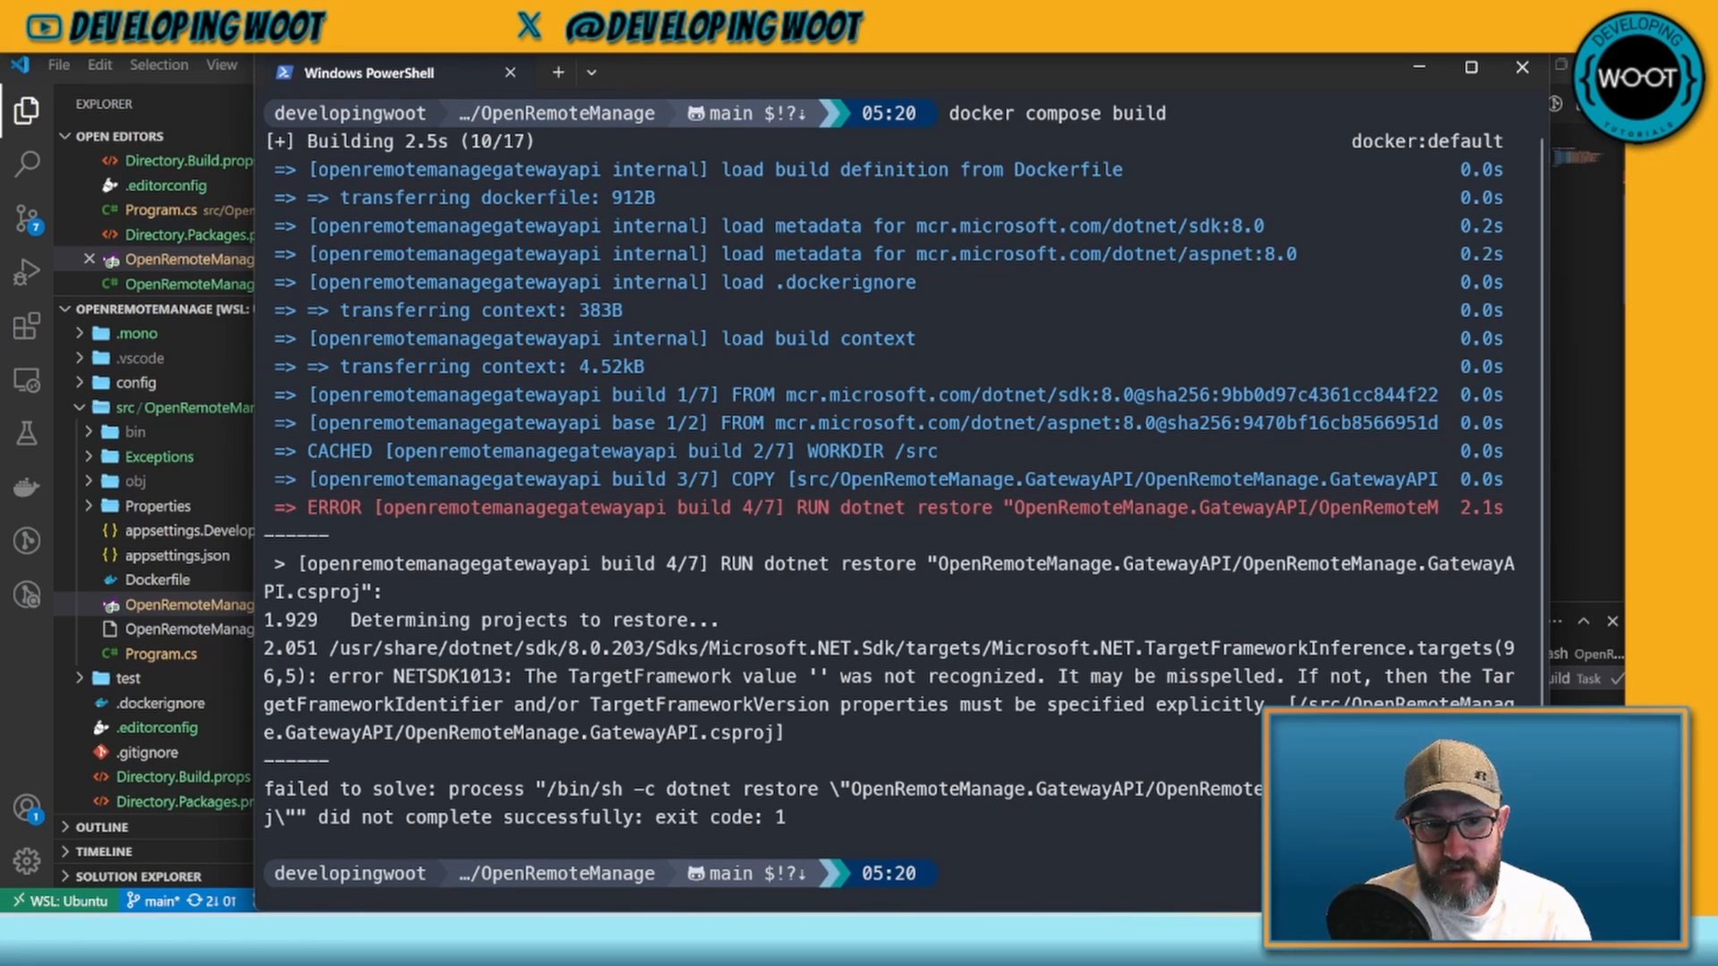
pyautogui.moveTo(1548, 479)
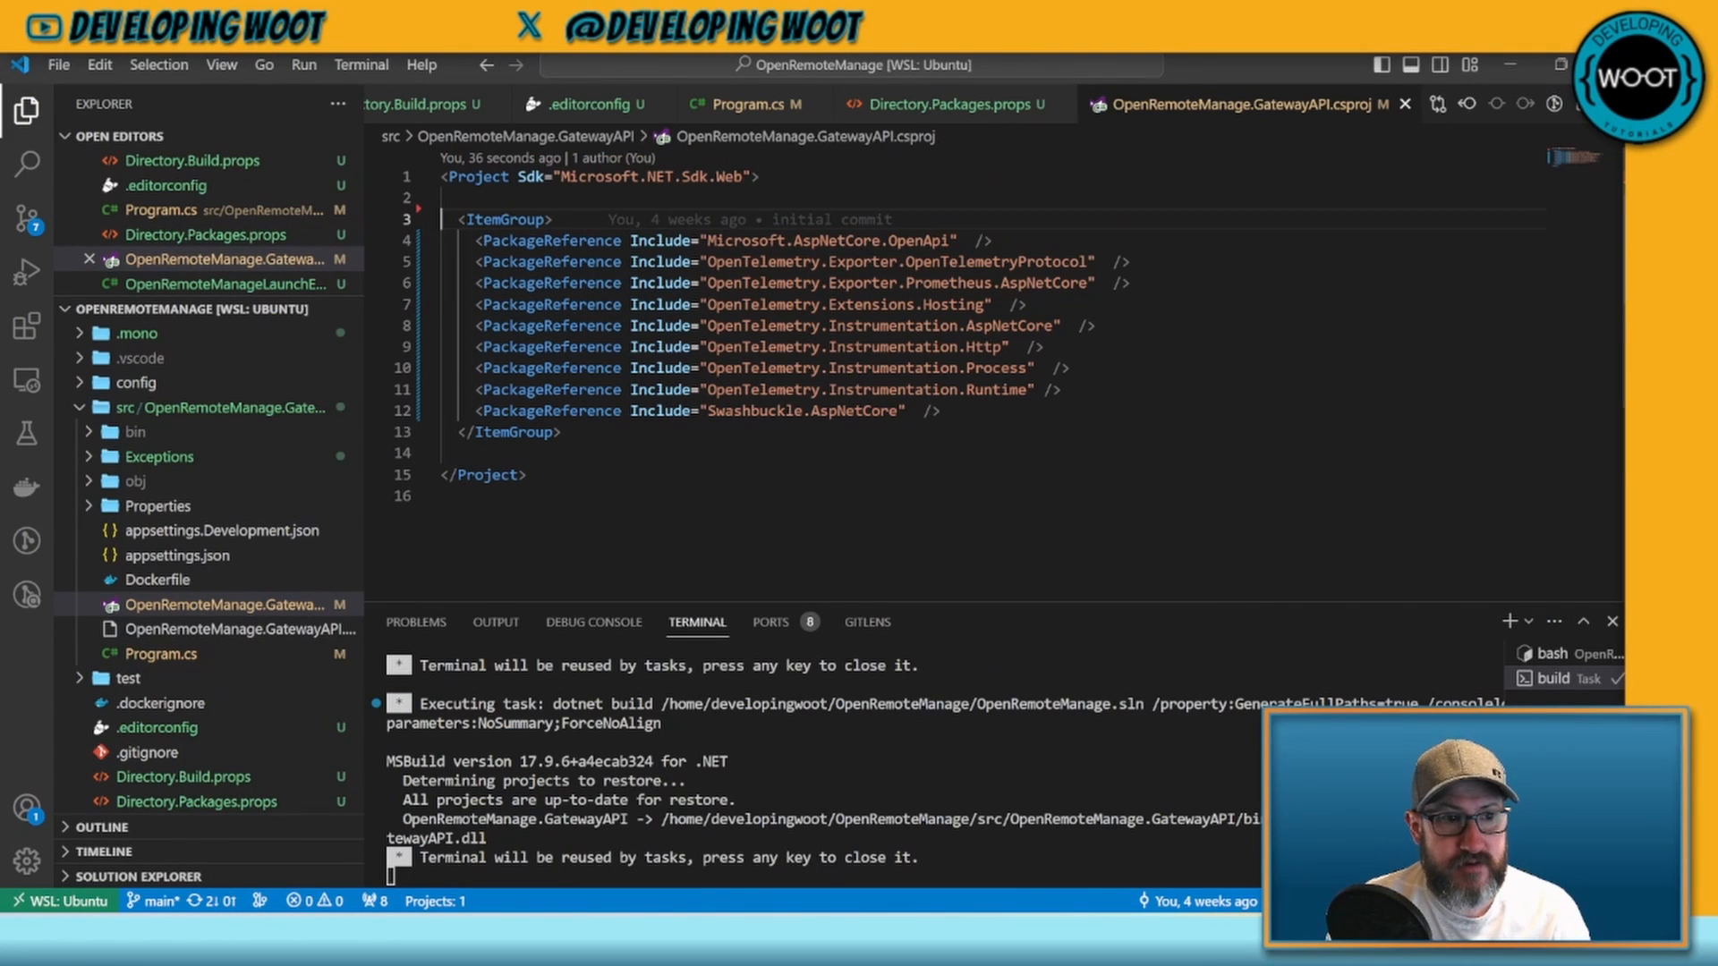
# Add COPY Directory.Build.props ./ to the GatewayAPI Dockerfile after the csproj COPY line
pyautogui.click(157, 603)
pyautogui.write('C')
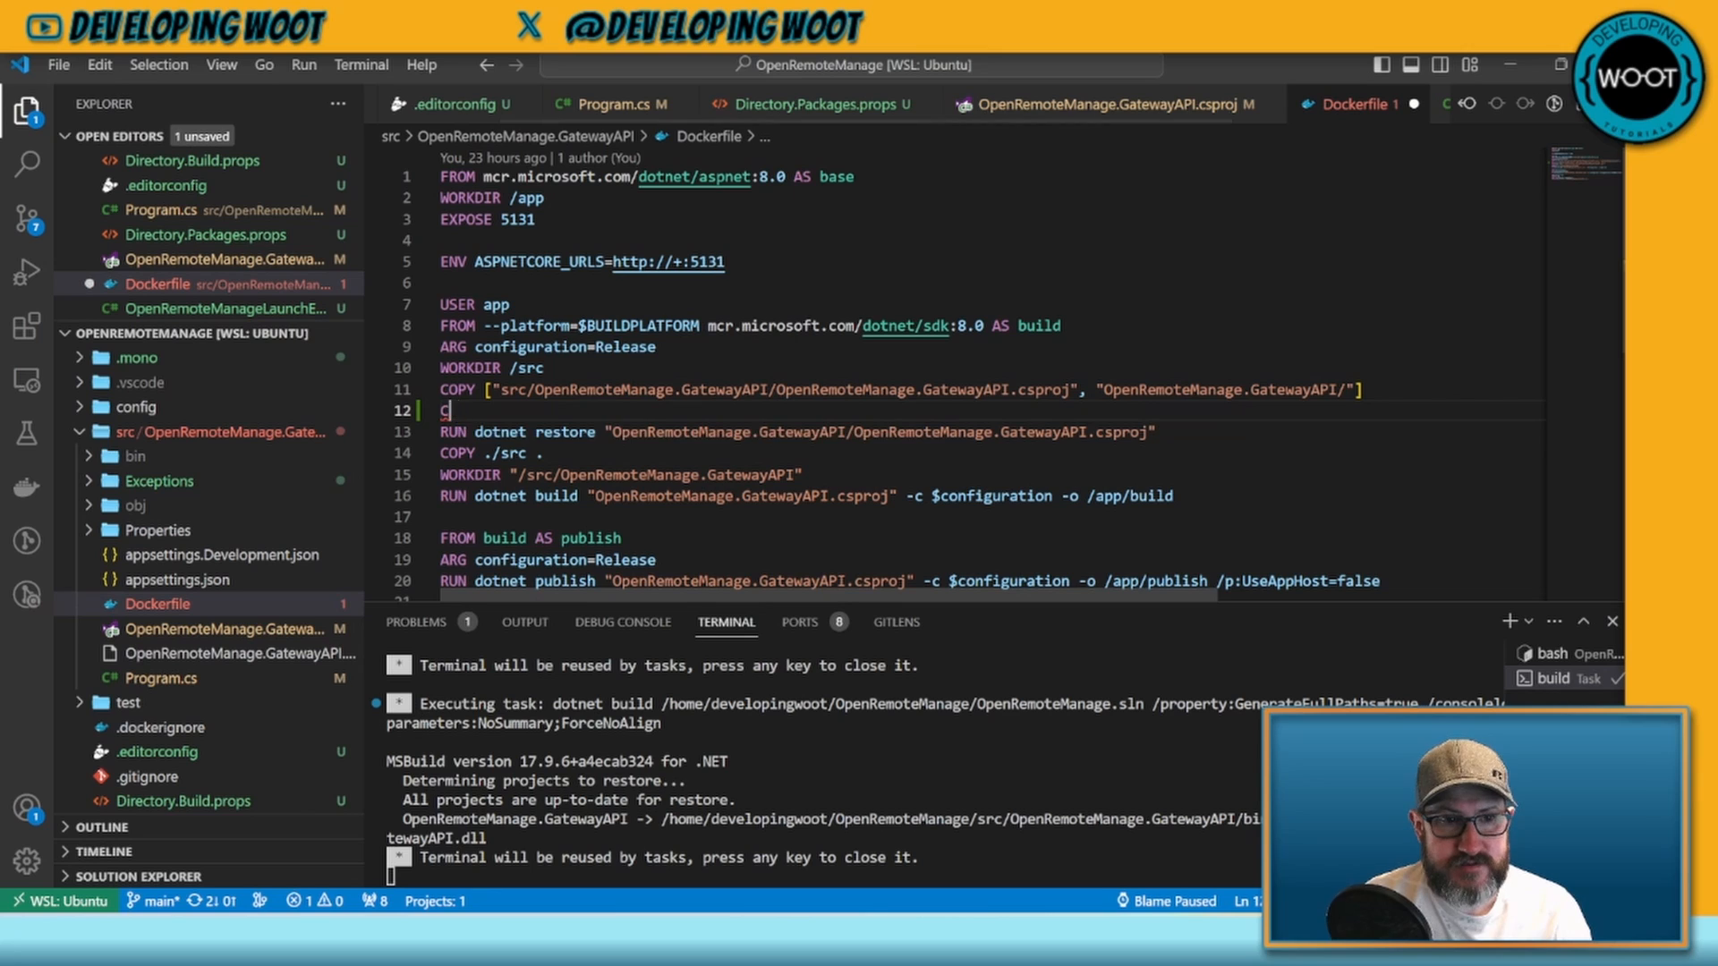
pyautogui.write('OPY')
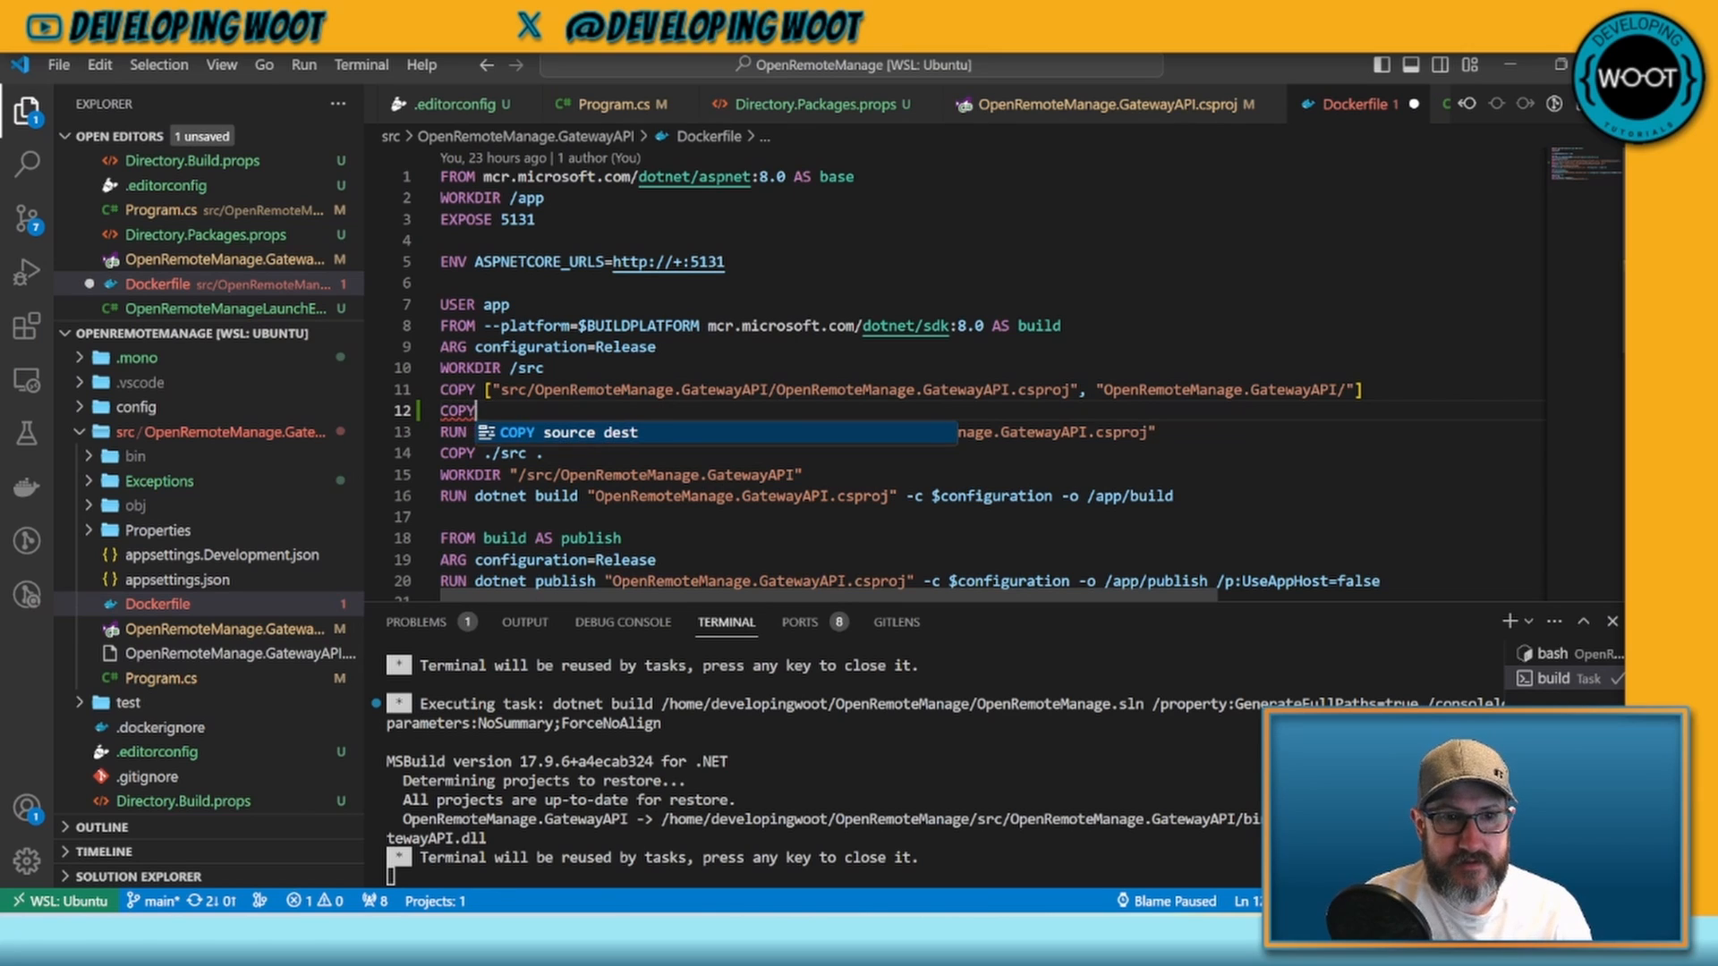
pyautogui.write('.')
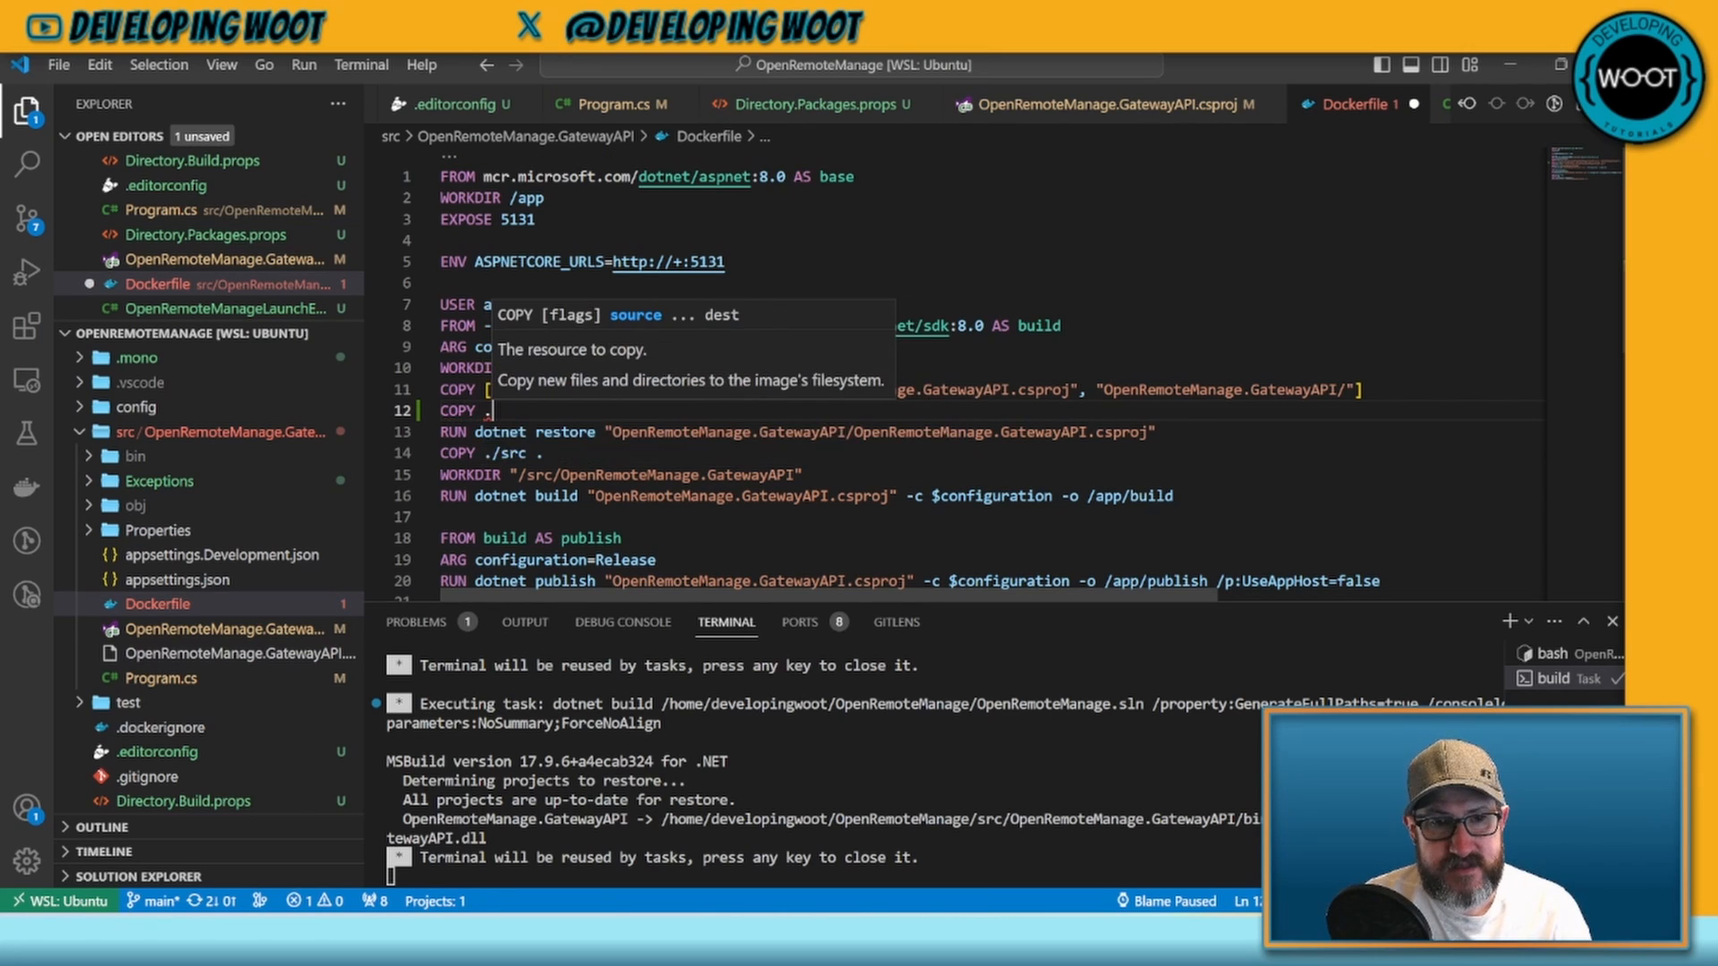
pyautogui.write('Directory')
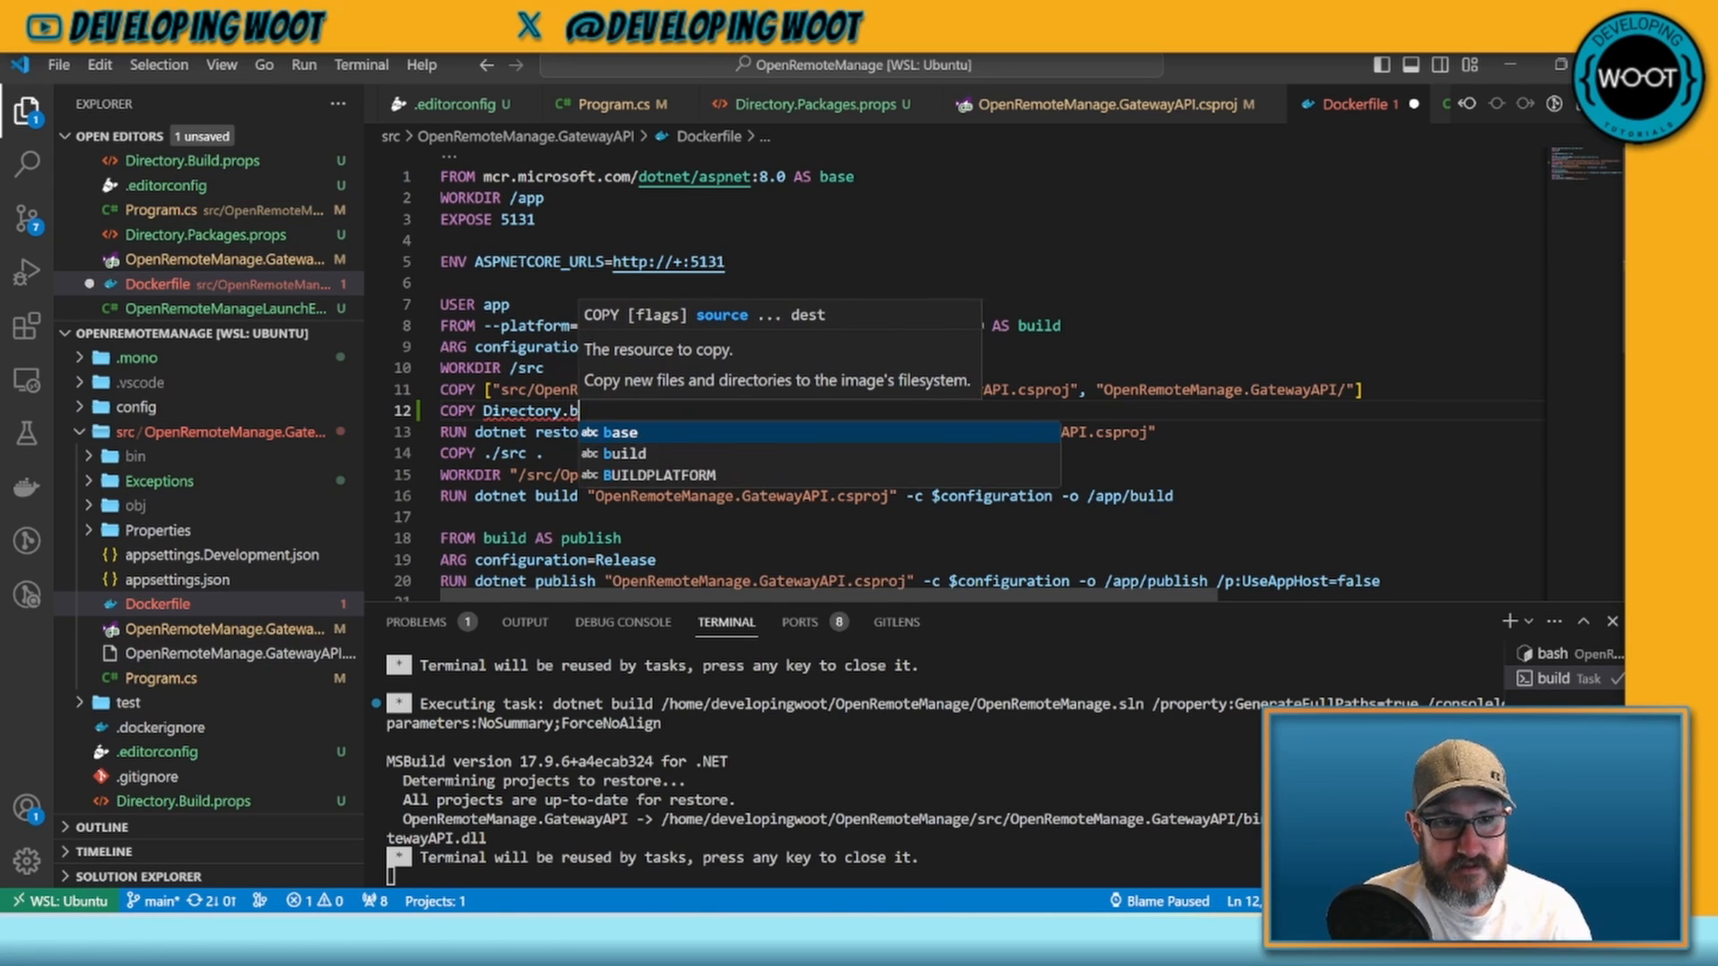
pyautogui.write('BUi')
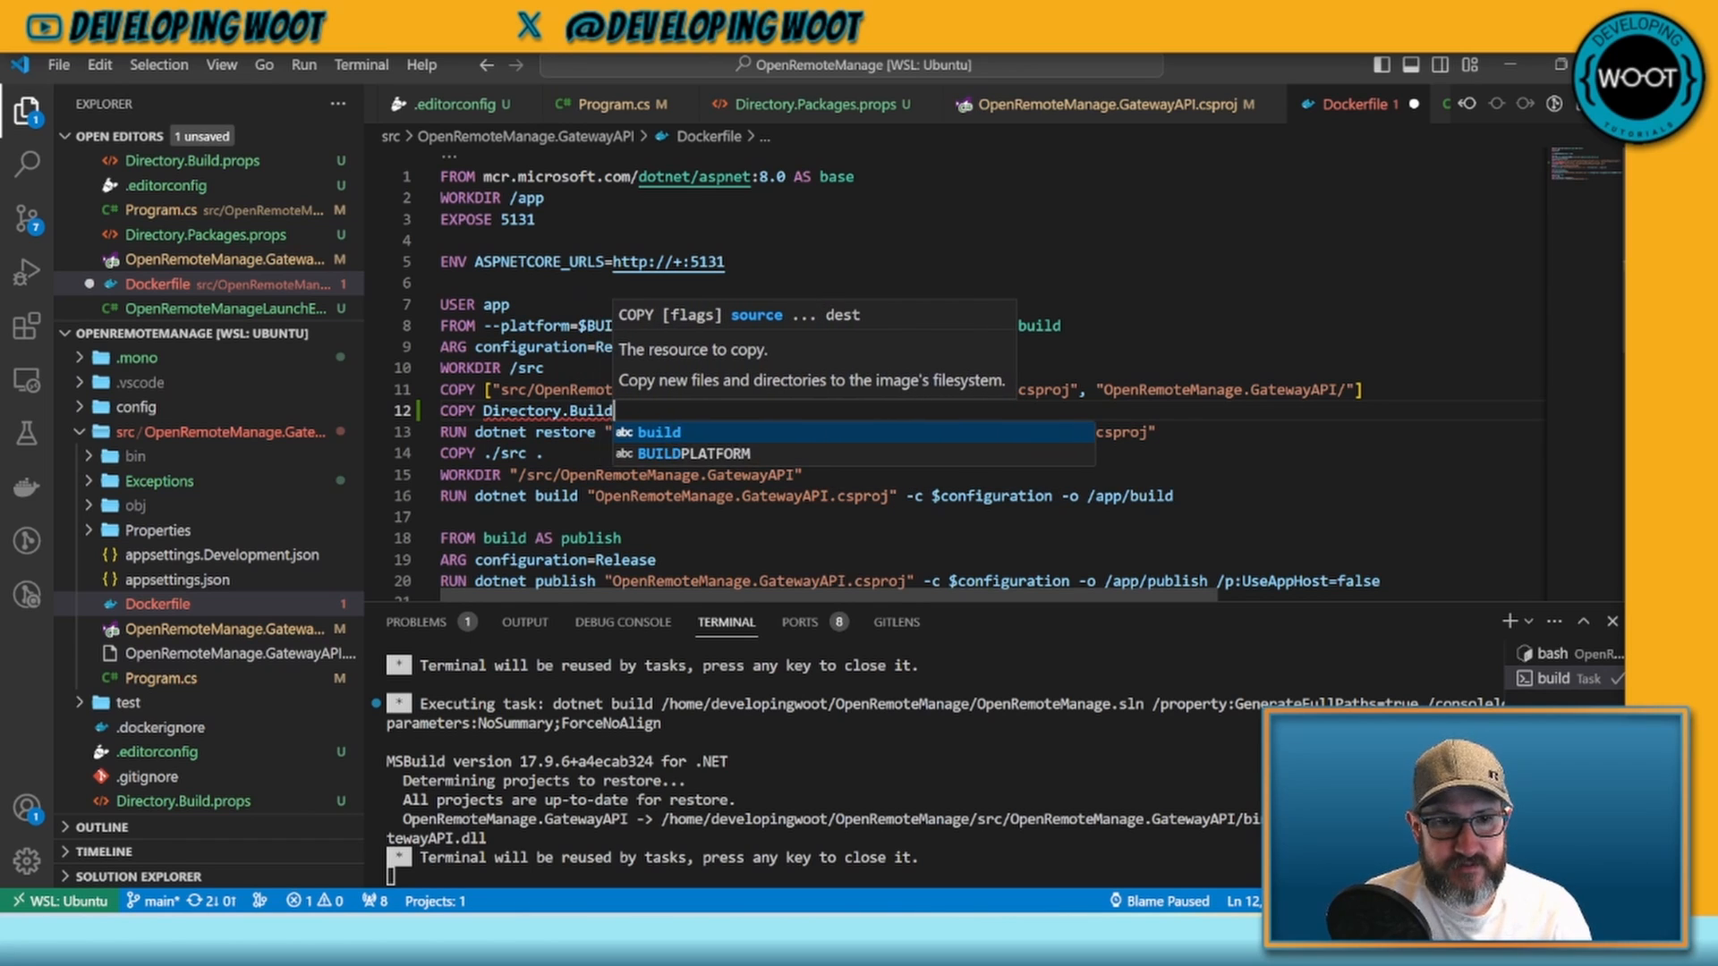
pyautogui.write('.props ./')
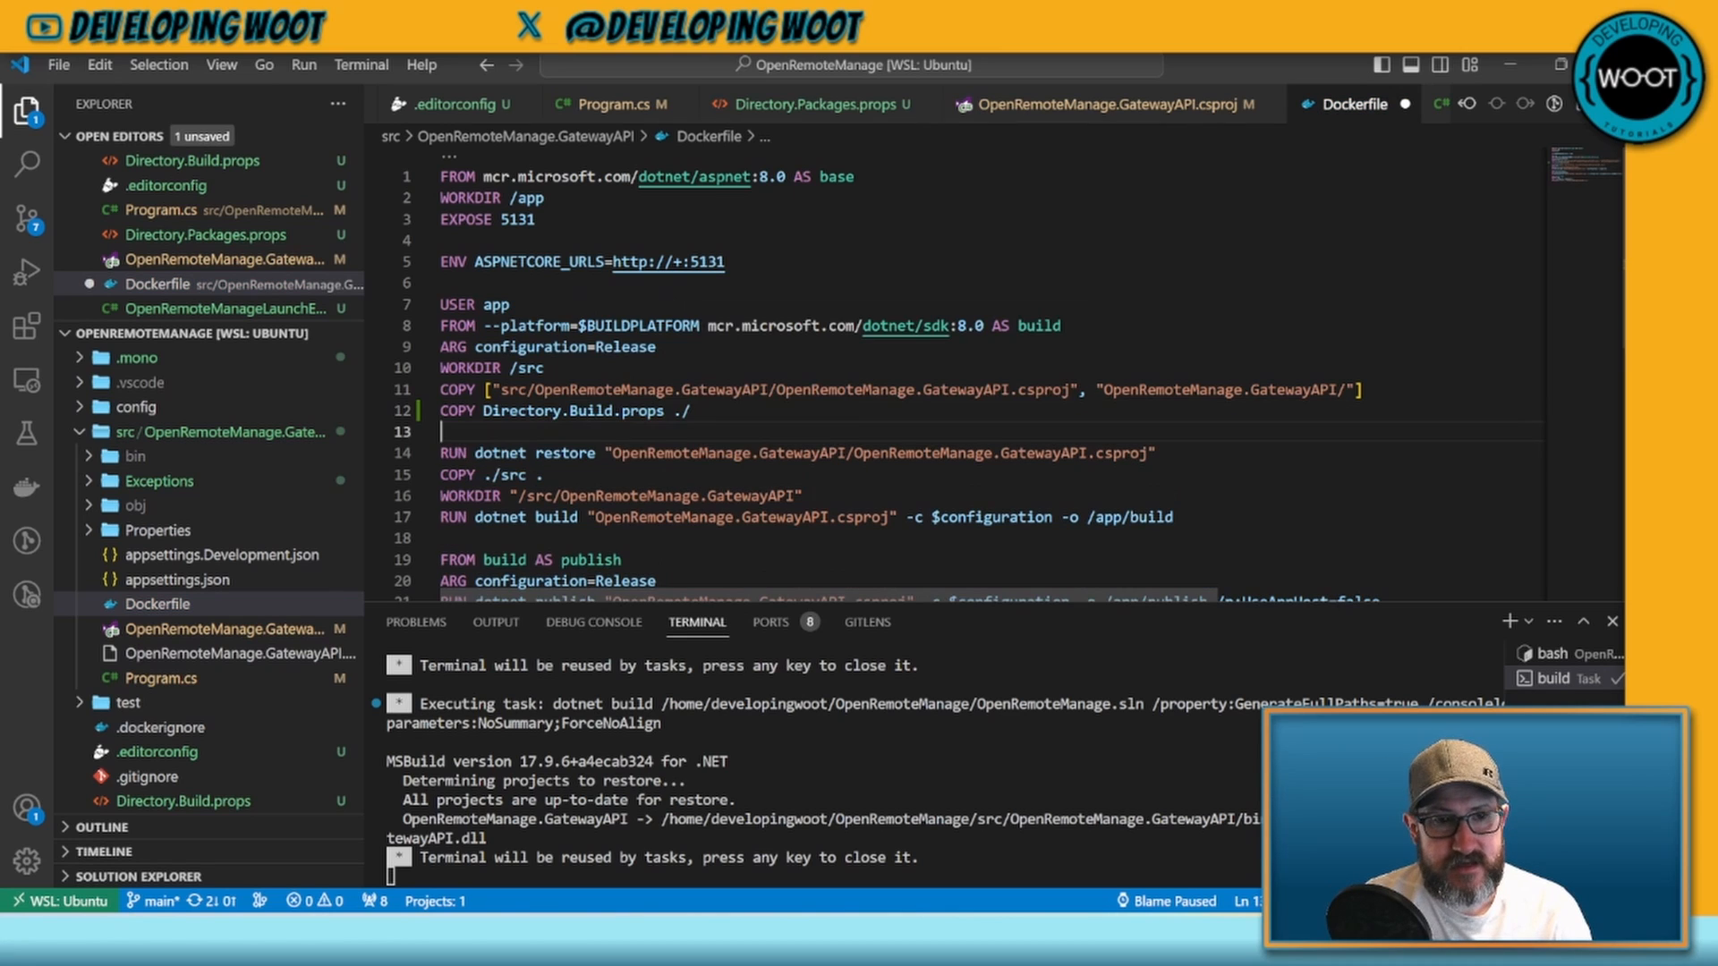
pyautogui.write('COP')
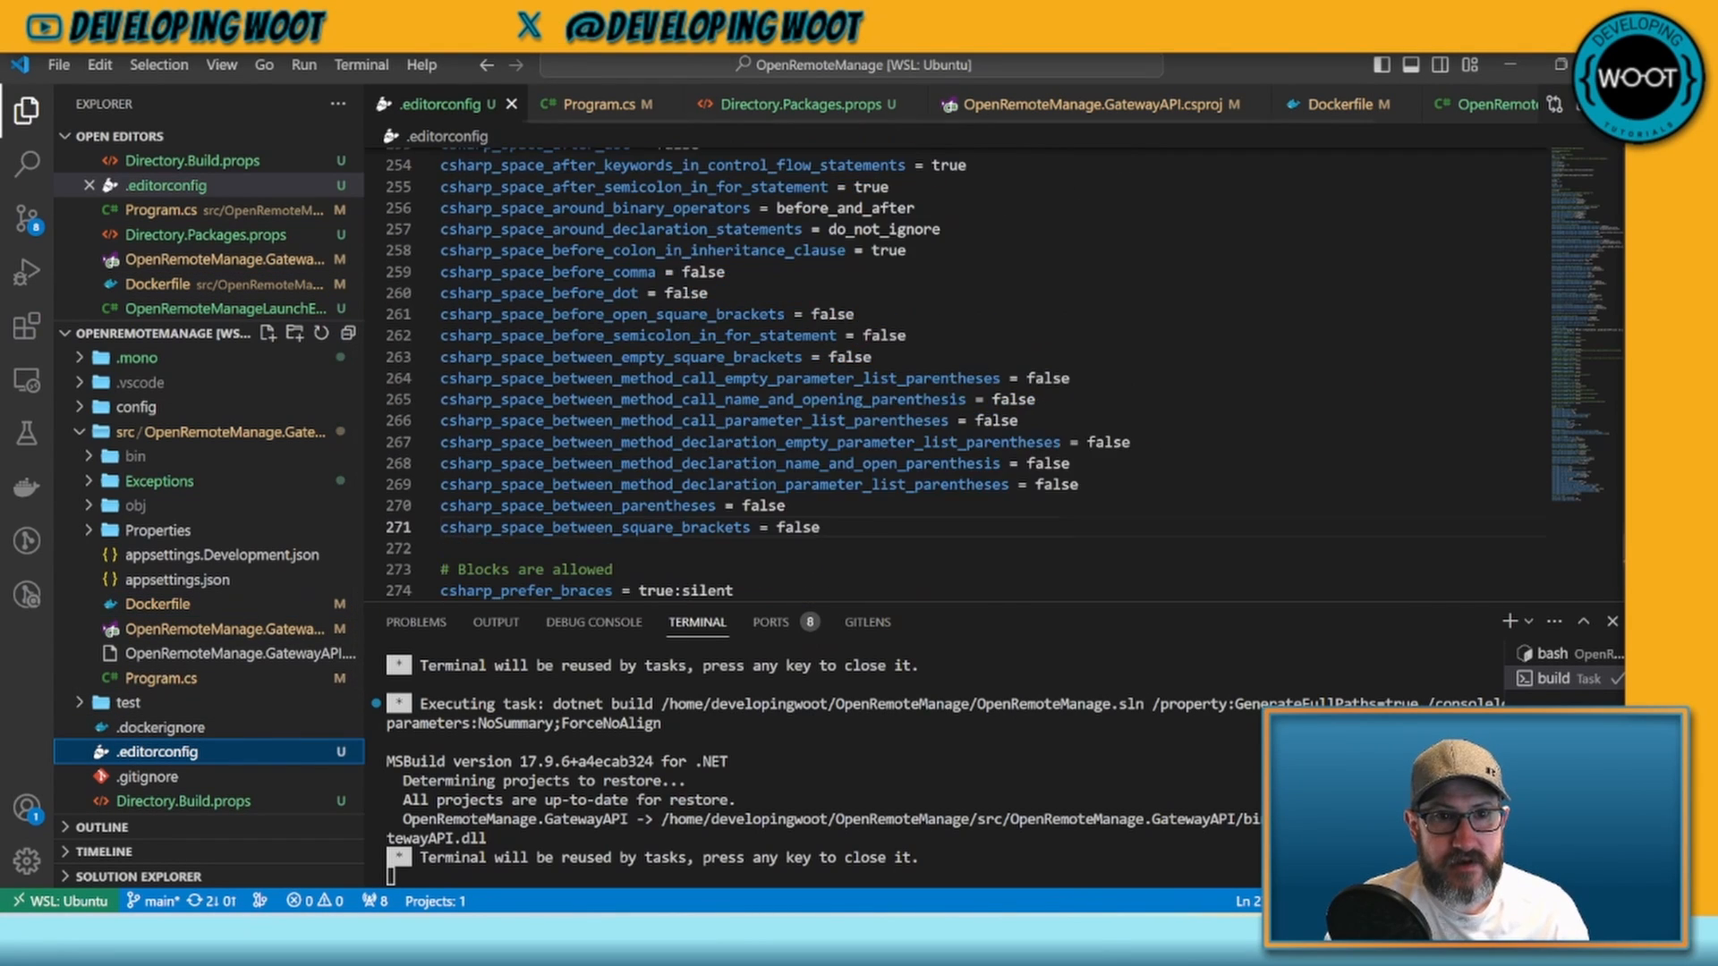
pyautogui.scroll(3)
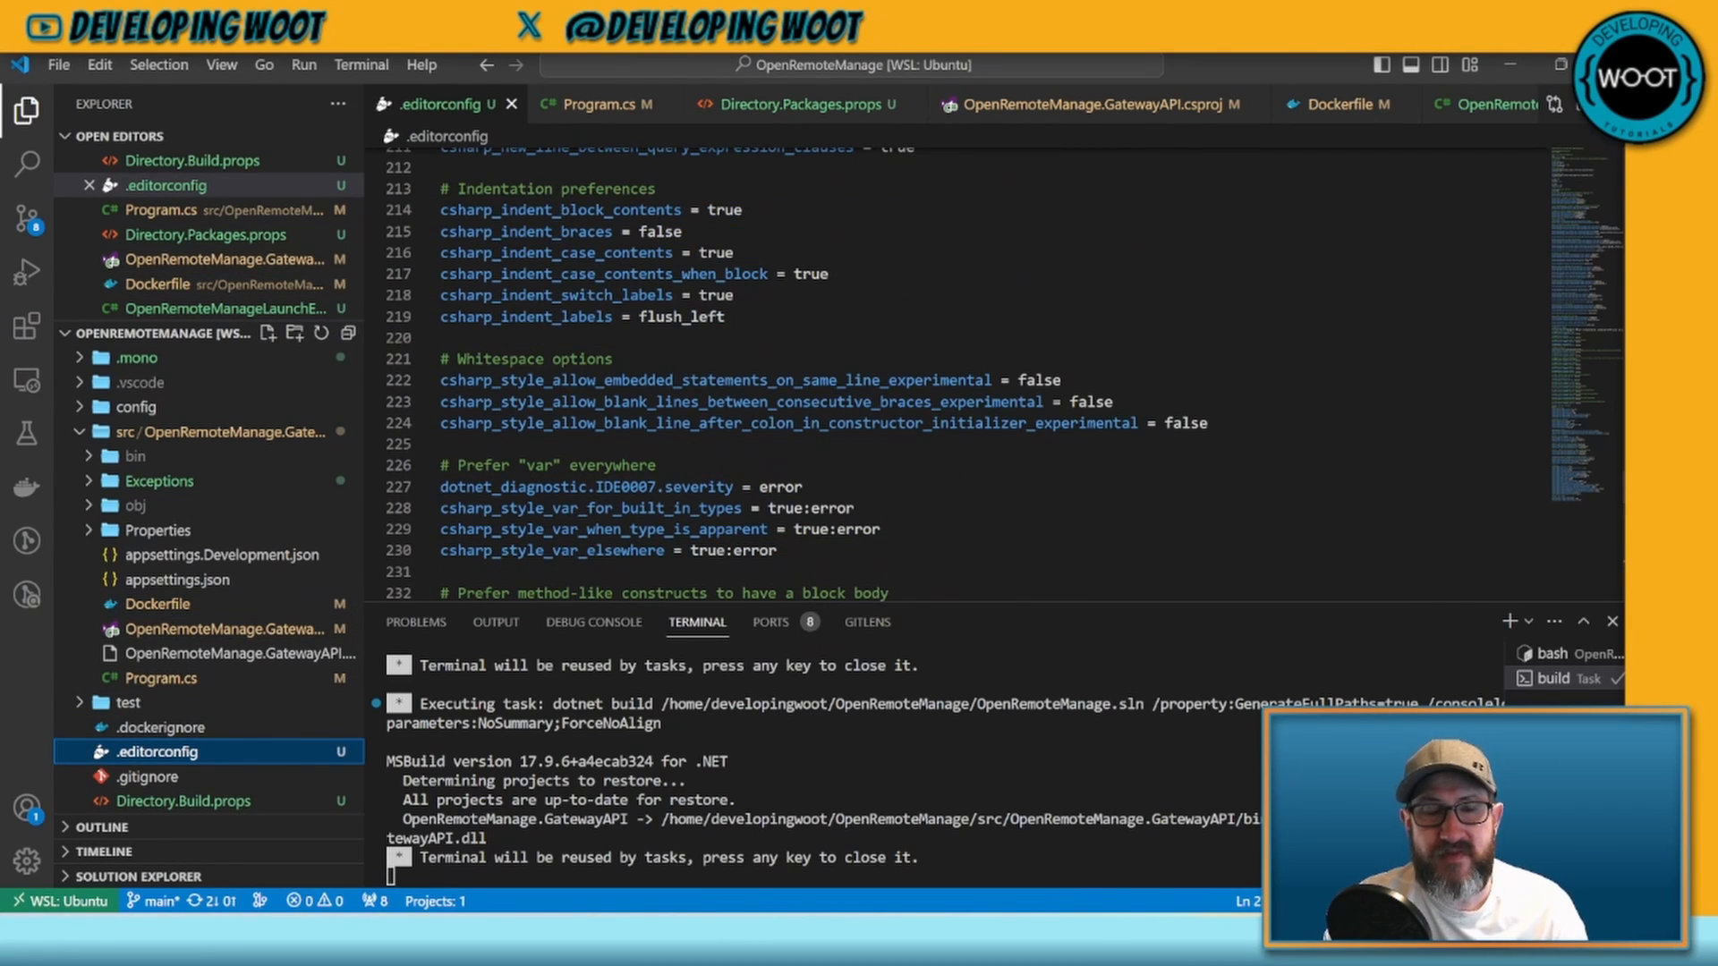
pyautogui.scroll(3)
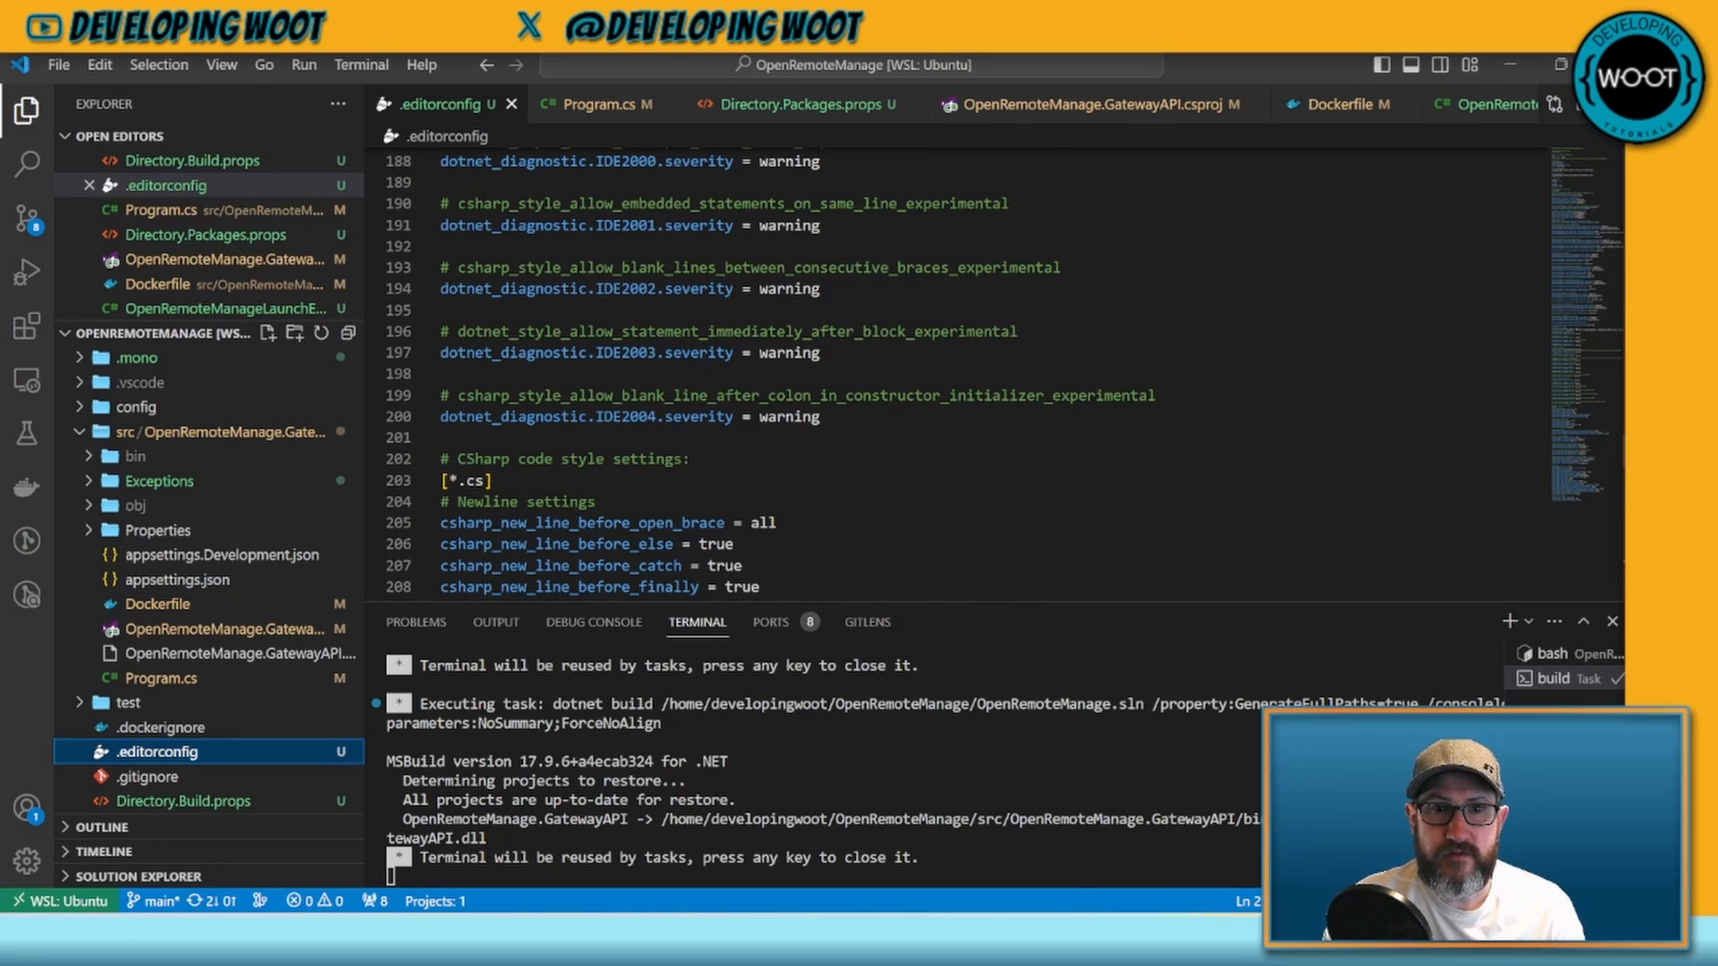
pyautogui.scroll(3)
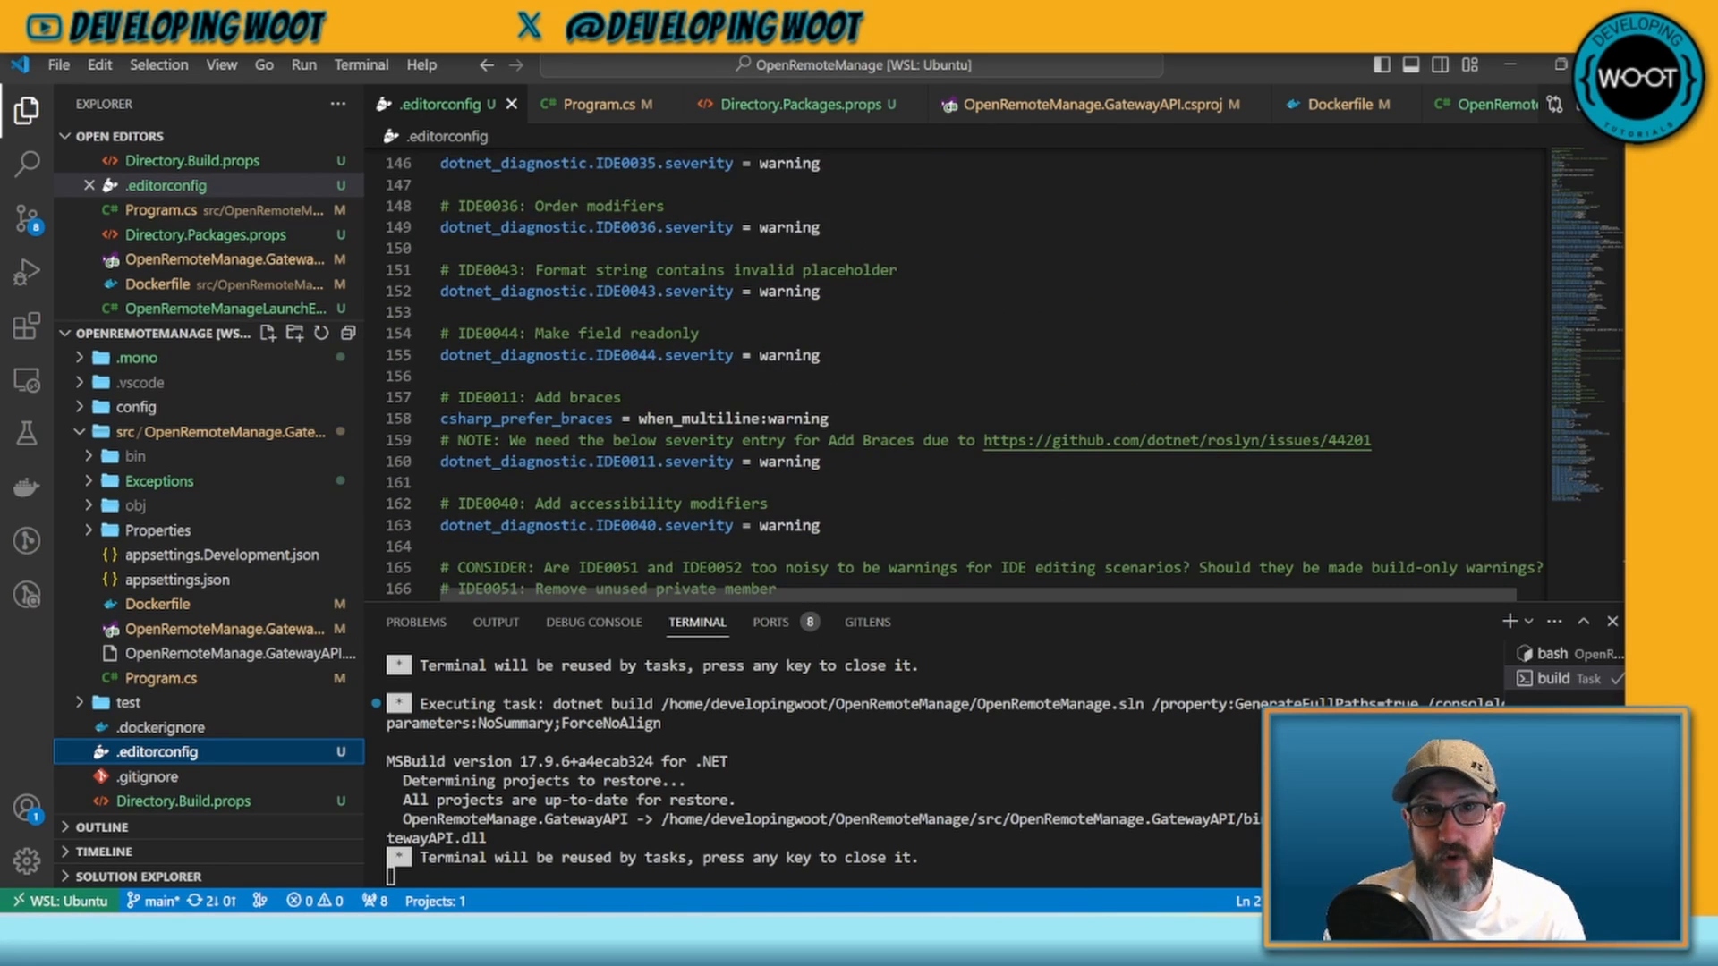